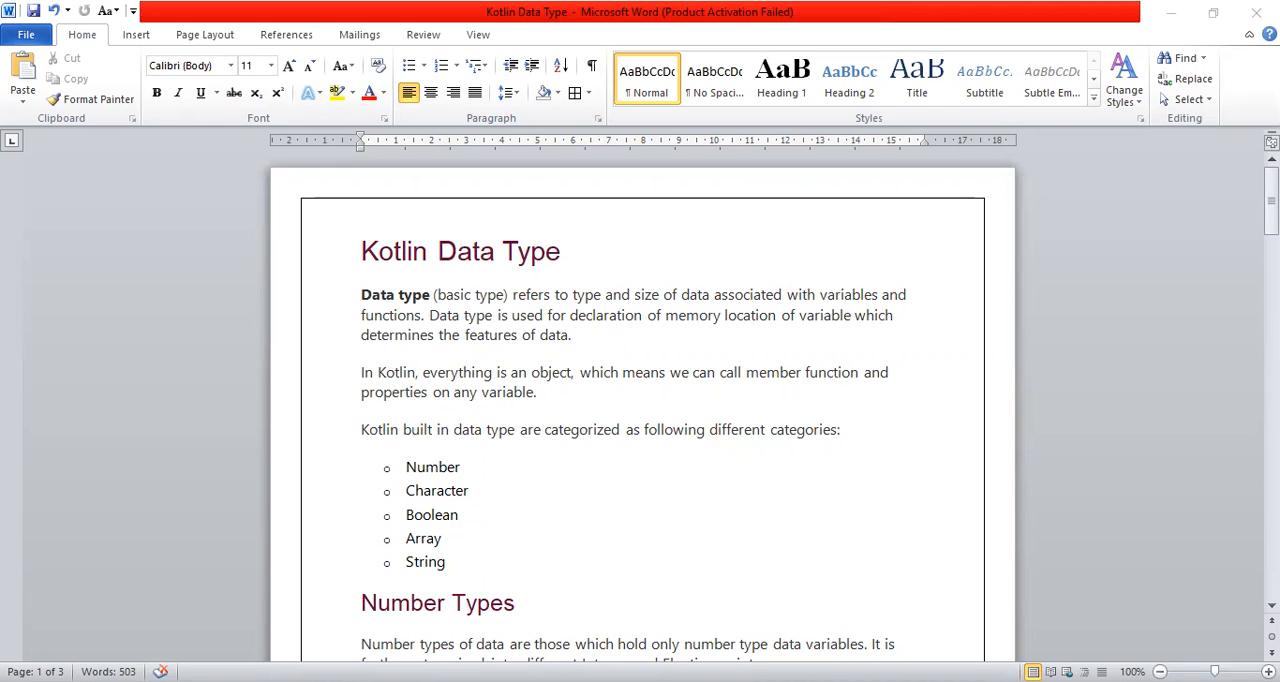
pyautogui.scroll(-3)
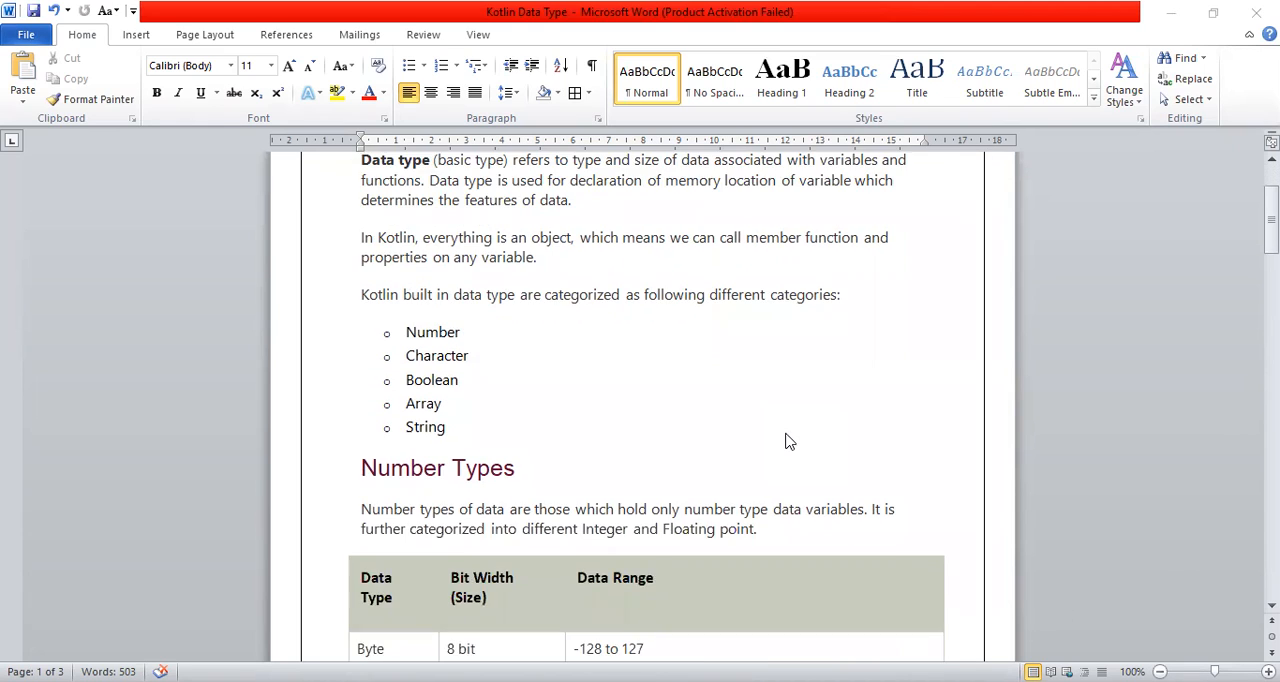
pyautogui.scroll(-3)
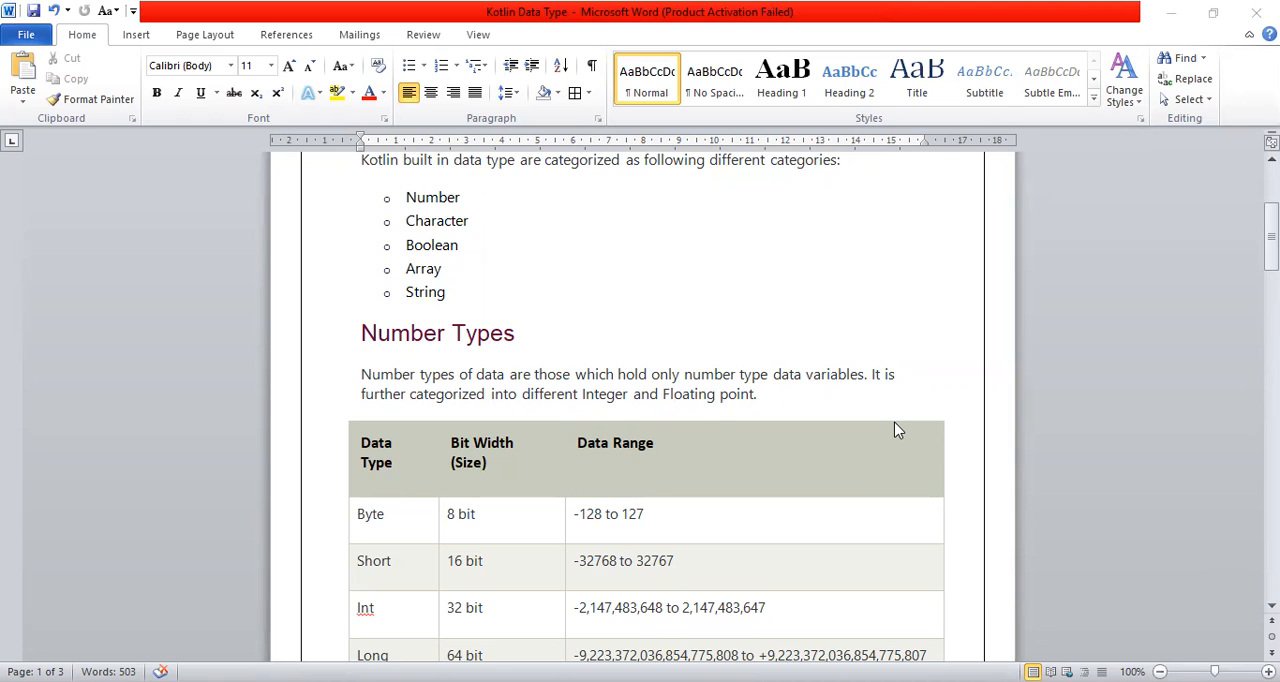
pyautogui.scroll(-3)
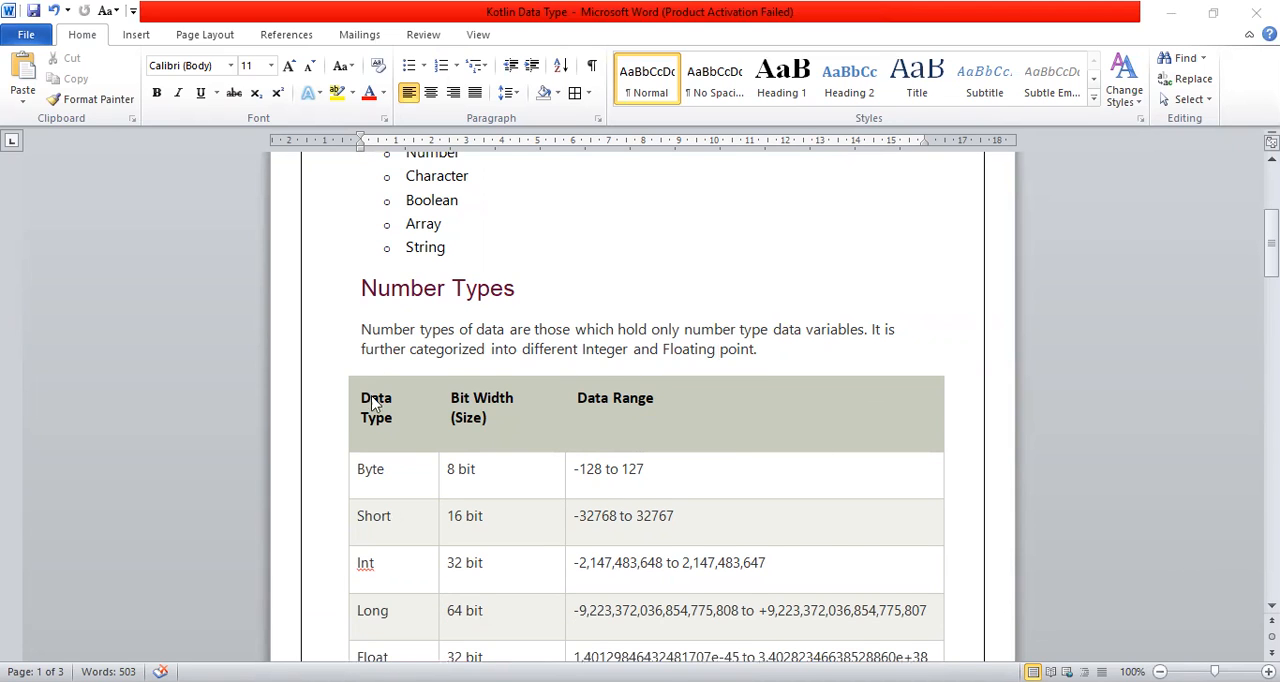
pyautogui.scroll(-3)
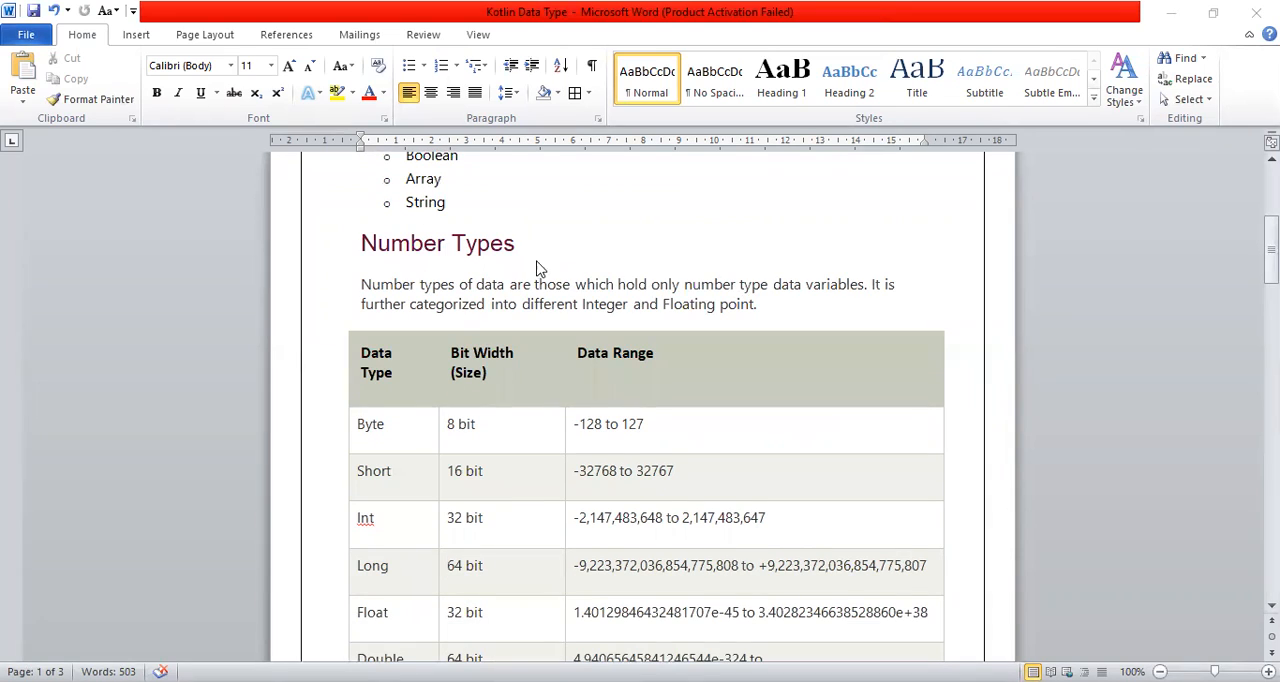
pyautogui.moveTo(480, 468)
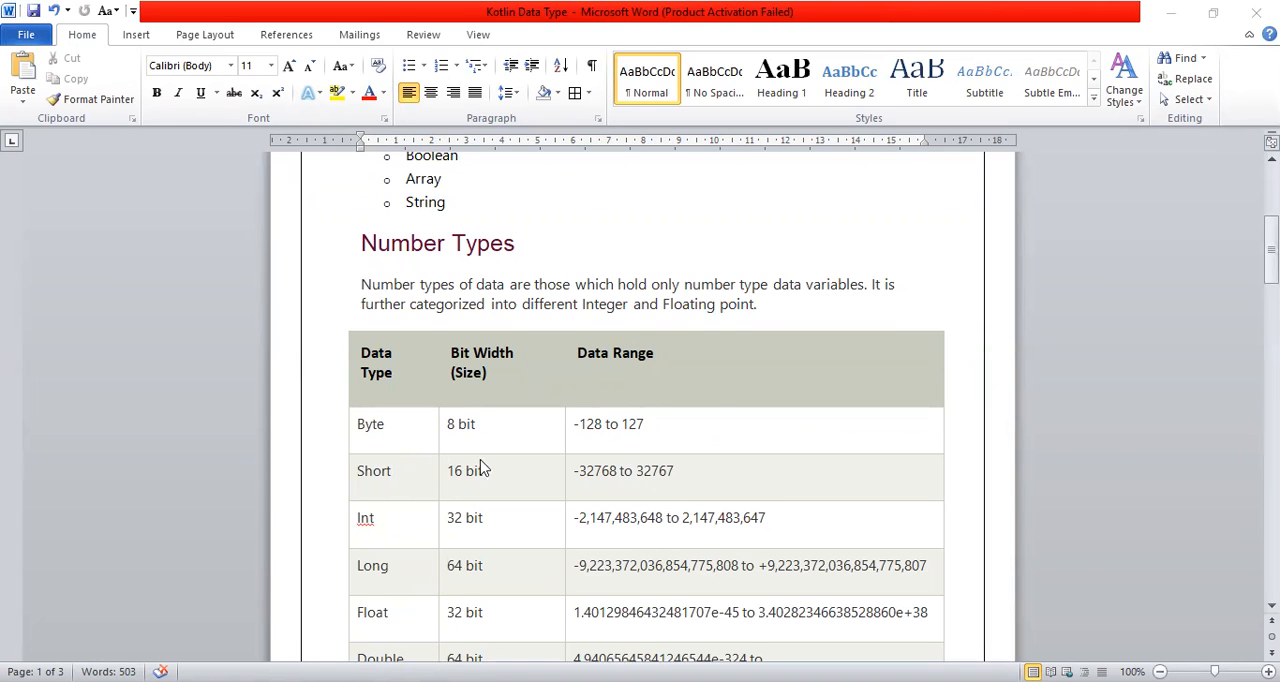
pyautogui.scroll(-3)
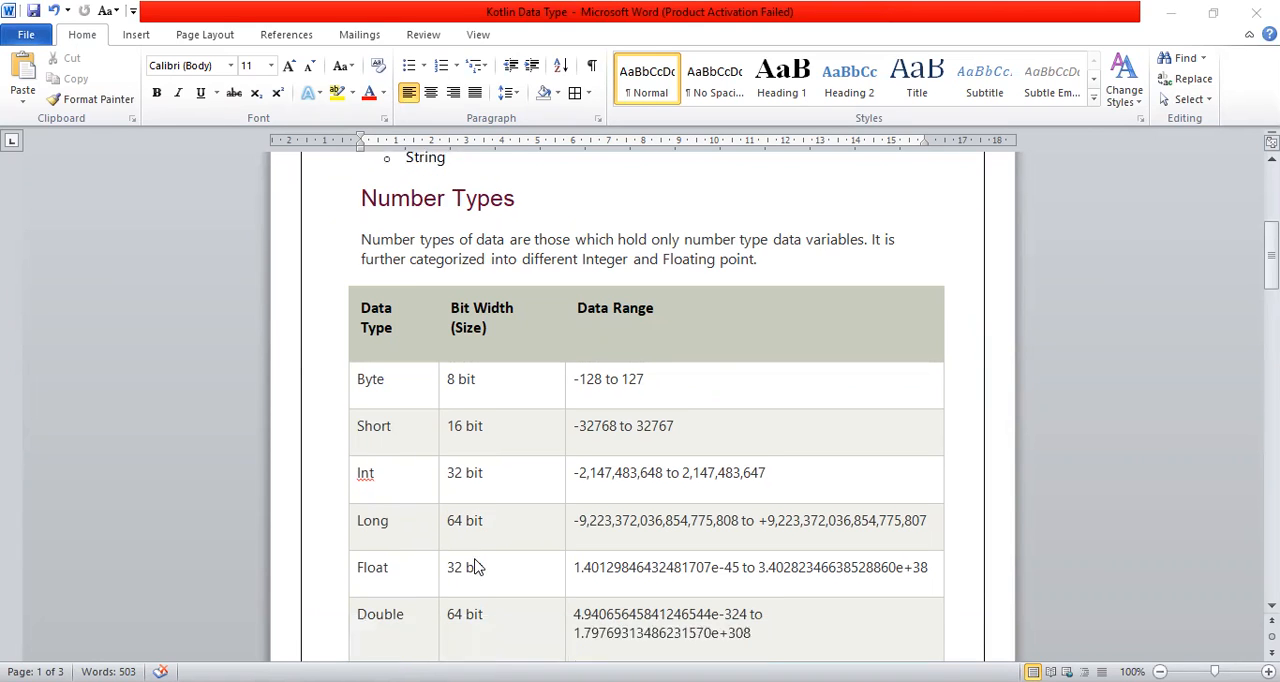
pyautogui.scroll(-3)
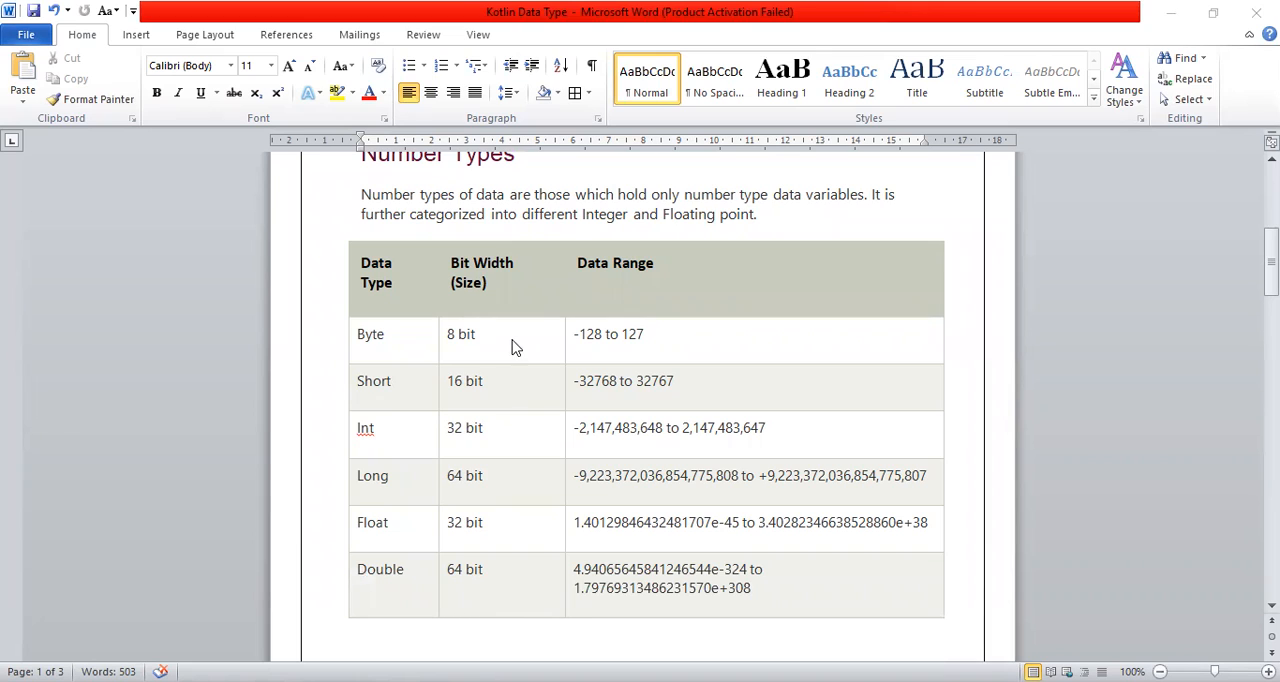
pyautogui.moveTo(520, 368)
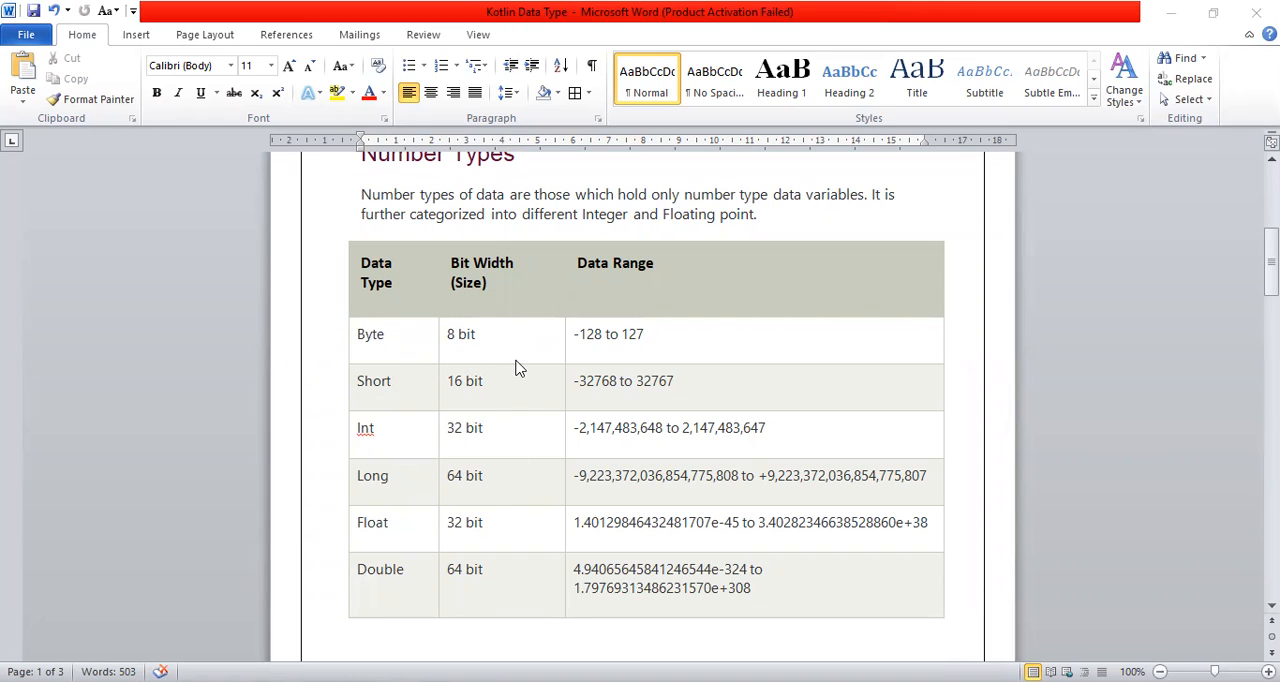
pyautogui.moveTo(496, 452)
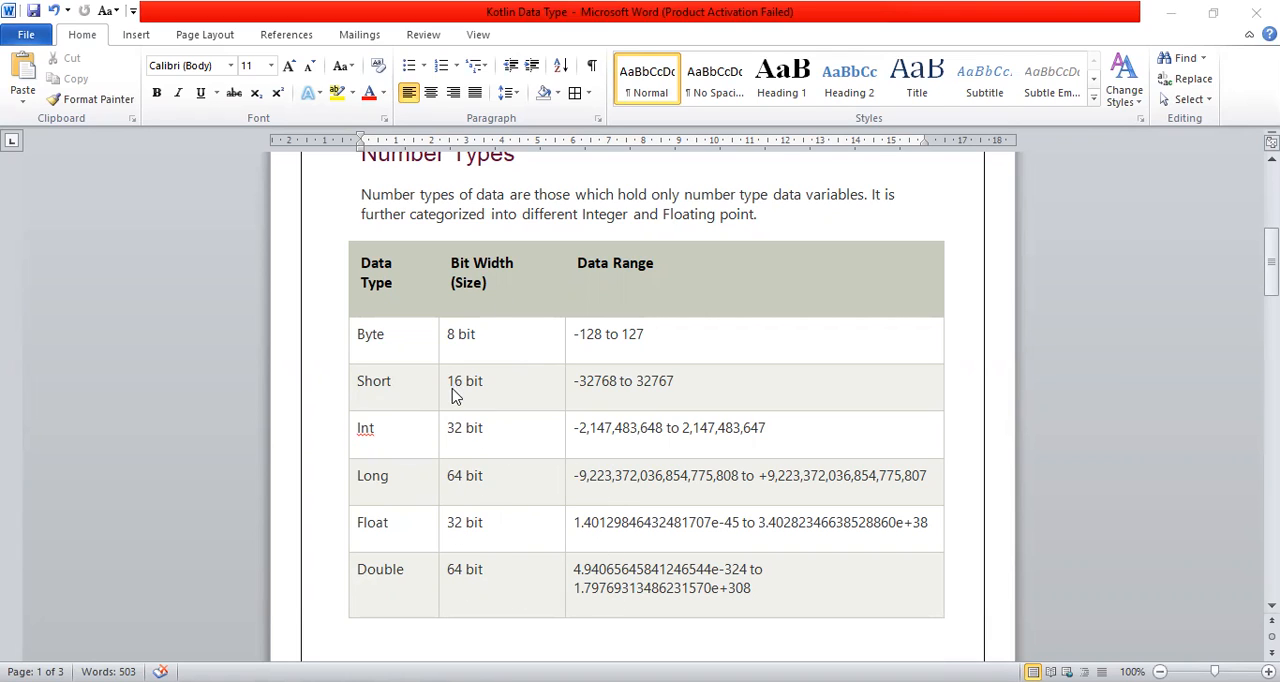
pyautogui.moveTo(576, 344)
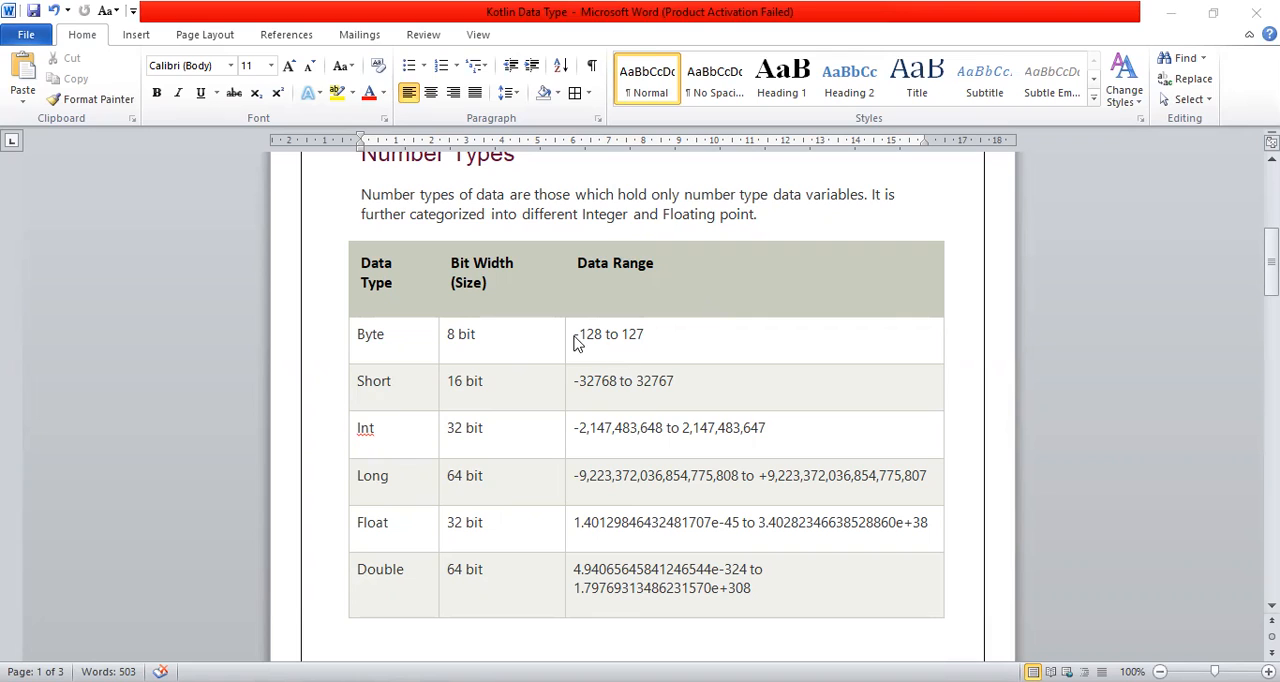
pyautogui.moveTo(670, 356)
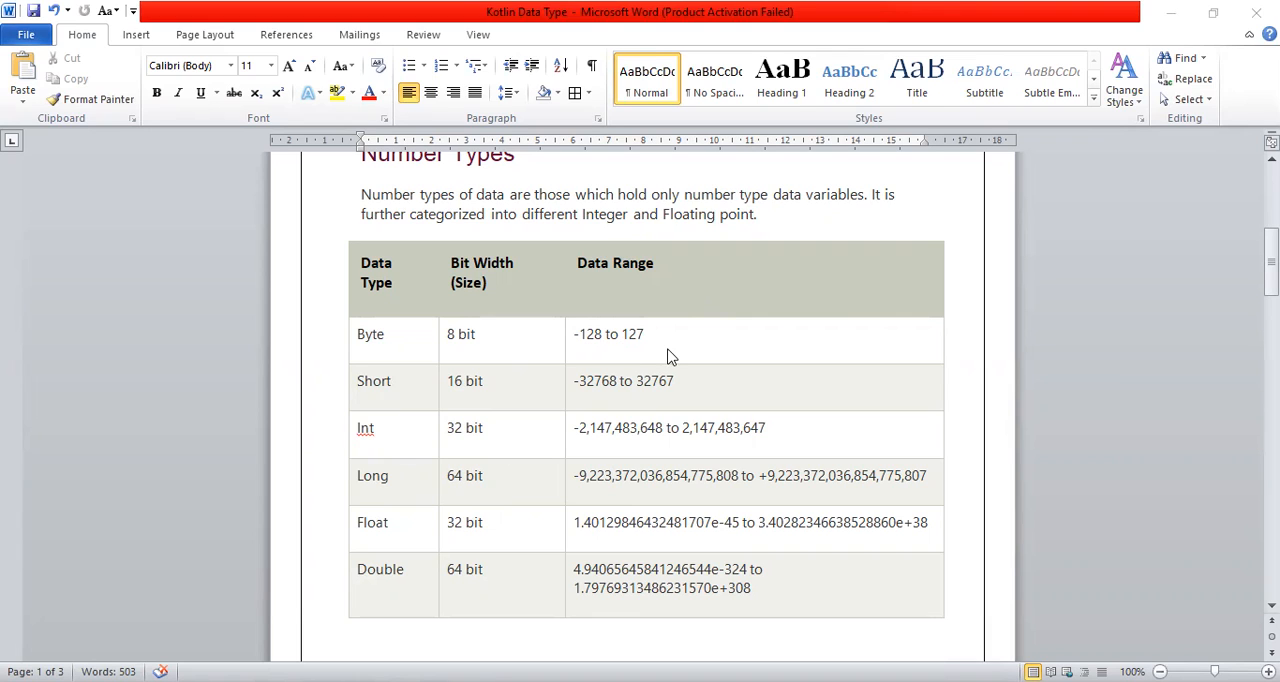
pyautogui.moveTo(592, 444)
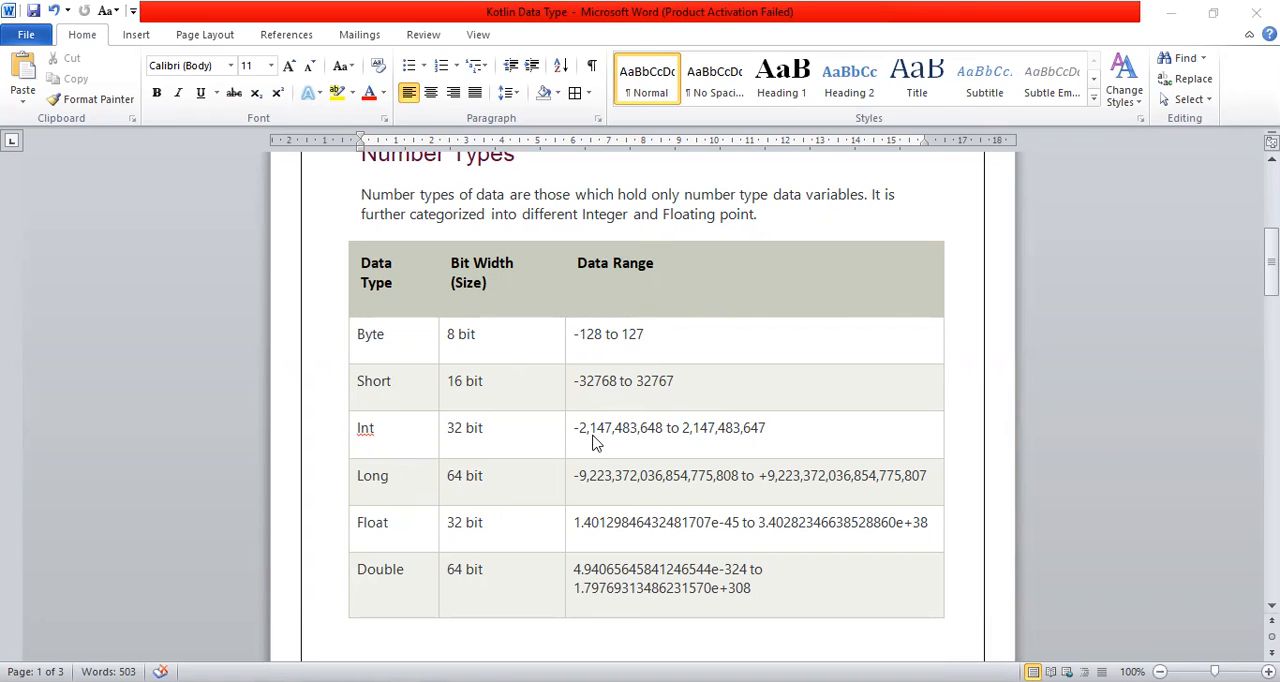
pyautogui.moveTo(588, 402)
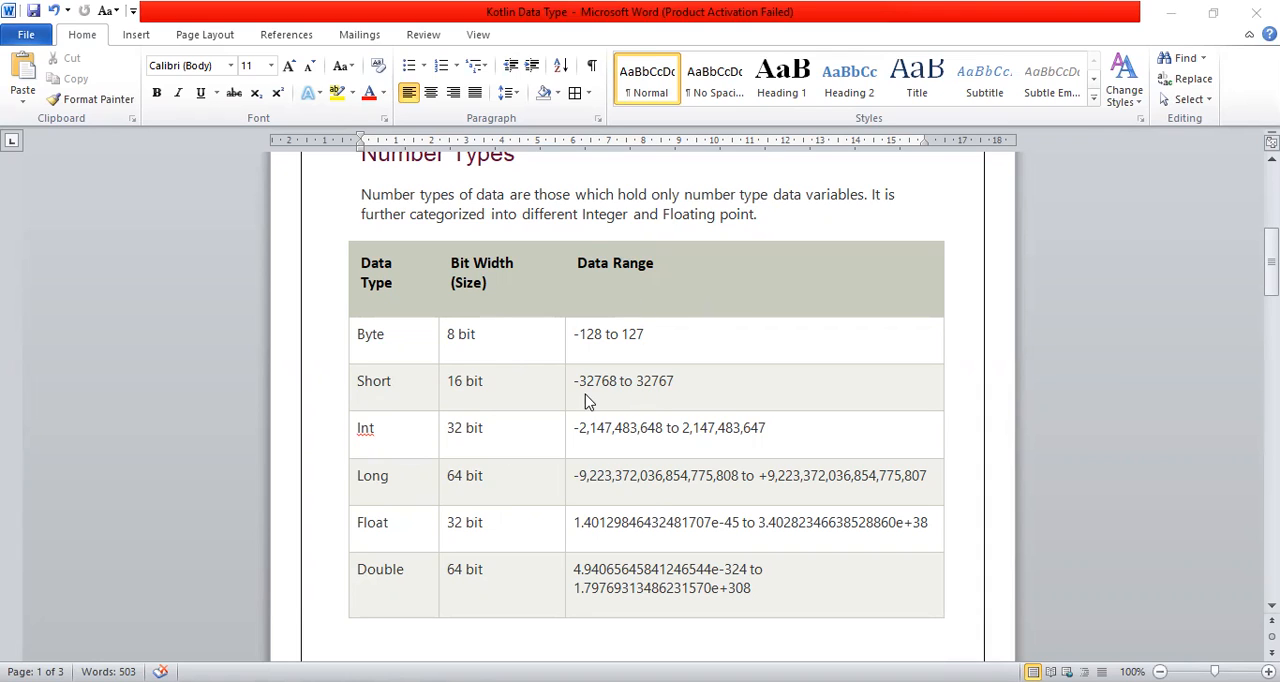
pyautogui.moveTo(696, 398)
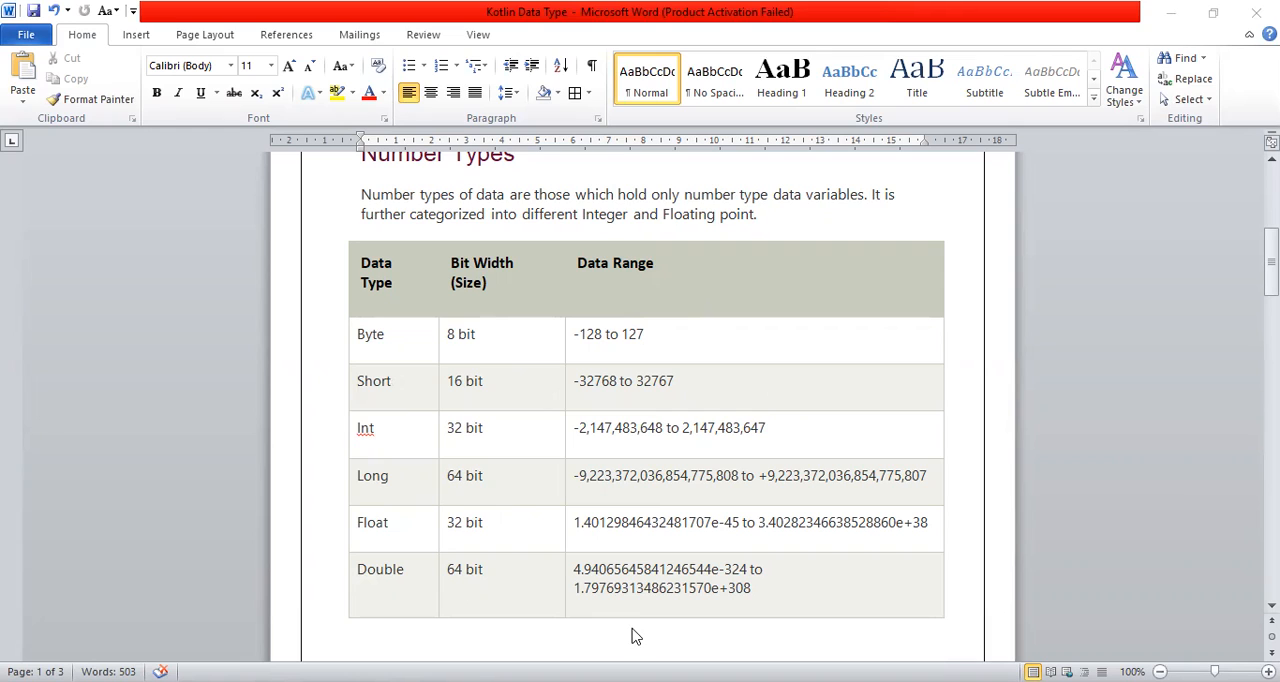
pyautogui.moveTo(452, 322)
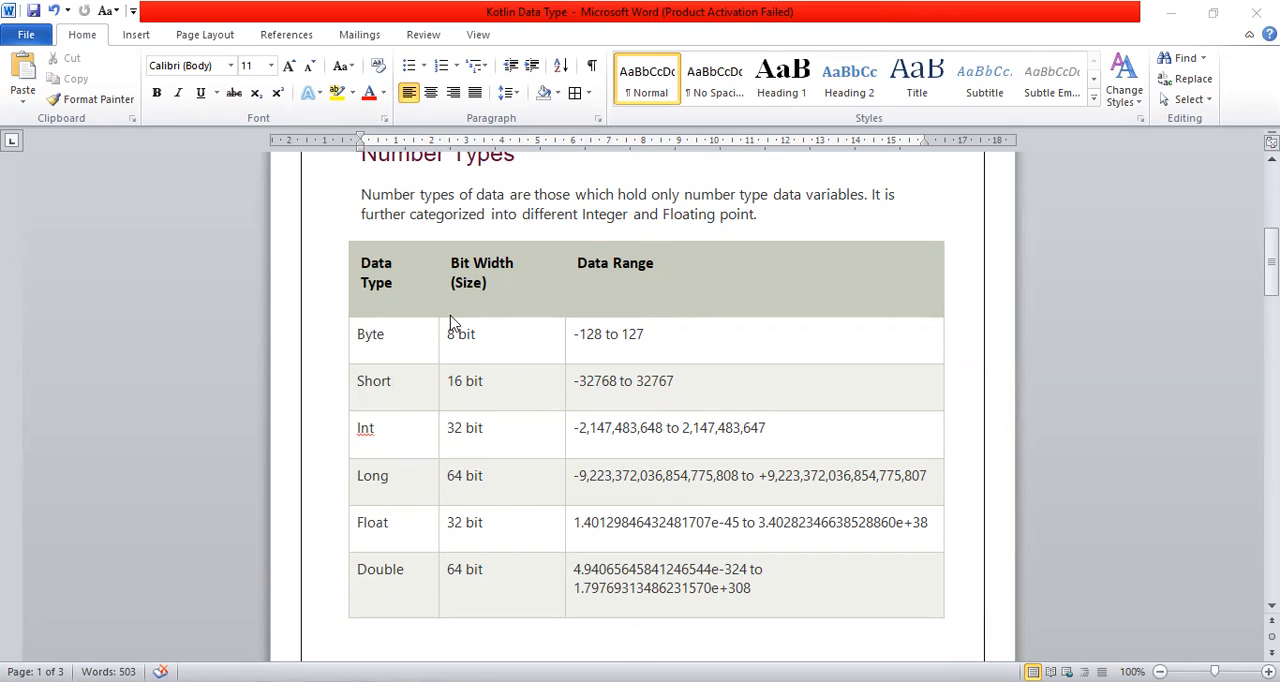
pyautogui.moveTo(804, 412)
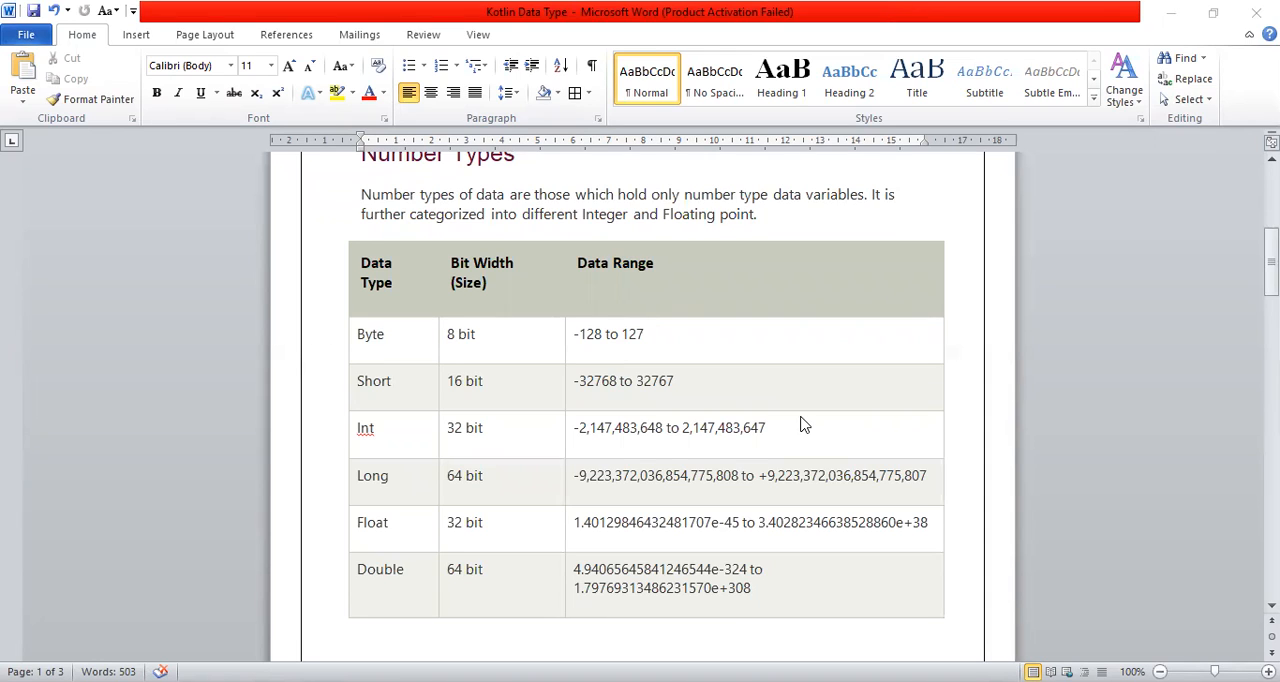
pyautogui.moveTo(784, 412)
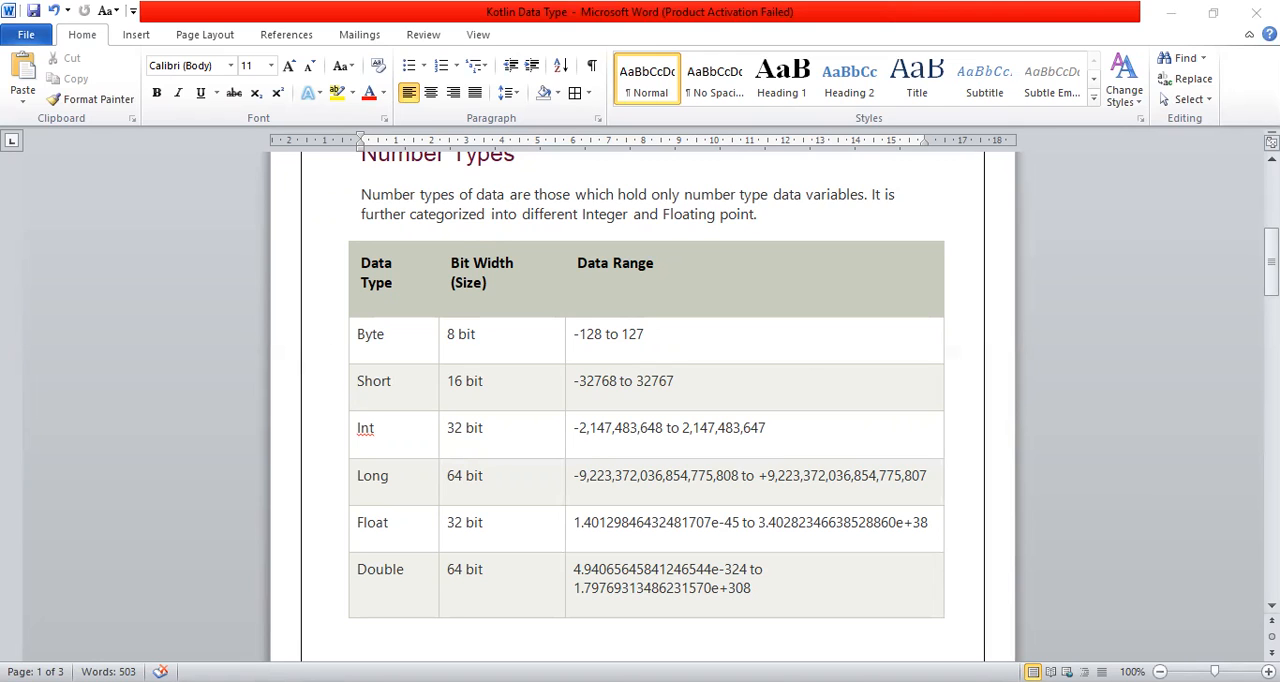
pyautogui.moveTo(460, 222)
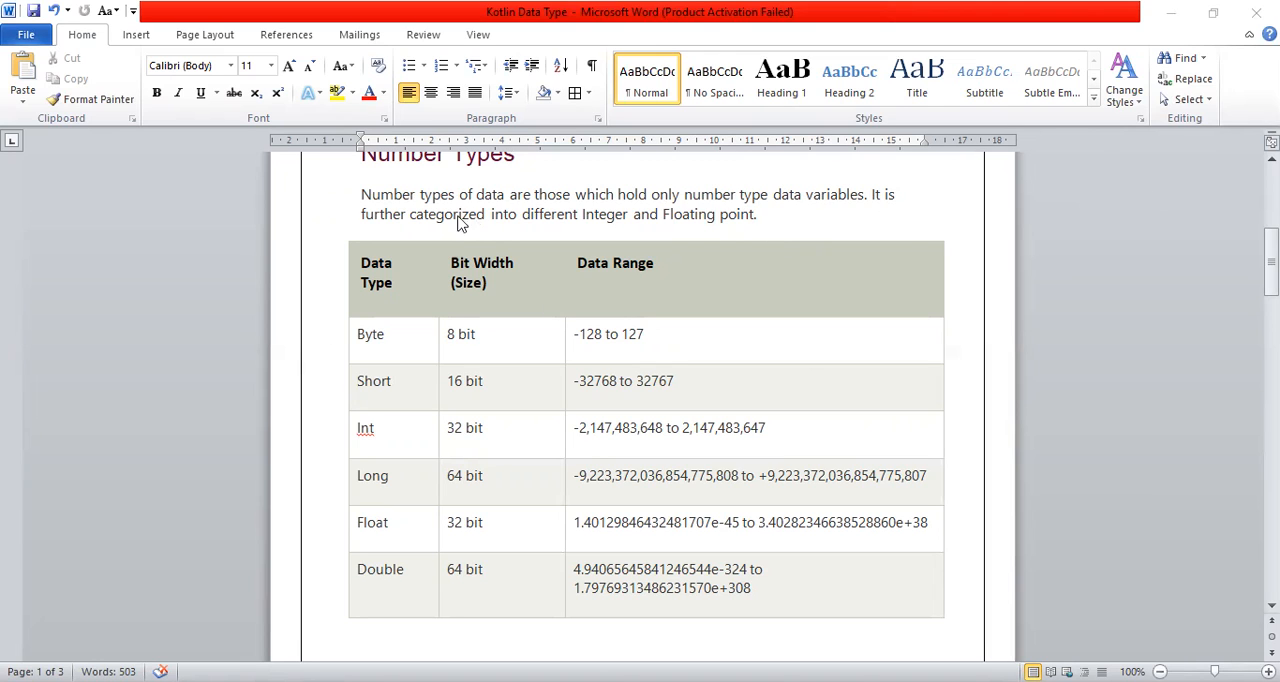
pyautogui.scroll(-3)
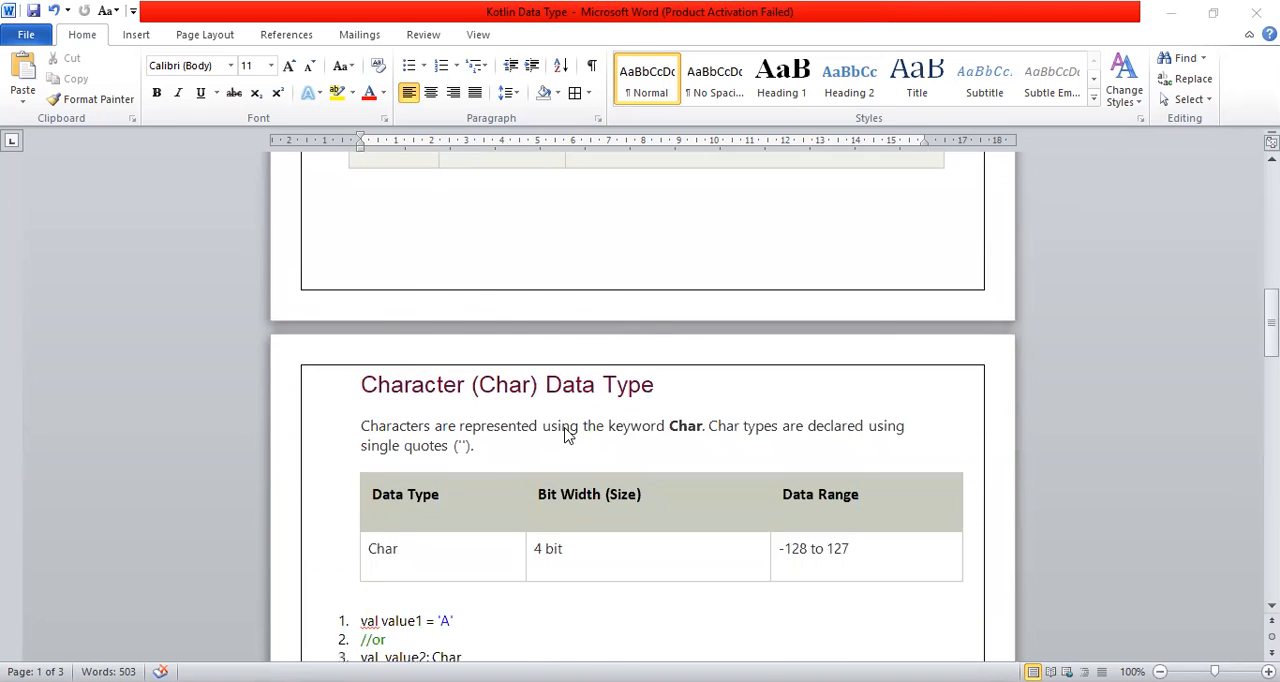
pyautogui.scroll(-3)
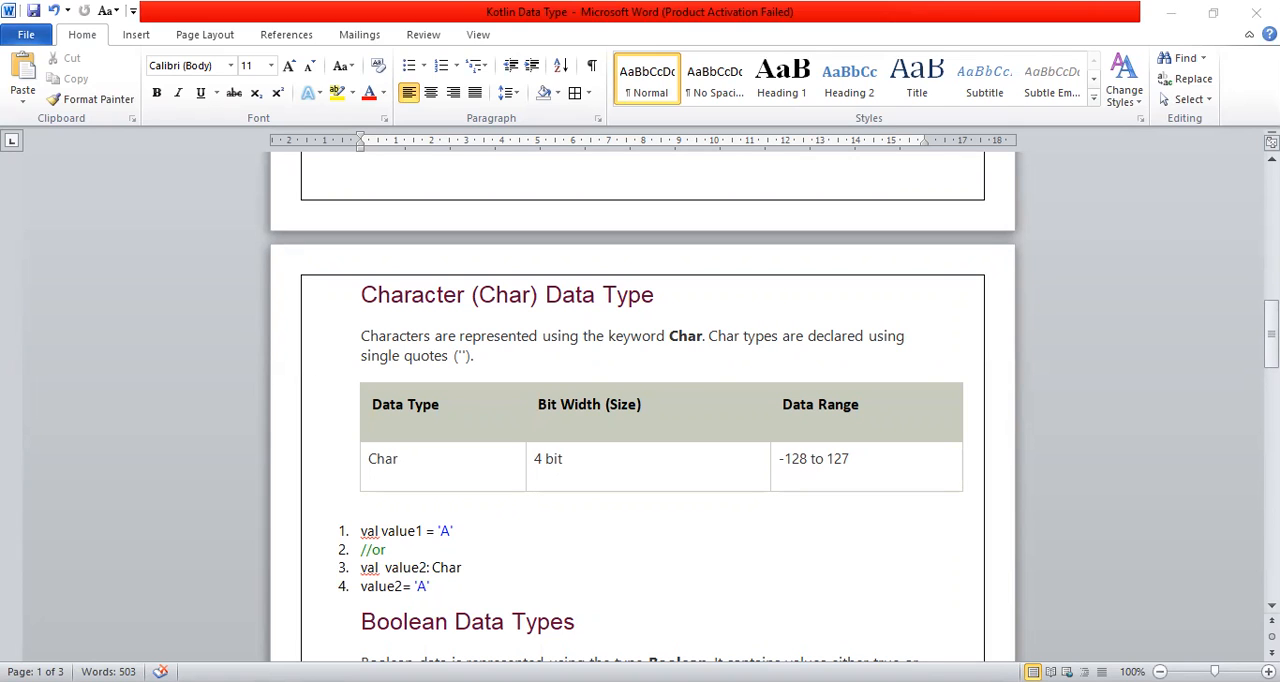
pyautogui.moveTo(1124, 552)
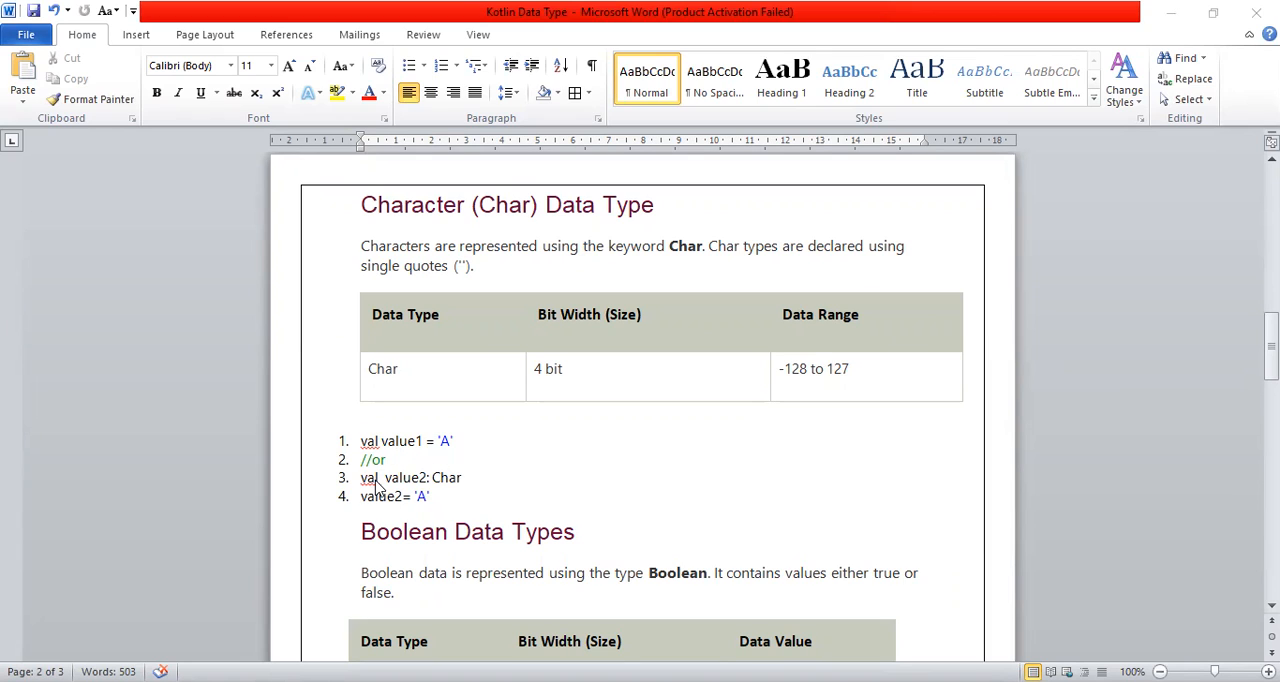
pyautogui.moveTo(418, 480)
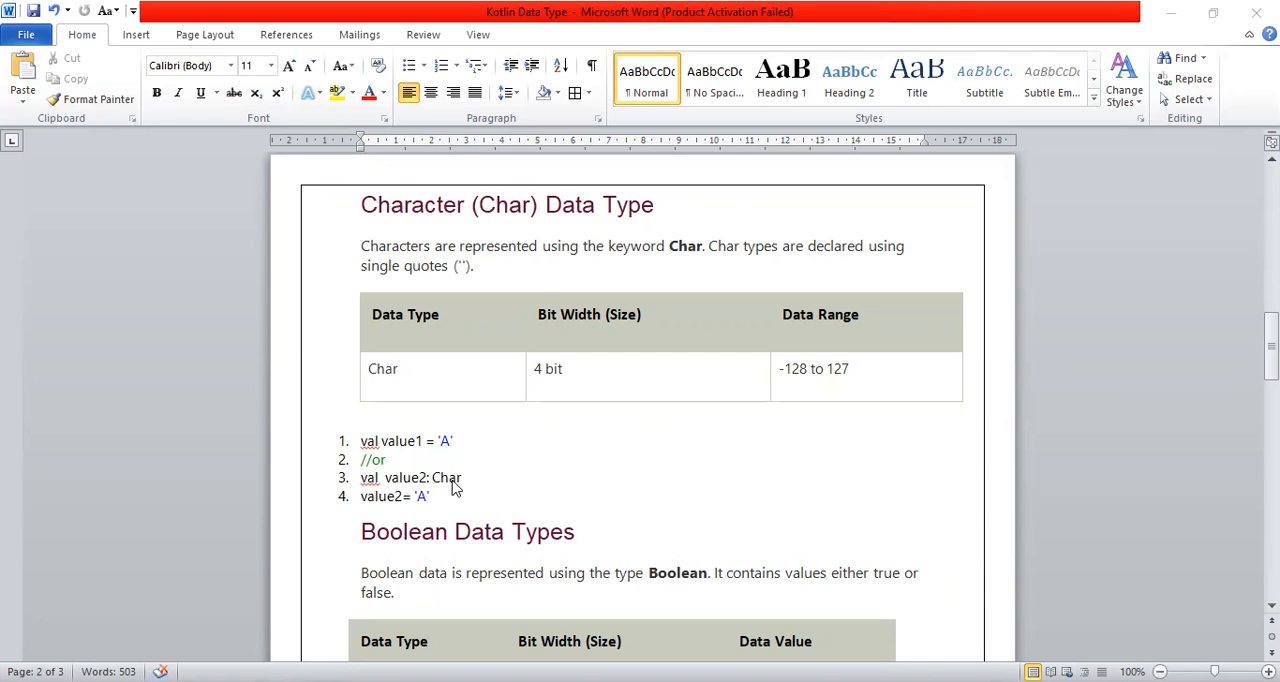
pyautogui.moveTo(424, 512)
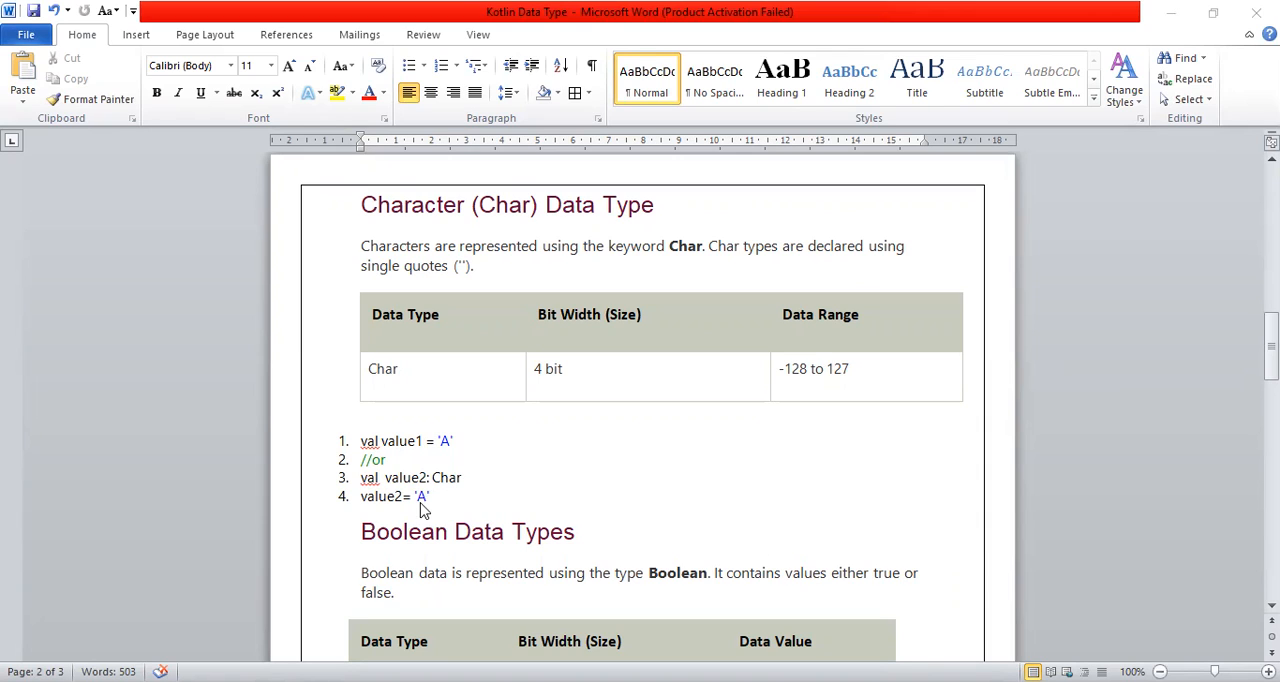
pyautogui.moveTo(438, 516)
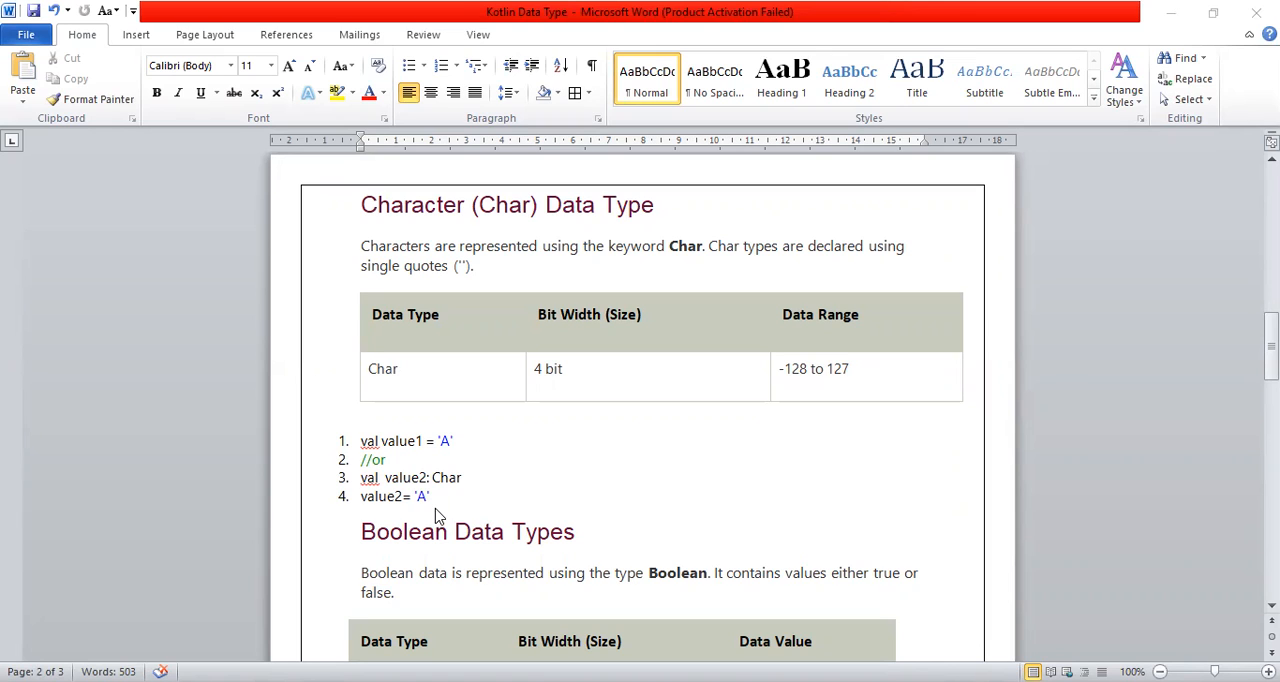
pyautogui.scroll(-3)
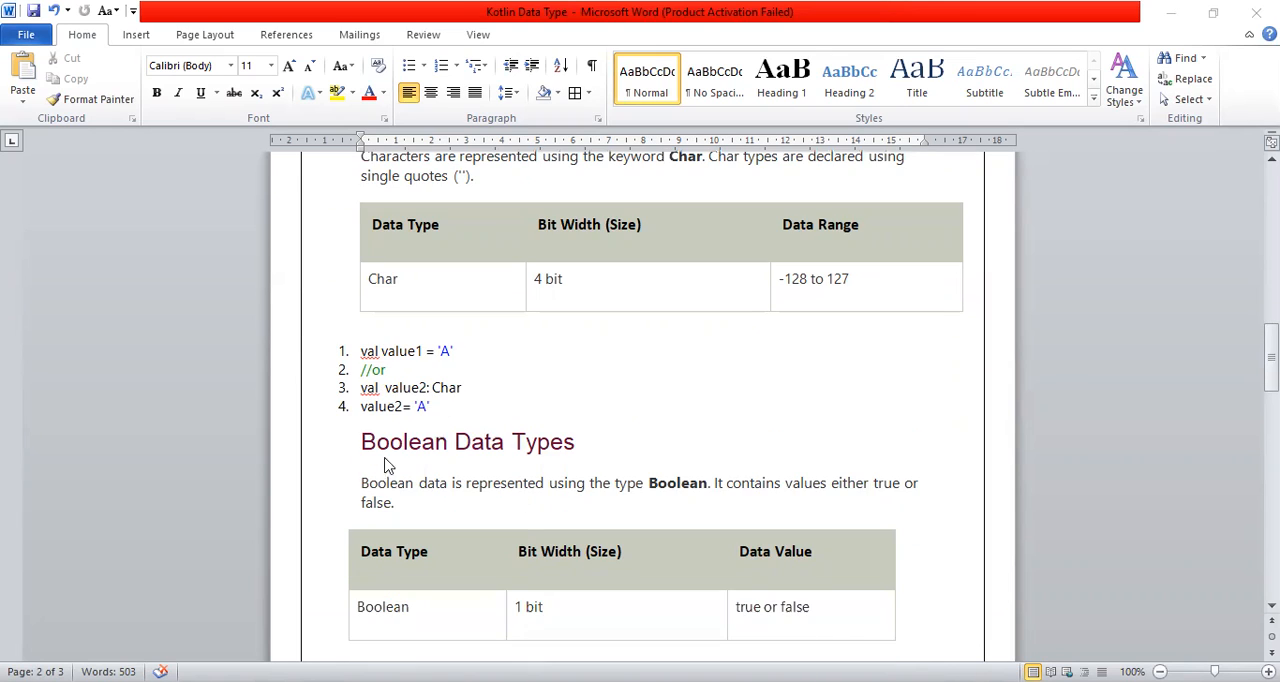
pyautogui.scroll(-3)
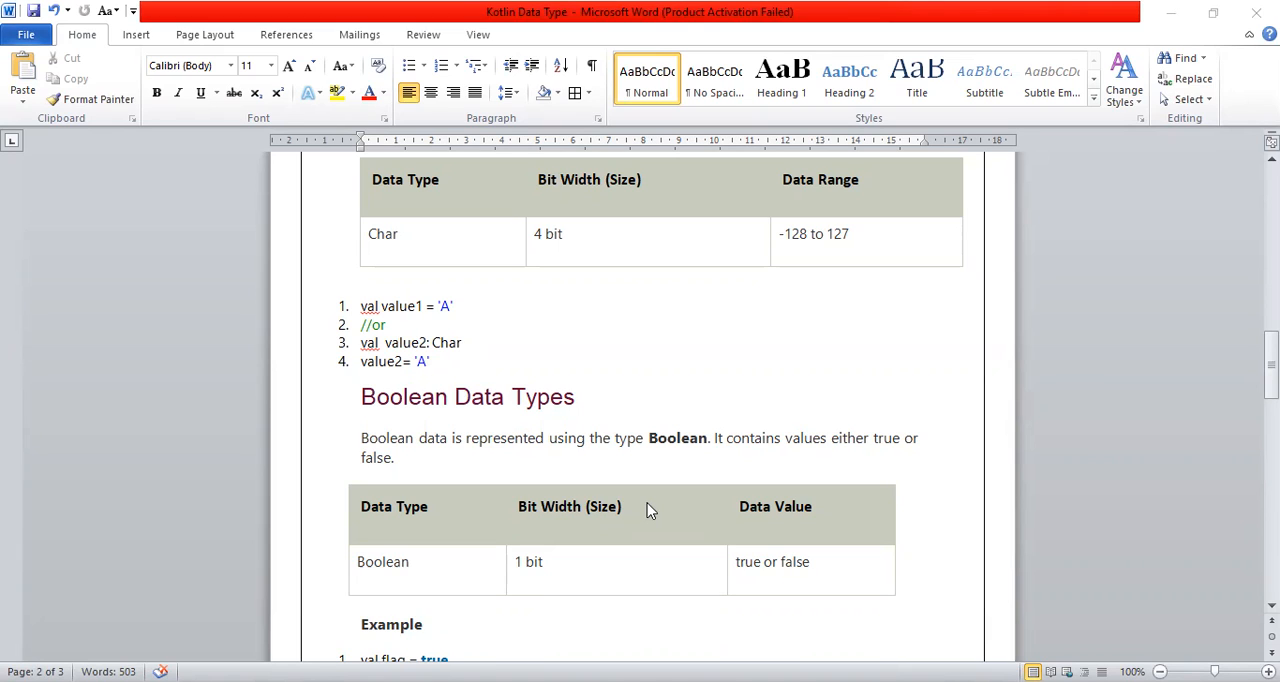
pyautogui.moveTo(706, 424)
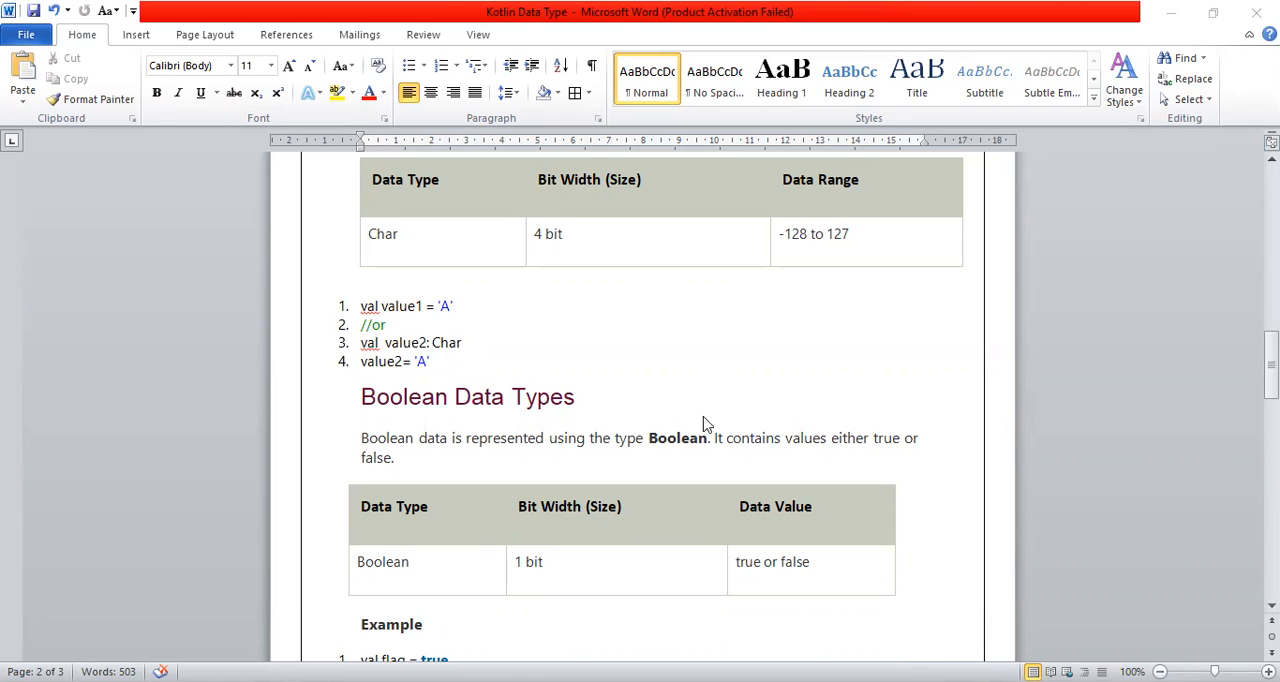
pyautogui.scroll(-3)
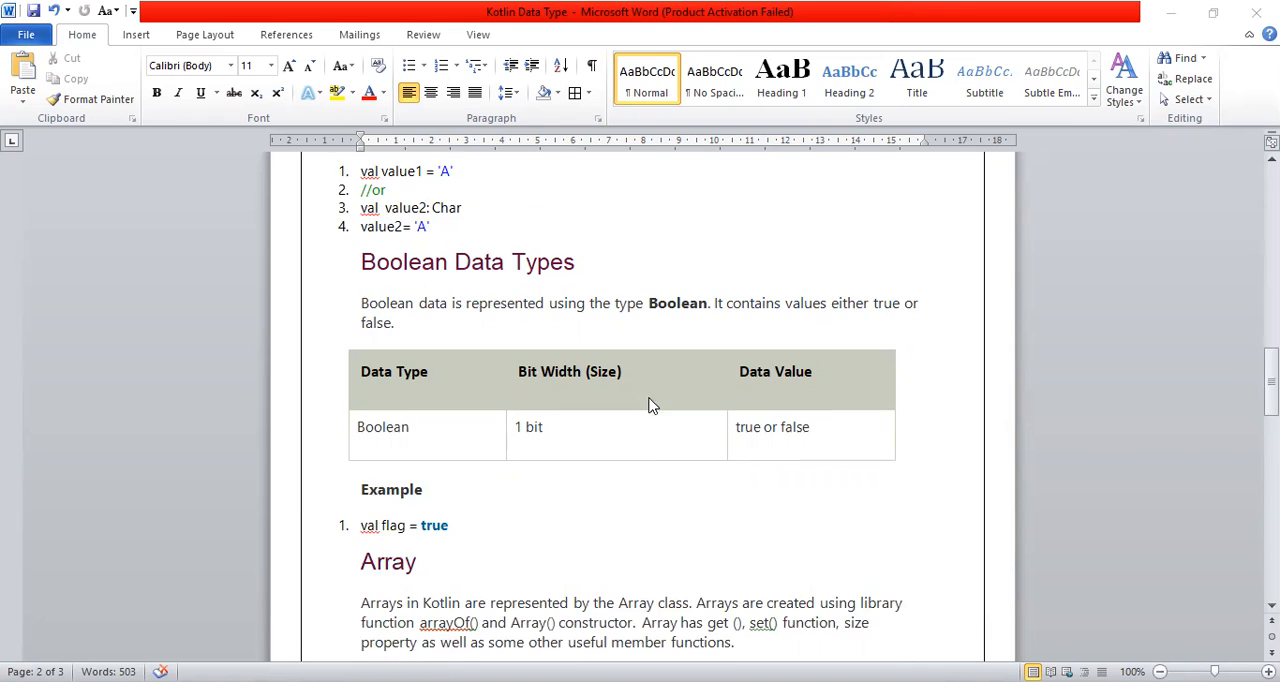
pyautogui.scroll(-3)
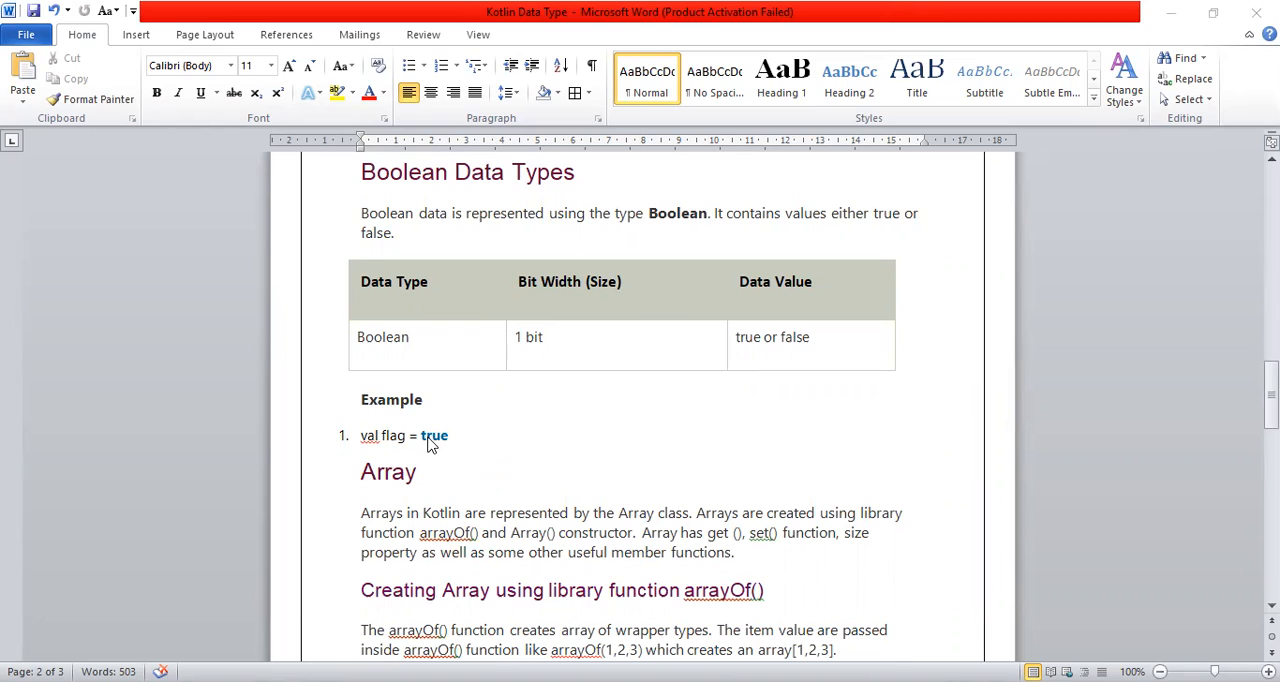
pyautogui.moveTo(470, 444)
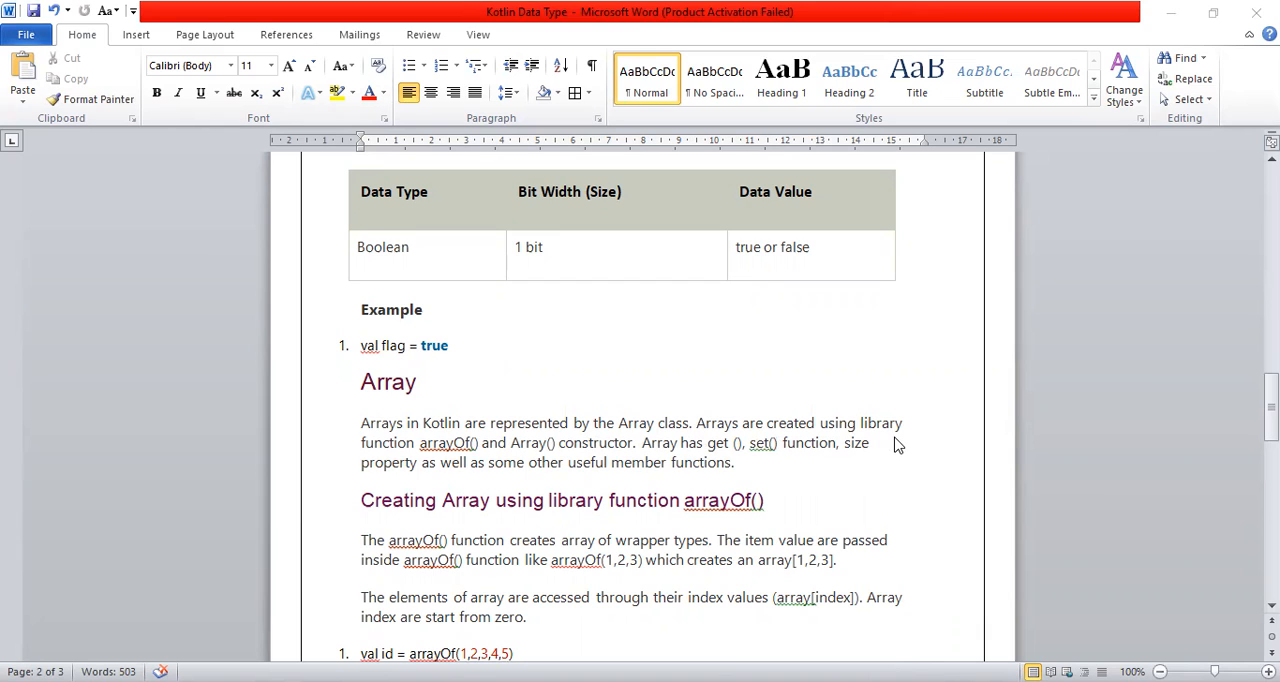
pyautogui.moveTo(896, 446)
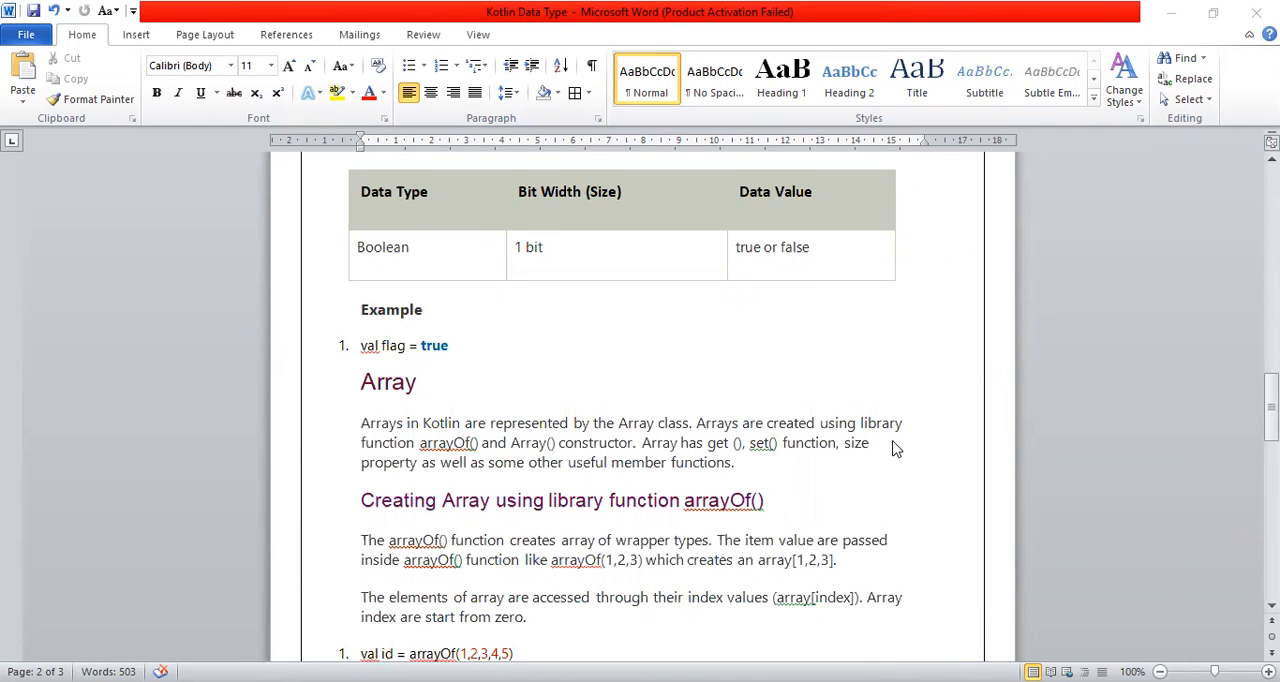
pyautogui.moveTo(732, 616)
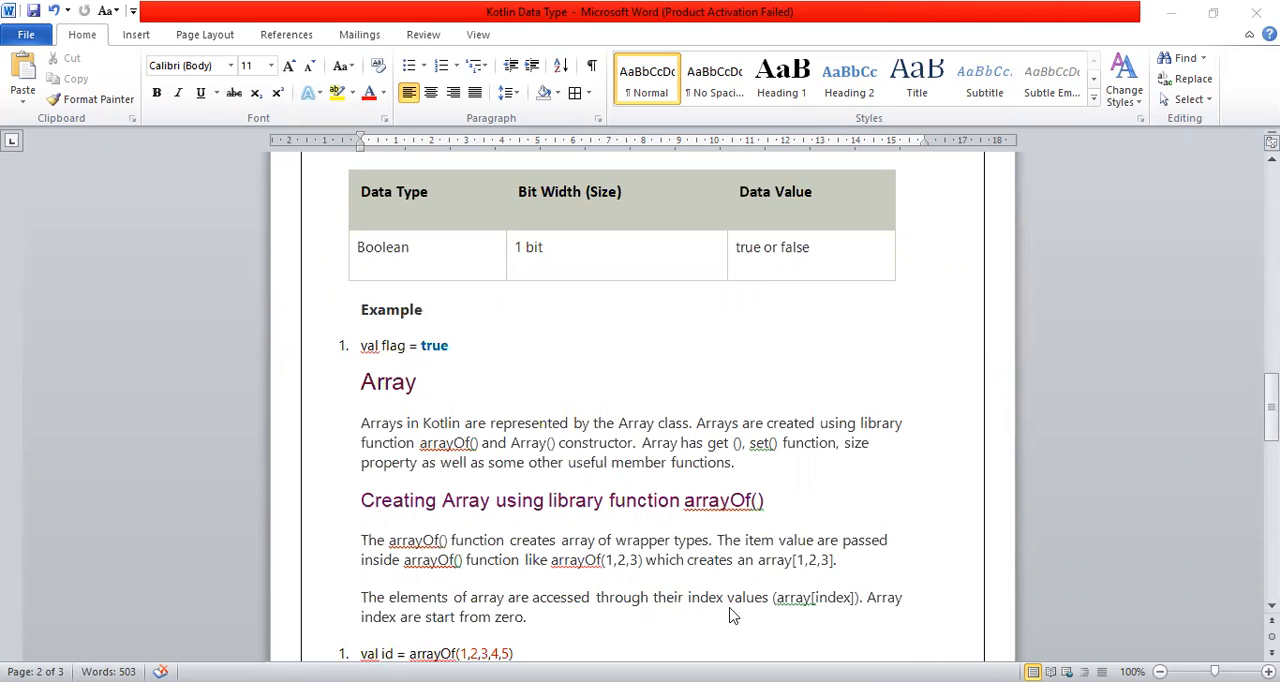
pyautogui.scroll(-3)
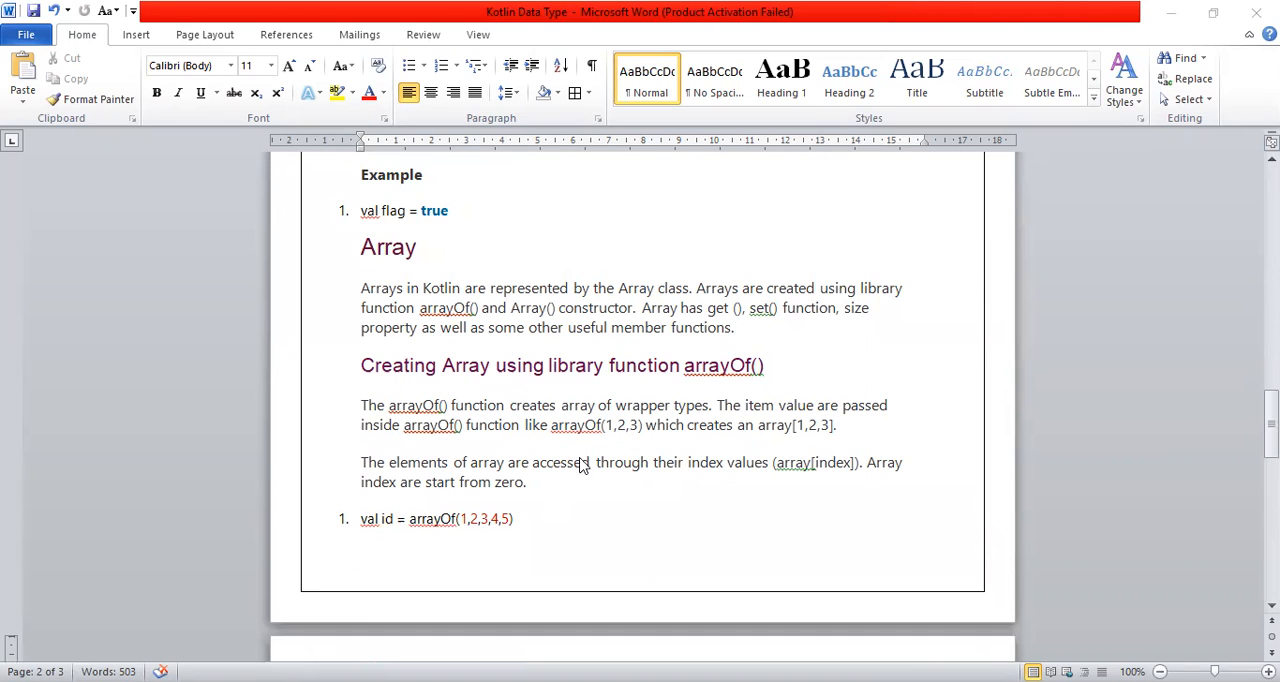
pyautogui.moveTo(390, 386)
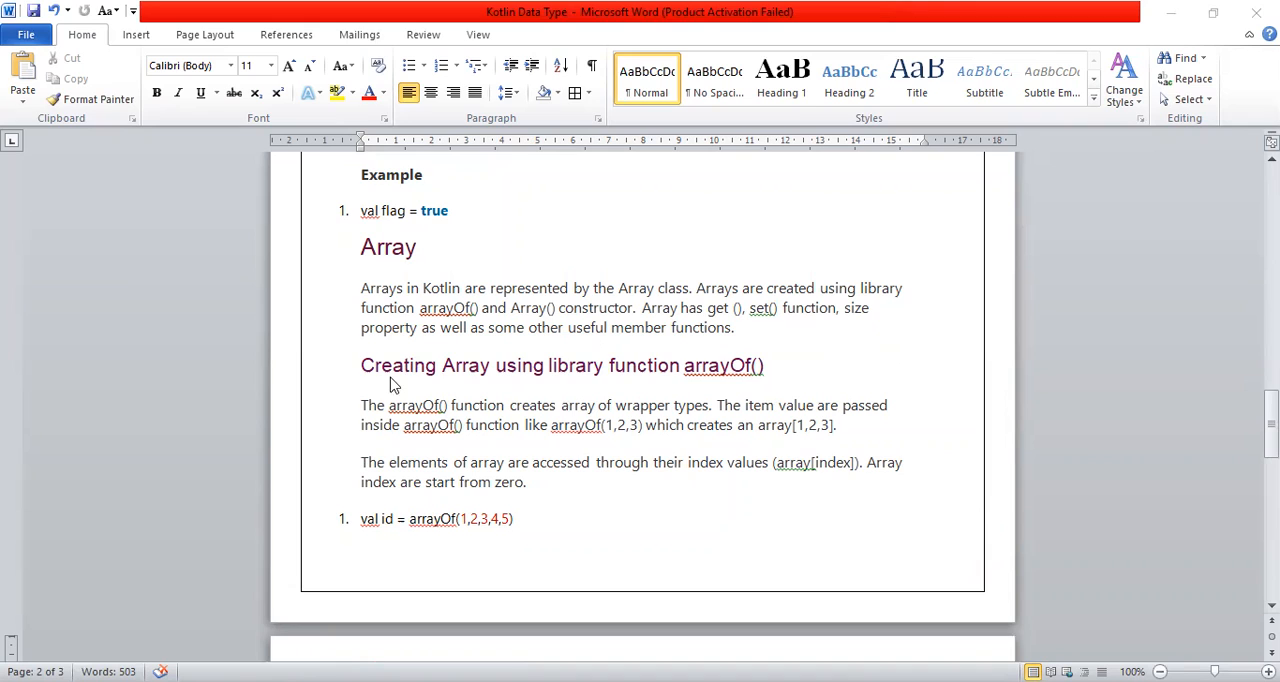
pyautogui.moveTo(684, 372)
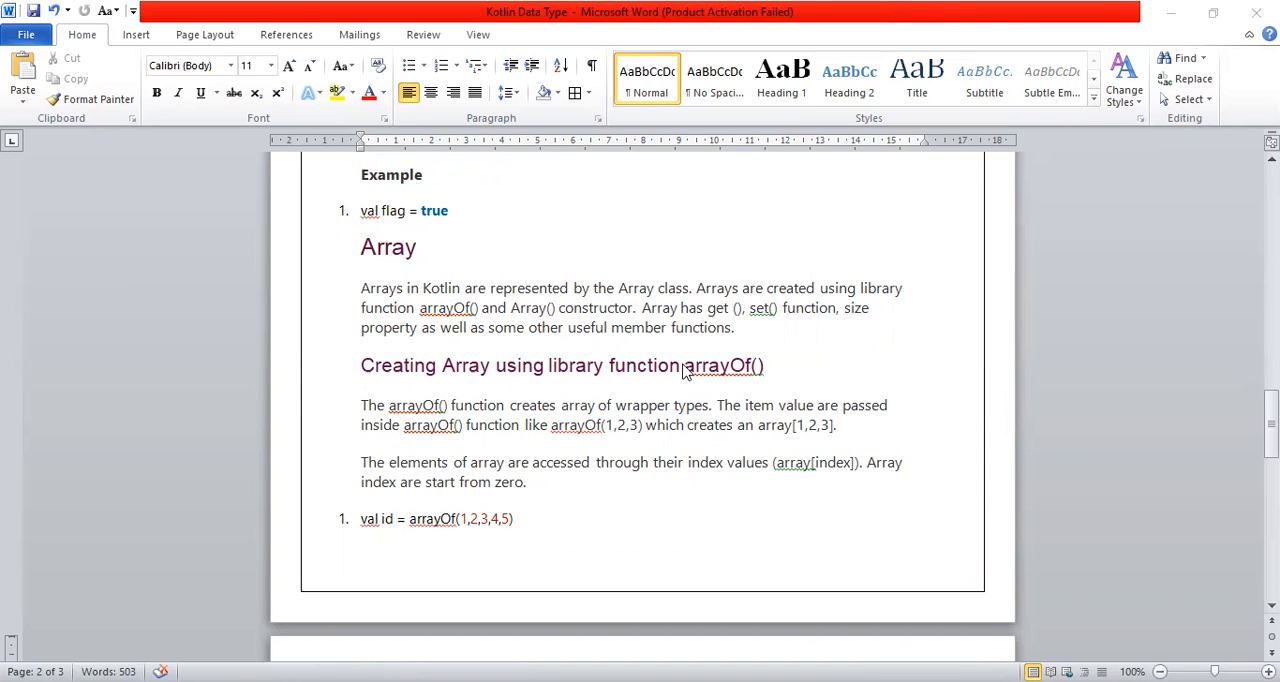
pyautogui.moveTo(490, 420)
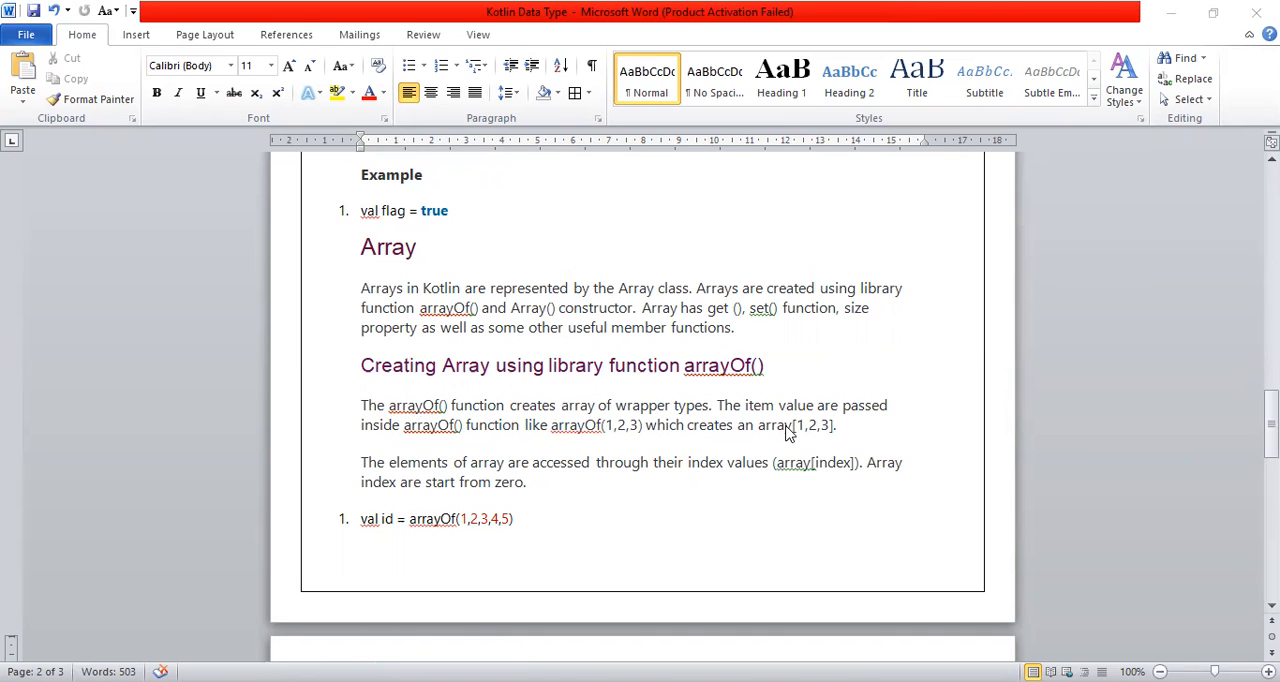
pyautogui.moveTo(788, 436)
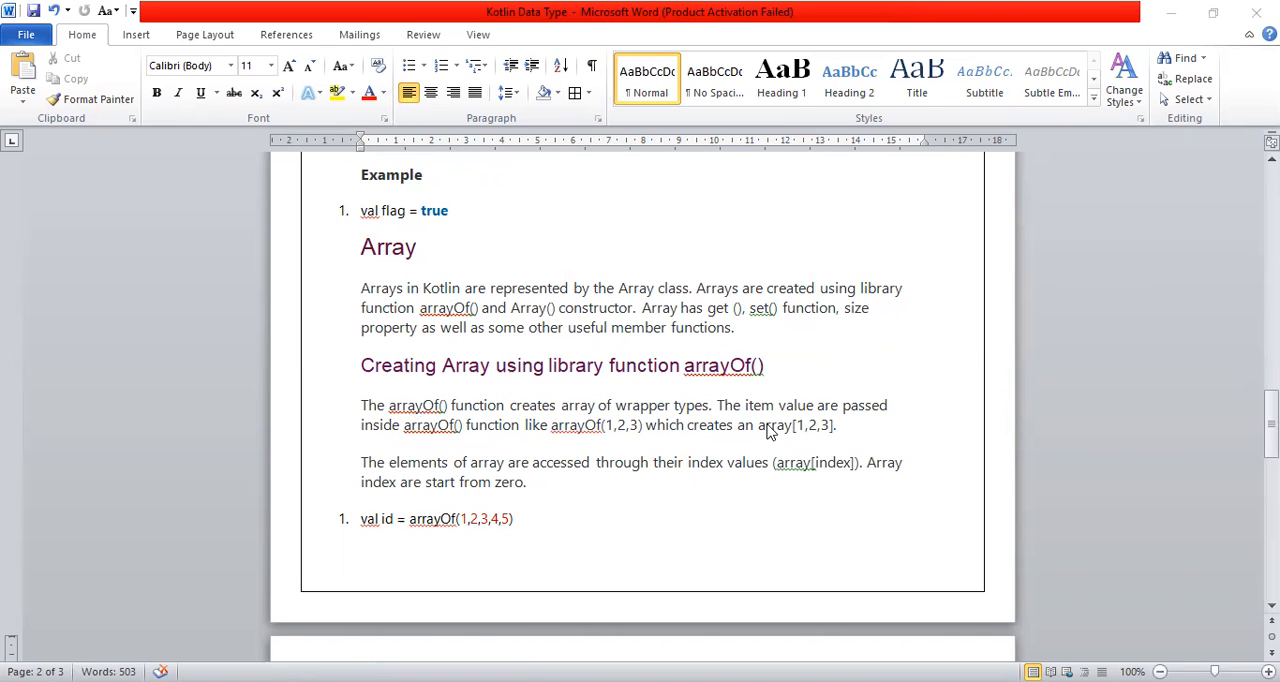
pyautogui.moveTo(630, 496)
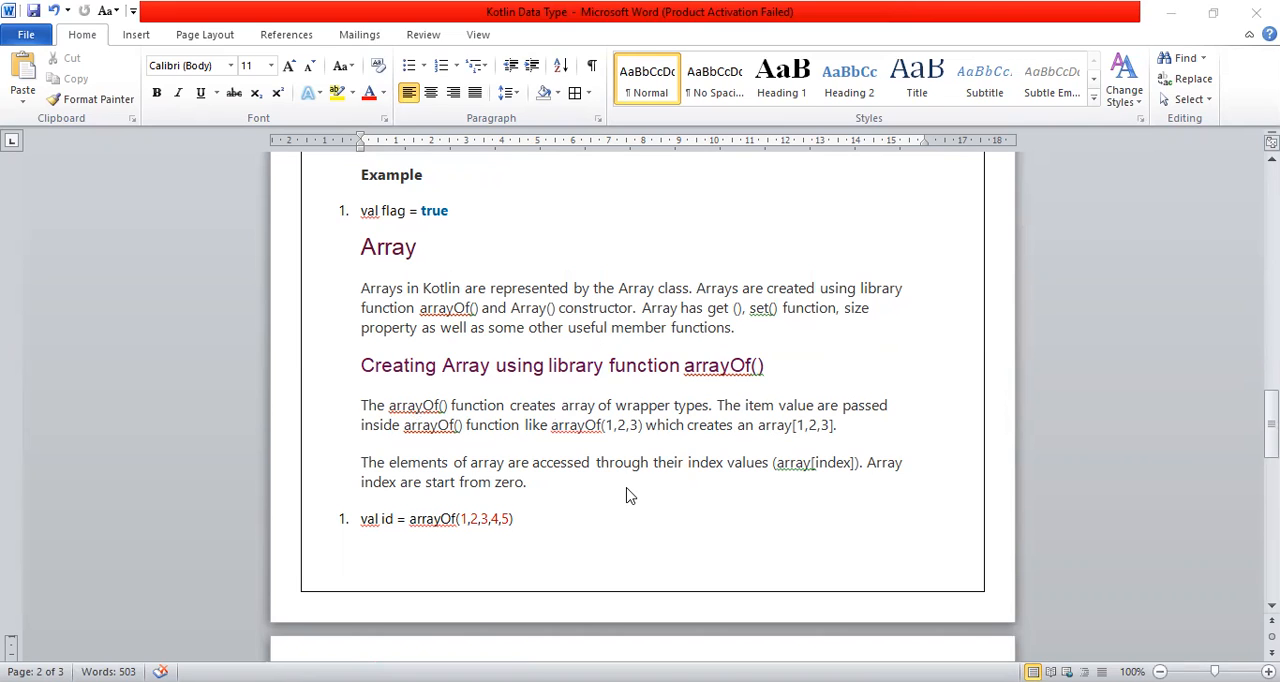
pyautogui.moveTo(590, 496)
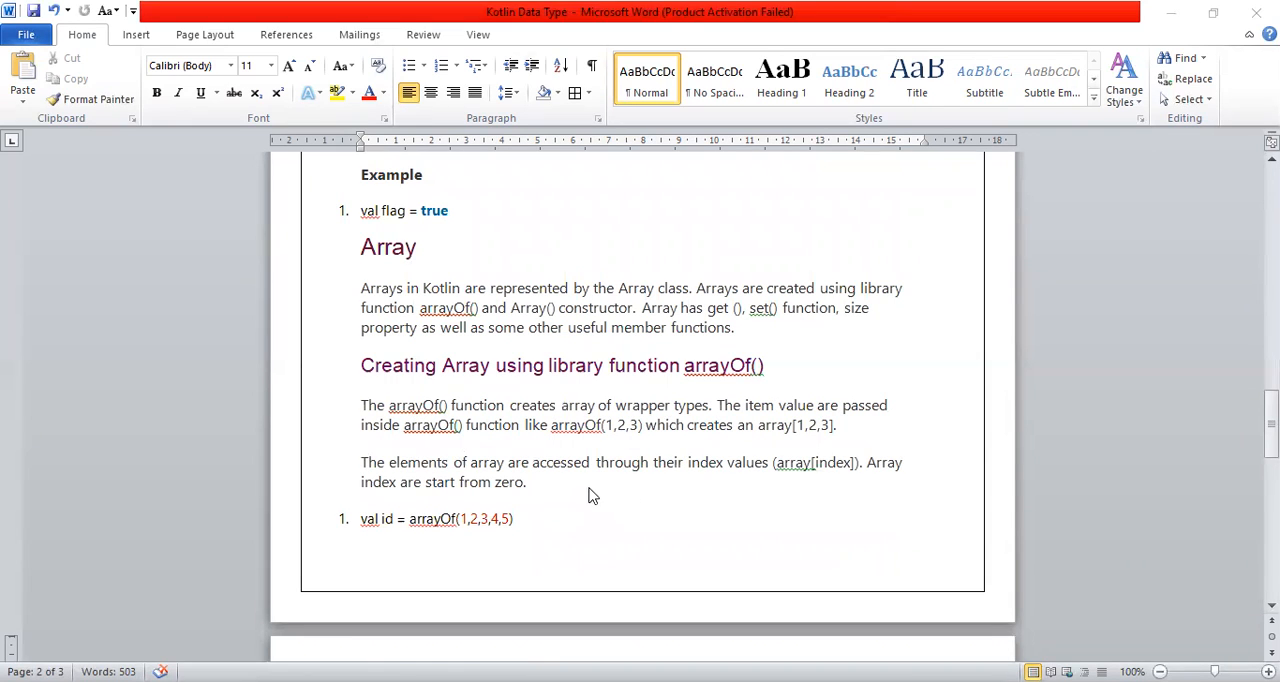
pyautogui.moveTo(780, 480)
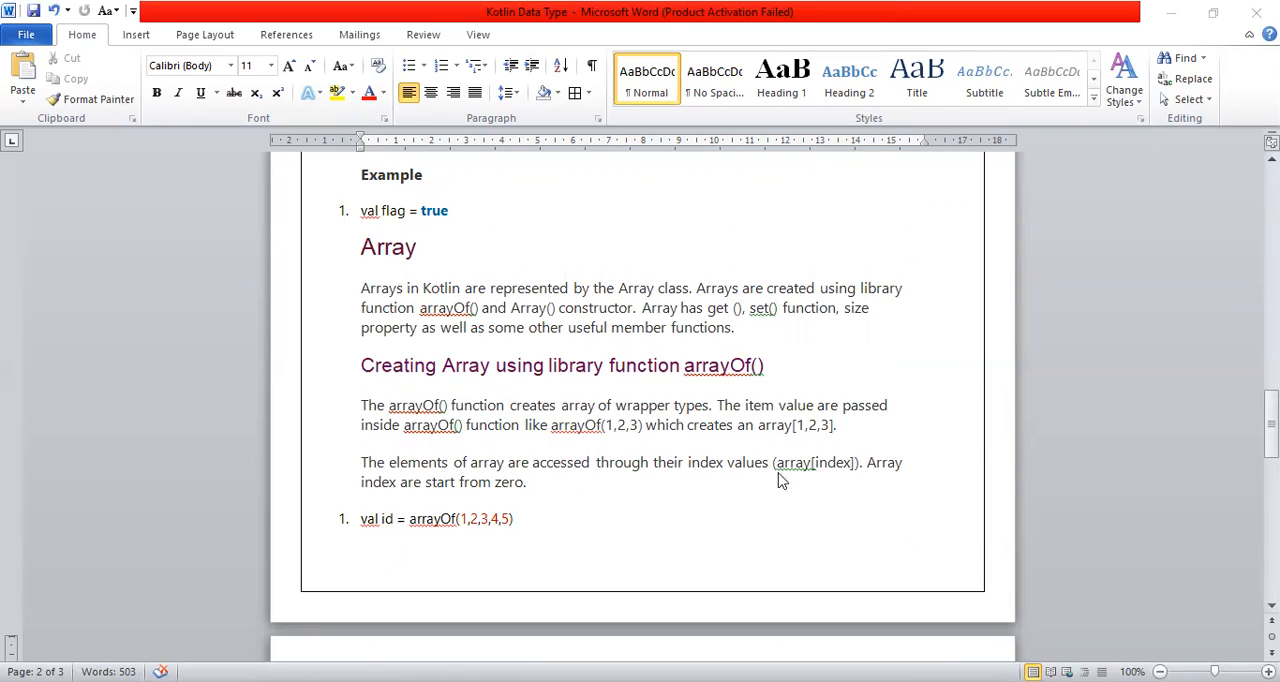
pyautogui.moveTo(412, 504)
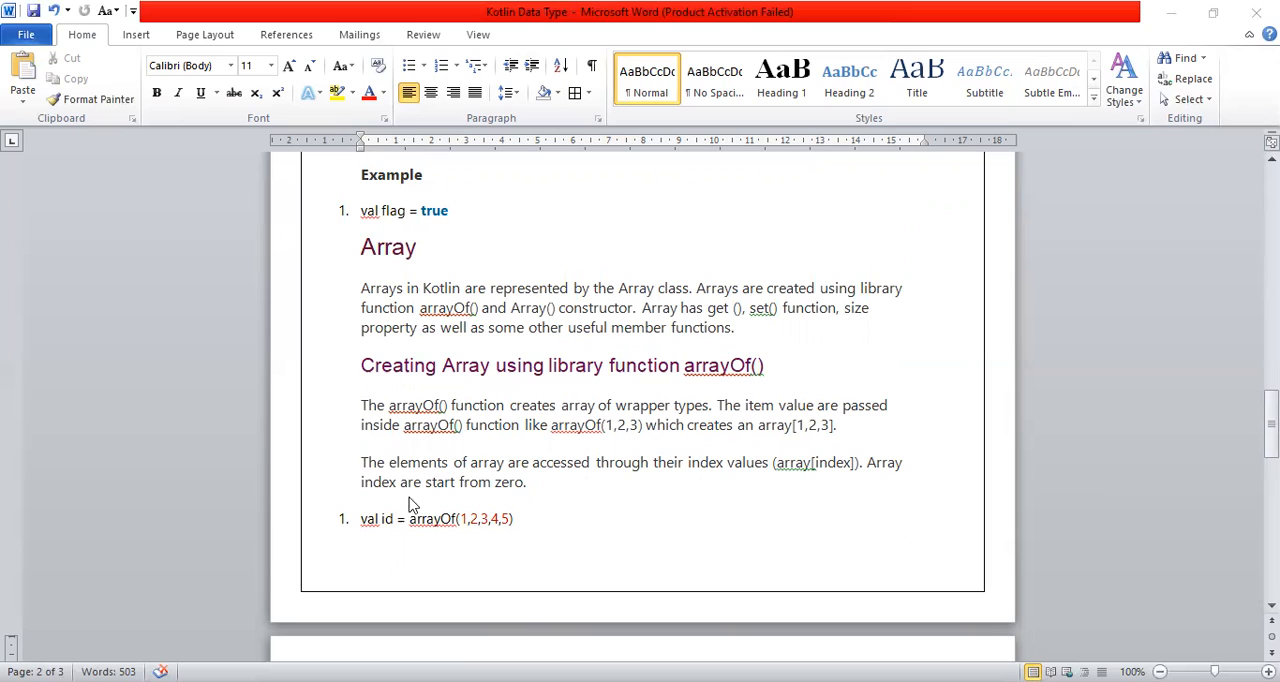
pyautogui.moveTo(576, 508)
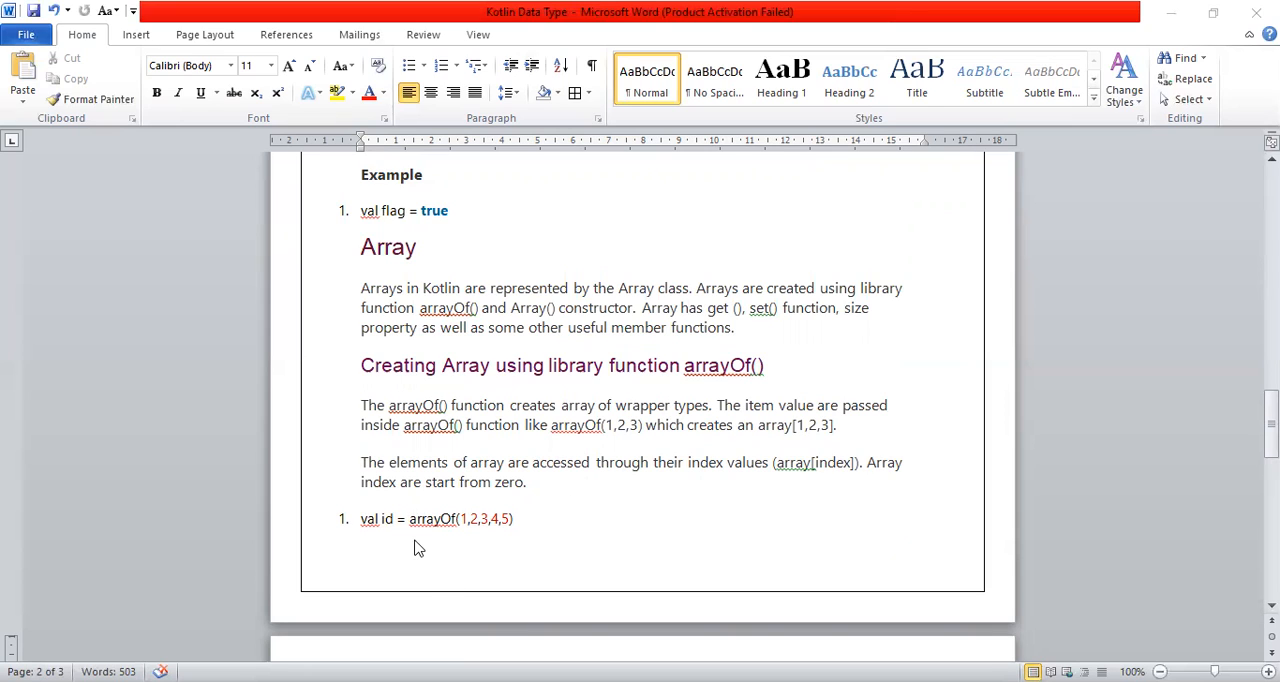
pyautogui.moveTo(390, 540)
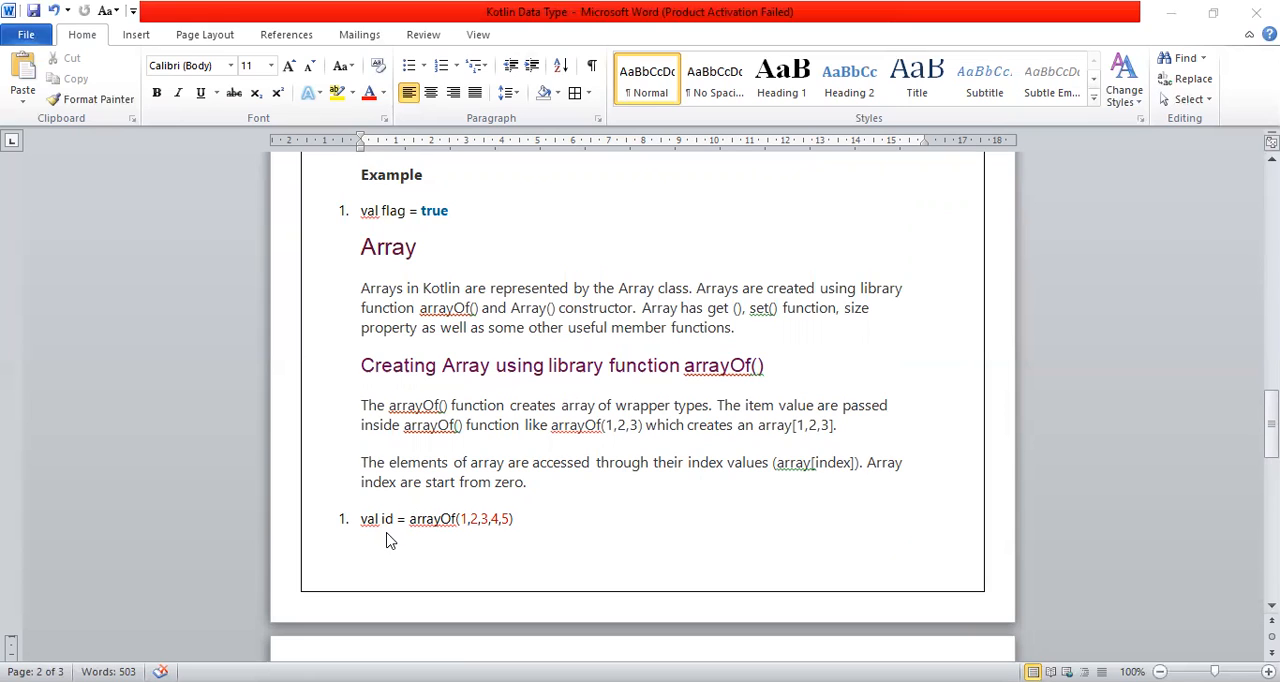
pyautogui.moveTo(452, 536)
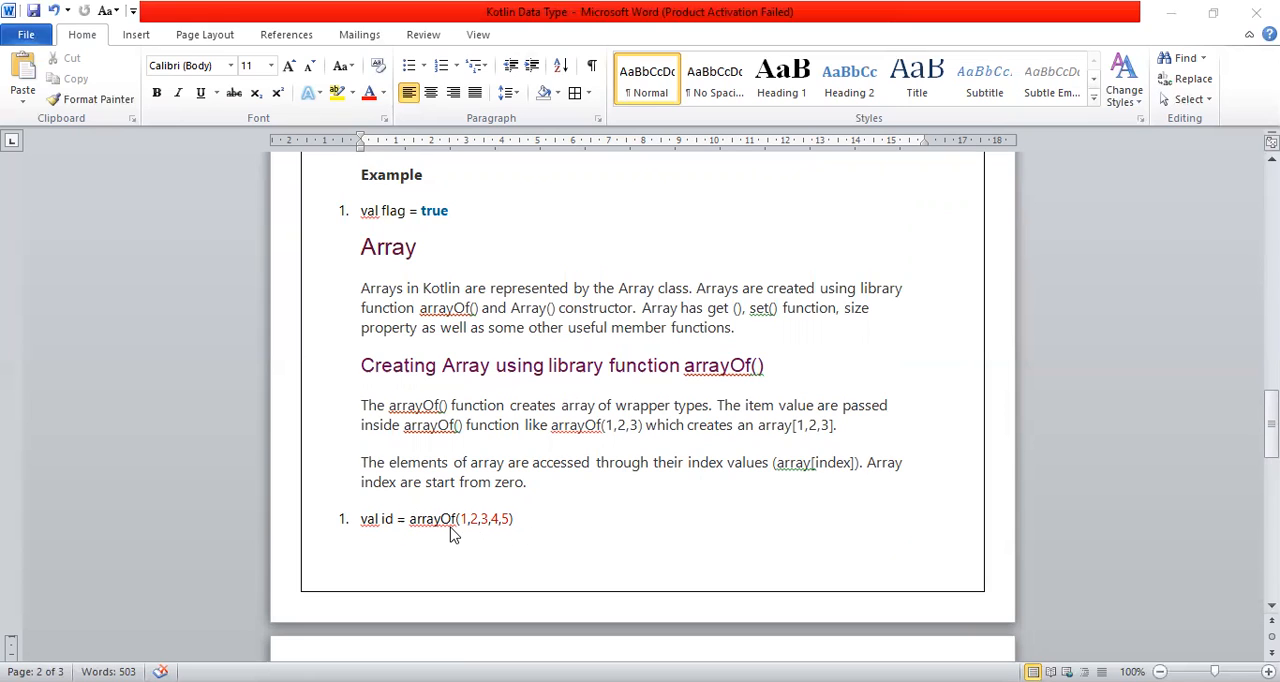
pyautogui.moveTo(496, 548)
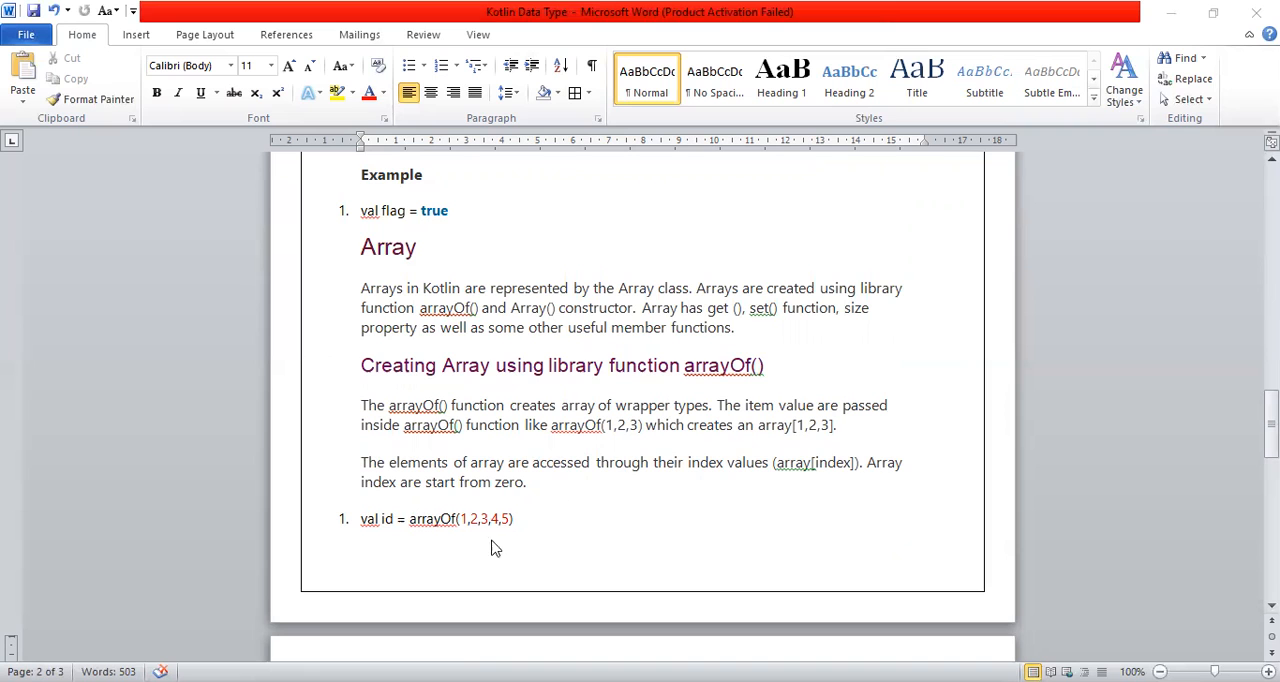
pyautogui.moveTo(458, 488)
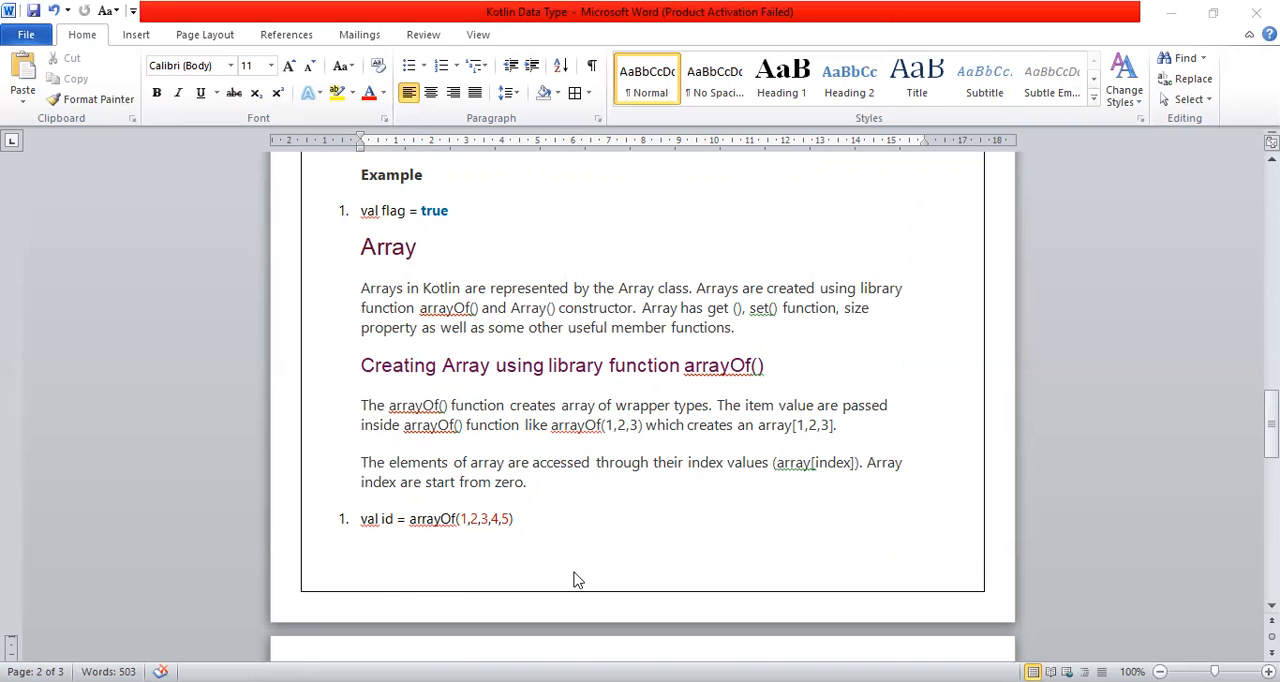
pyautogui.scroll(-3)
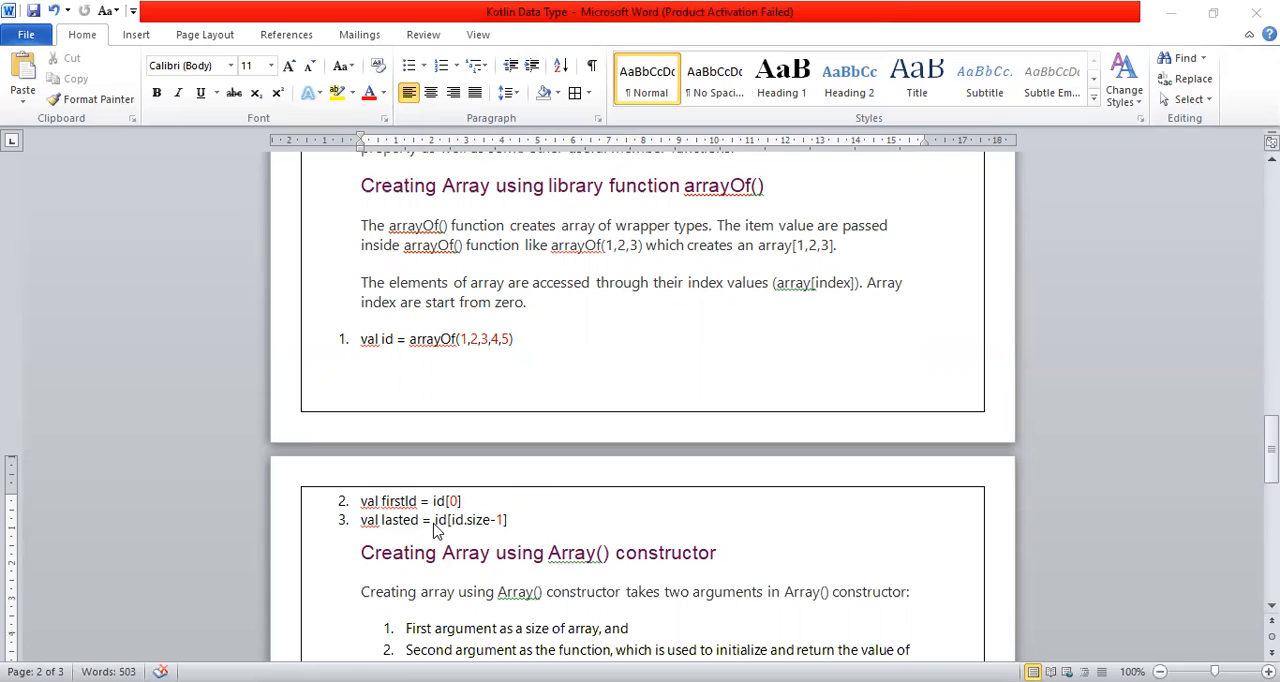
pyautogui.moveTo(502, 538)
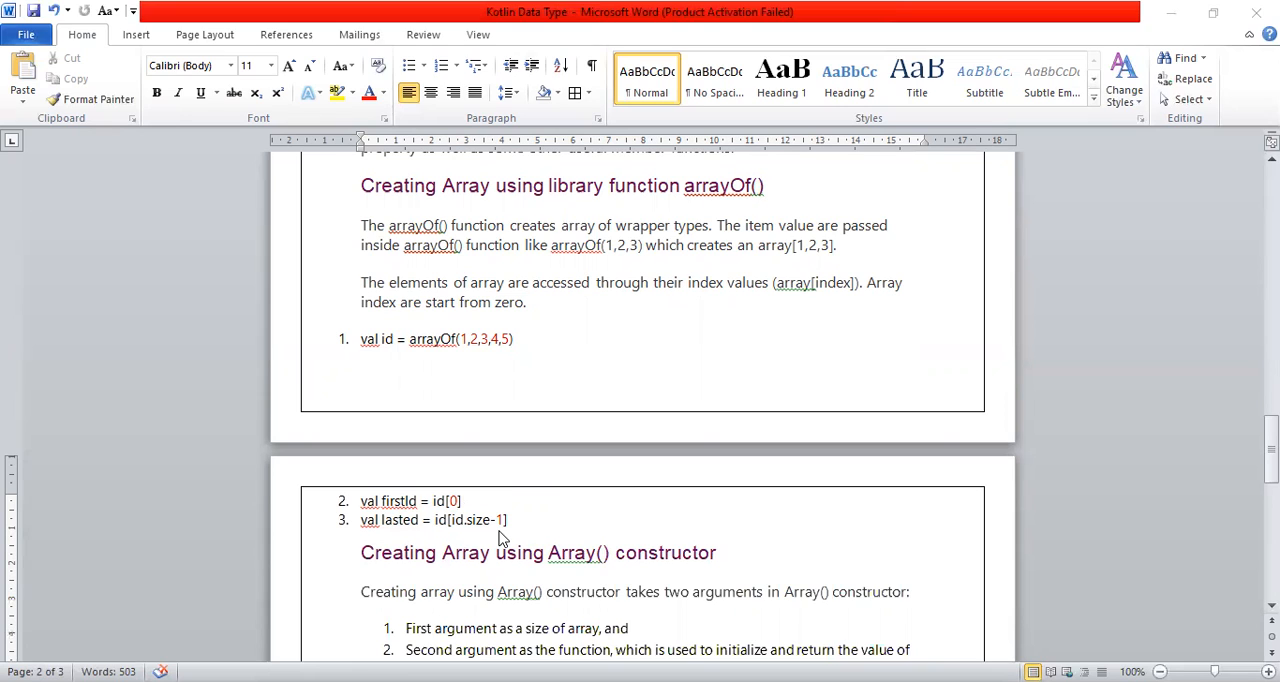
pyautogui.moveTo(548, 534)
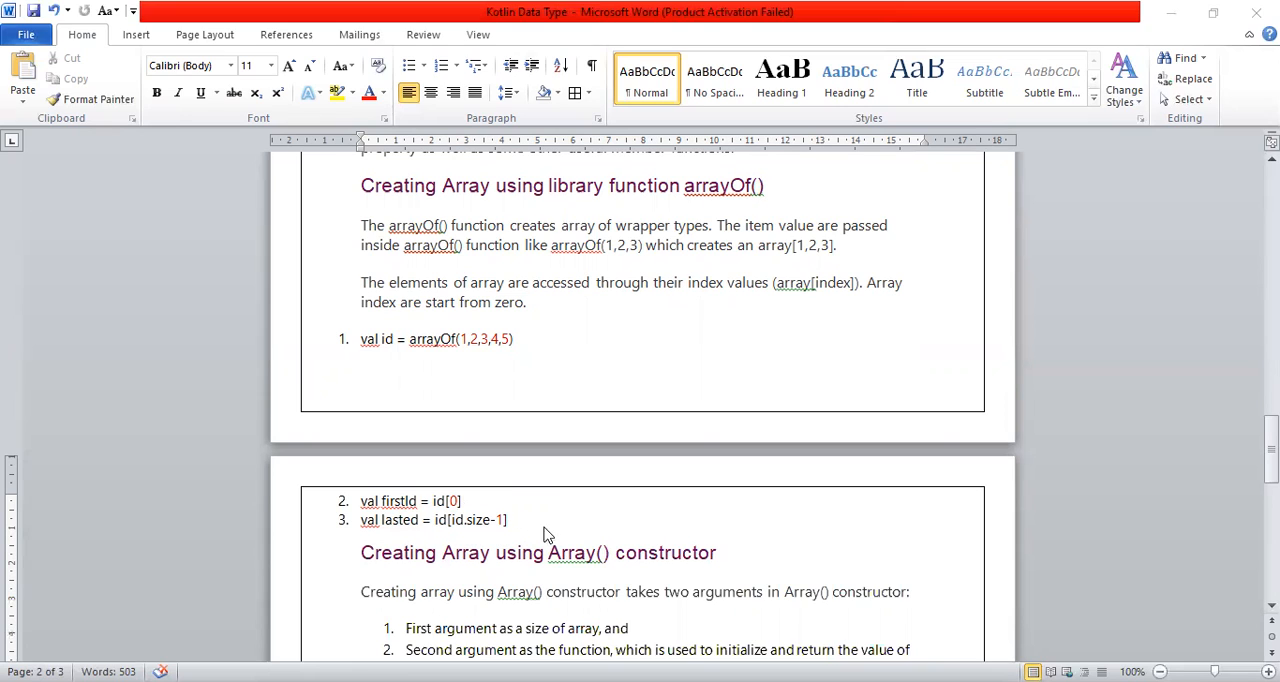
pyautogui.moveTo(684, 544)
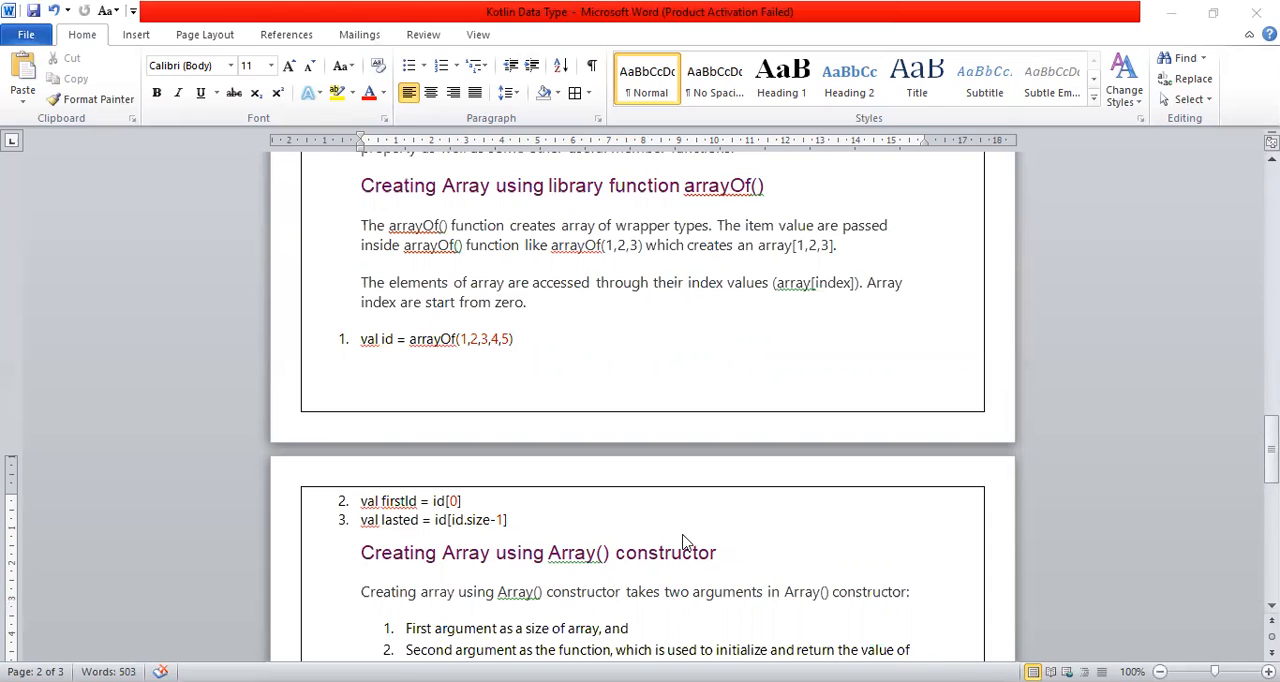
pyautogui.scroll(-3)
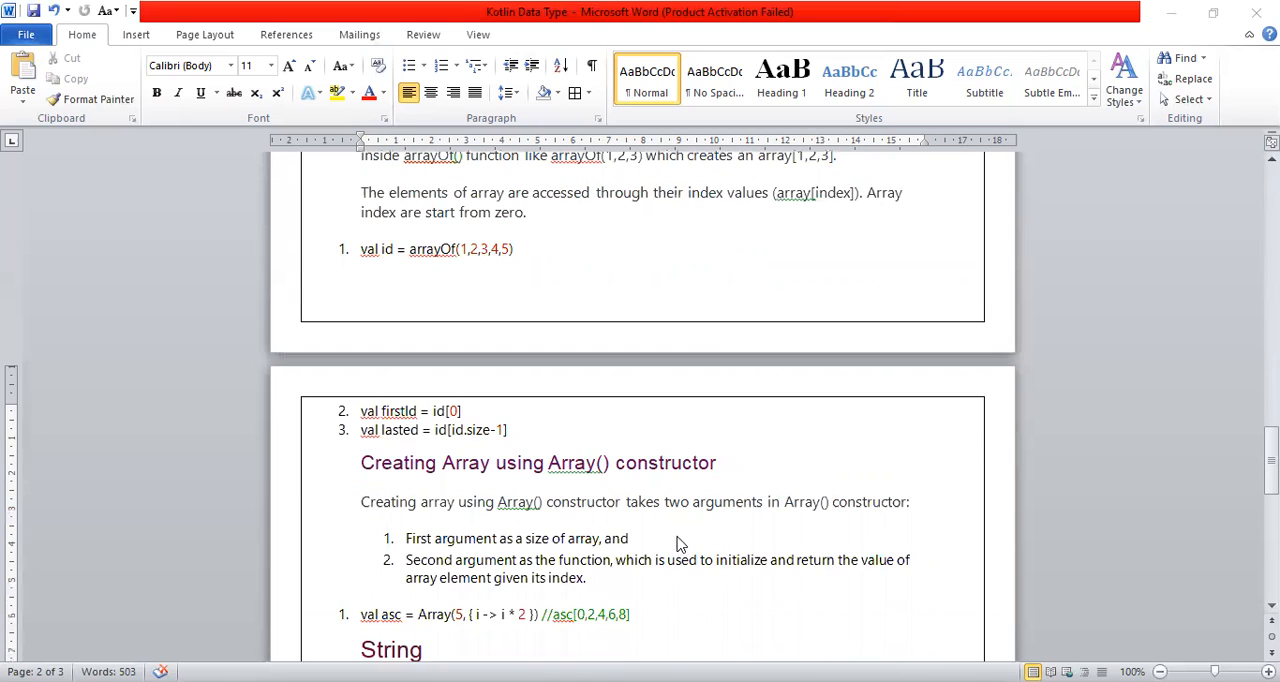
pyautogui.moveTo(716, 476)
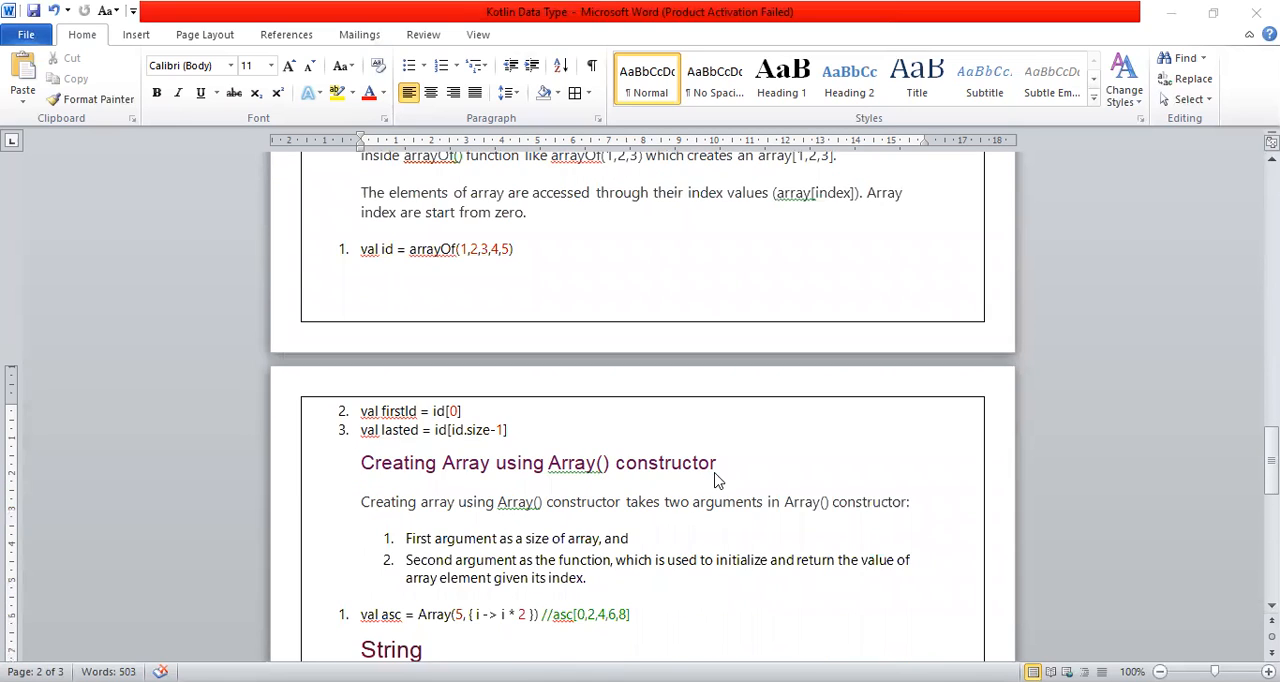
pyautogui.scroll(-3)
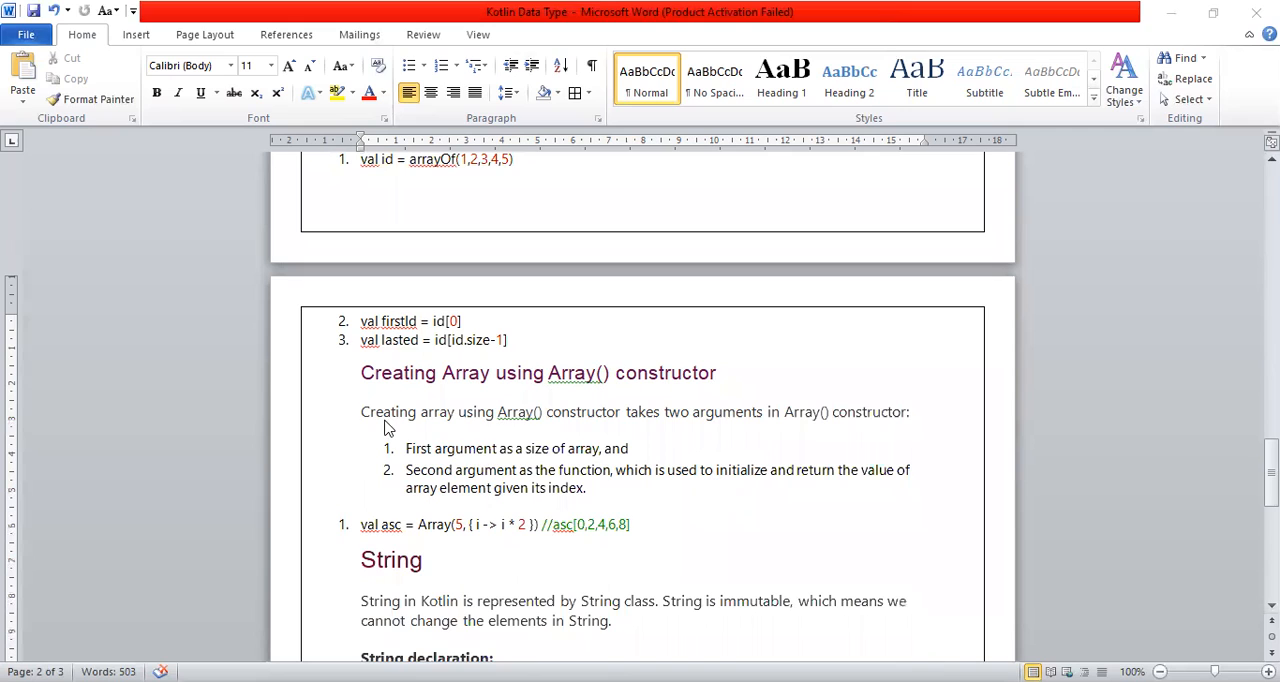
pyautogui.moveTo(732, 432)
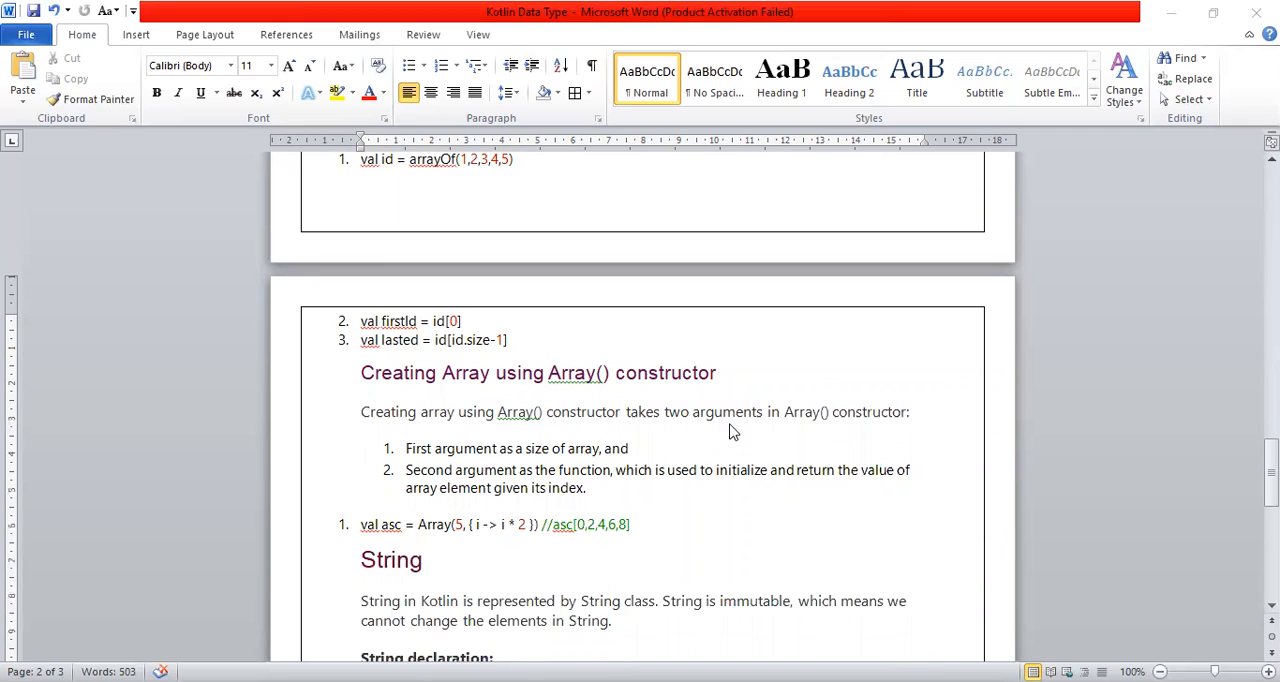
pyautogui.moveTo(476, 458)
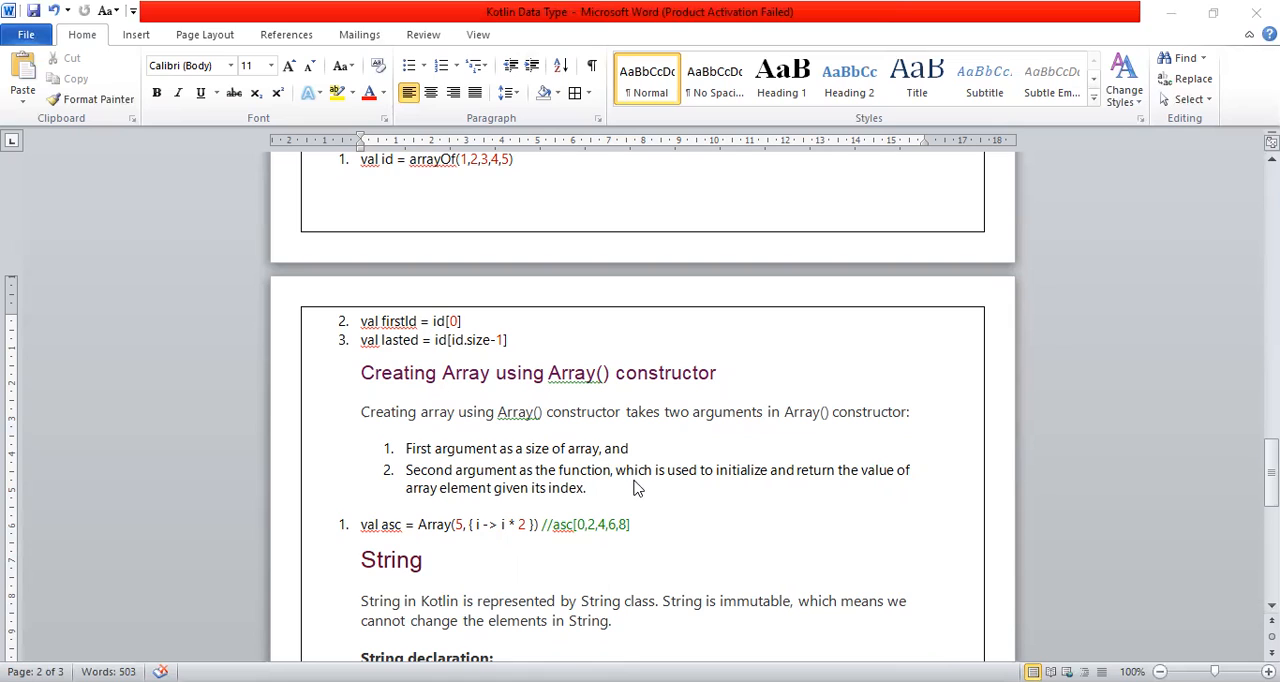
pyautogui.moveTo(484, 492)
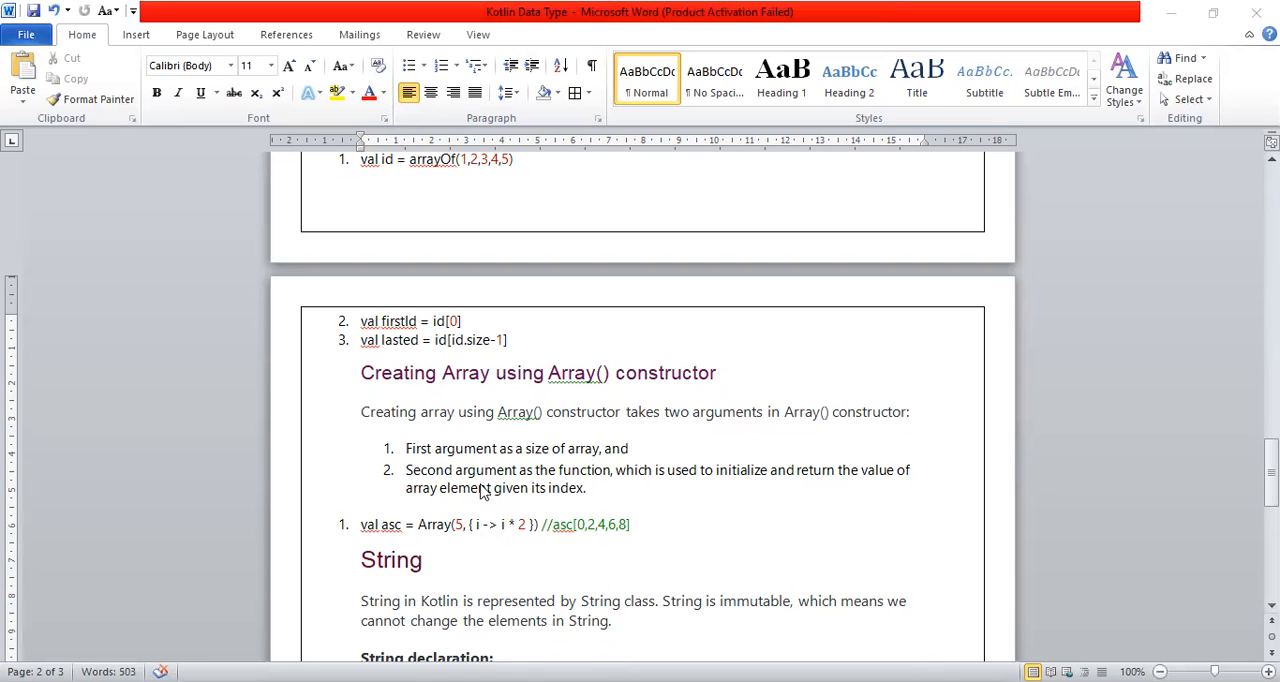
pyautogui.moveTo(684, 500)
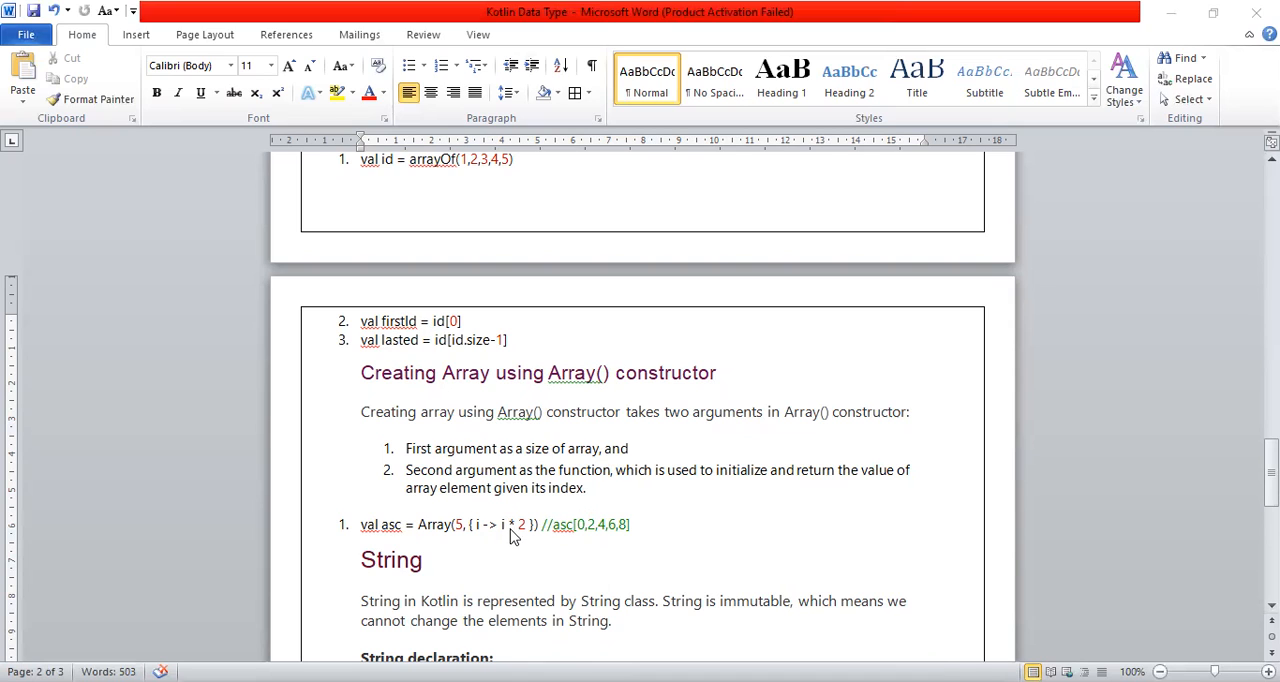
pyautogui.moveTo(520, 532)
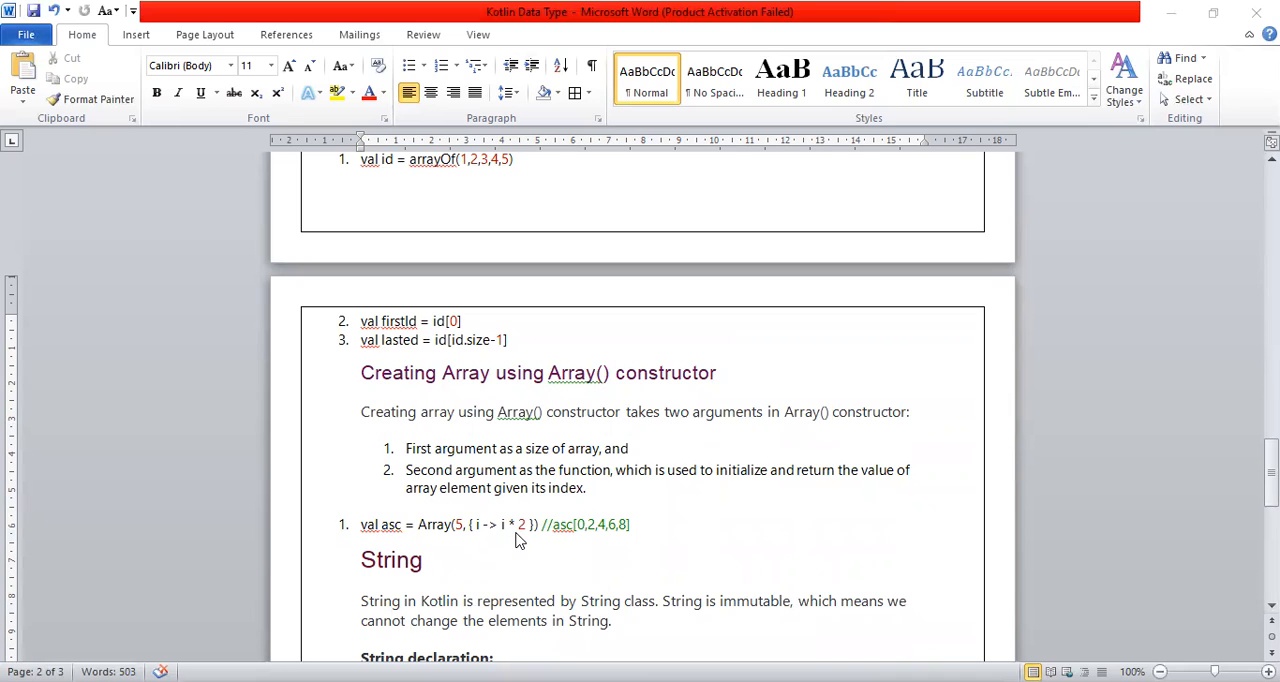
pyautogui.moveTo(512, 532)
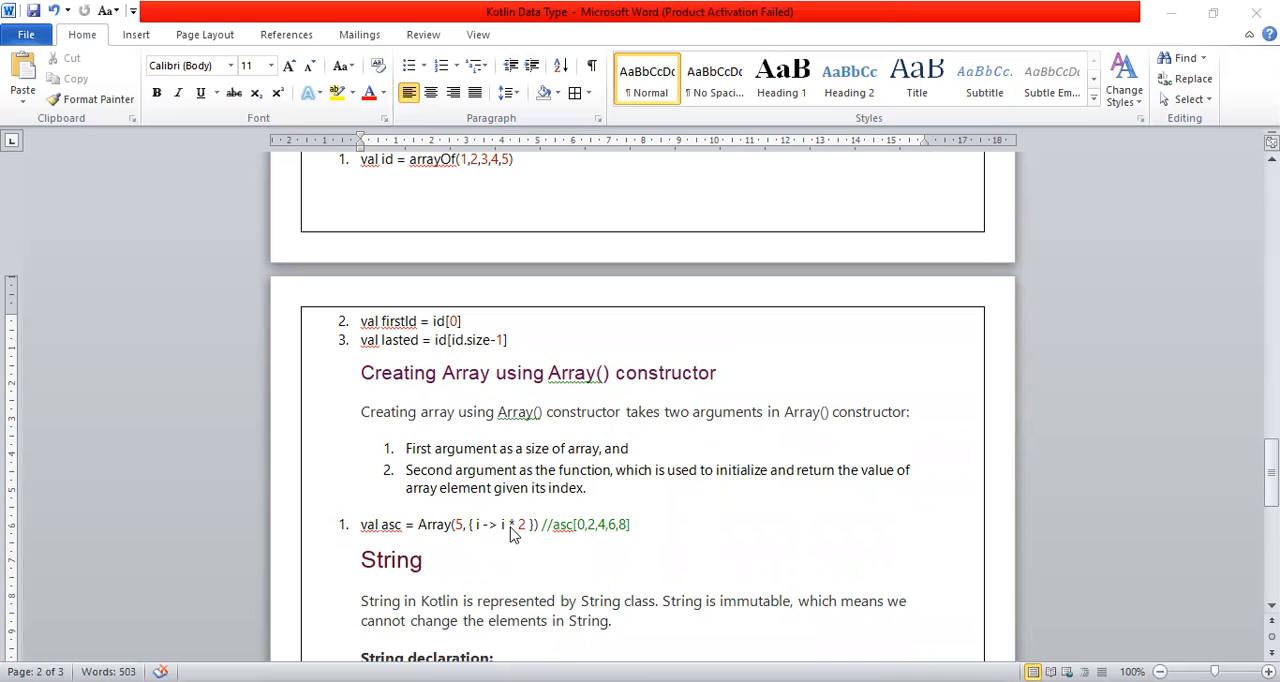
pyautogui.moveTo(528, 540)
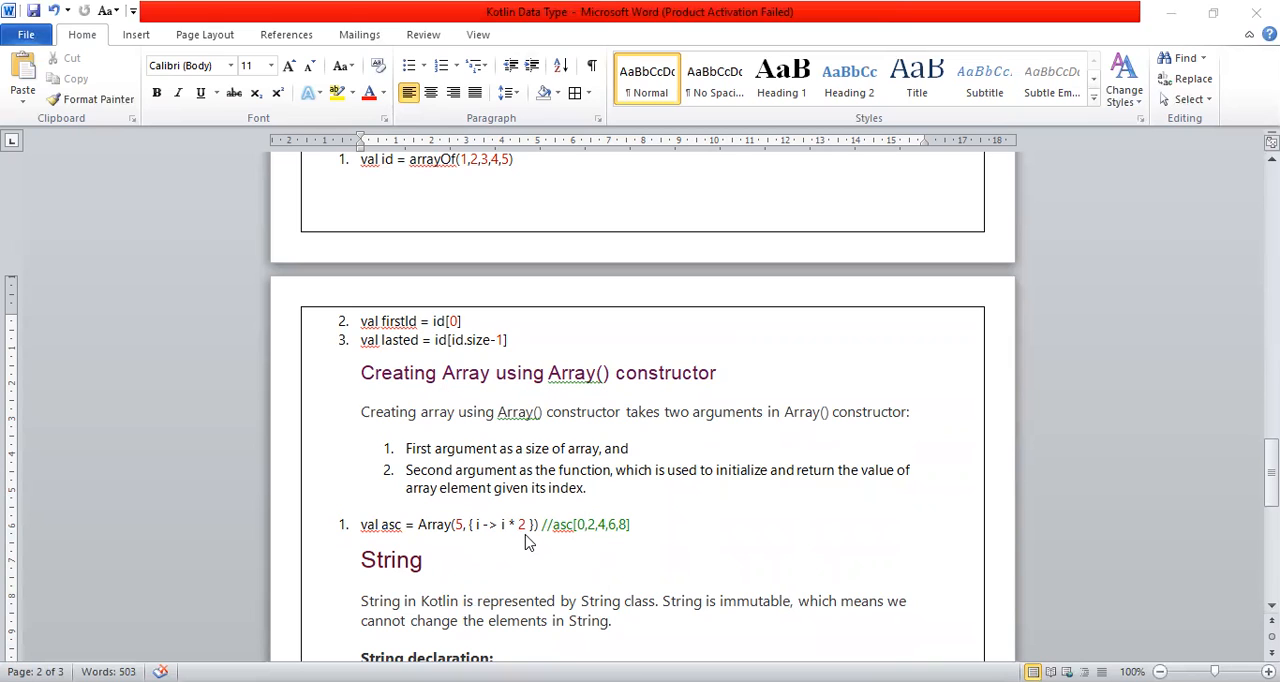
pyautogui.moveTo(518, 544)
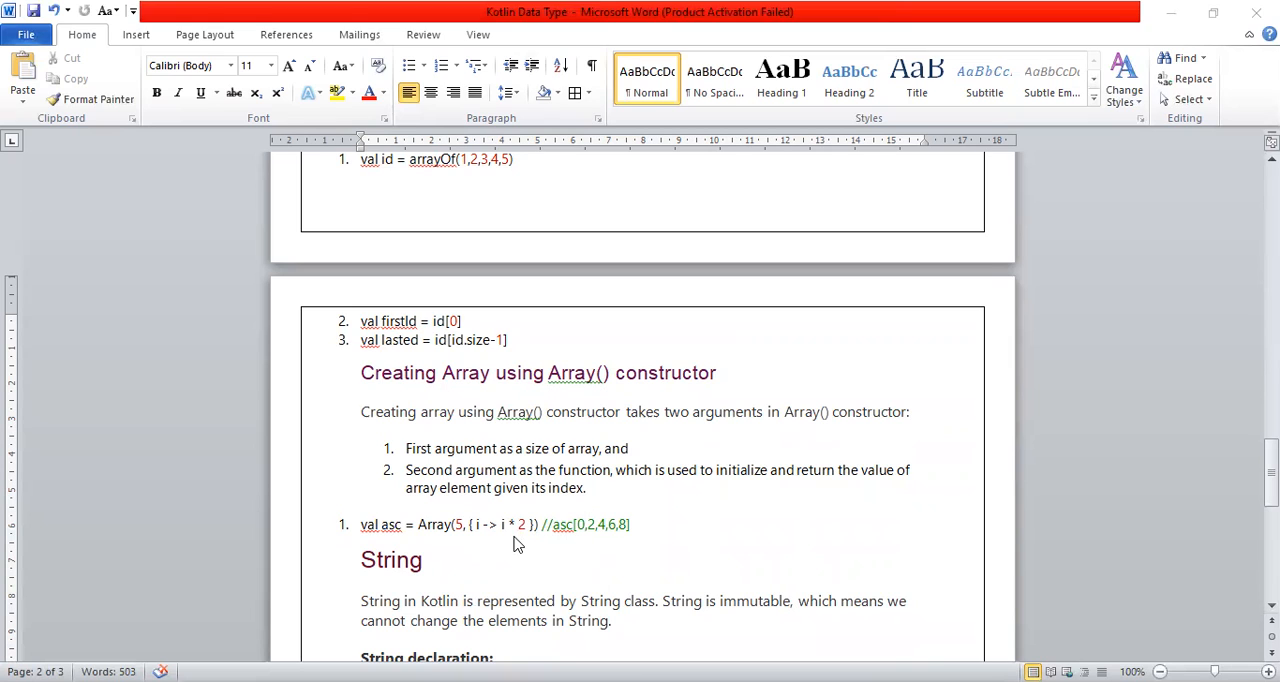
pyautogui.moveTo(536, 522)
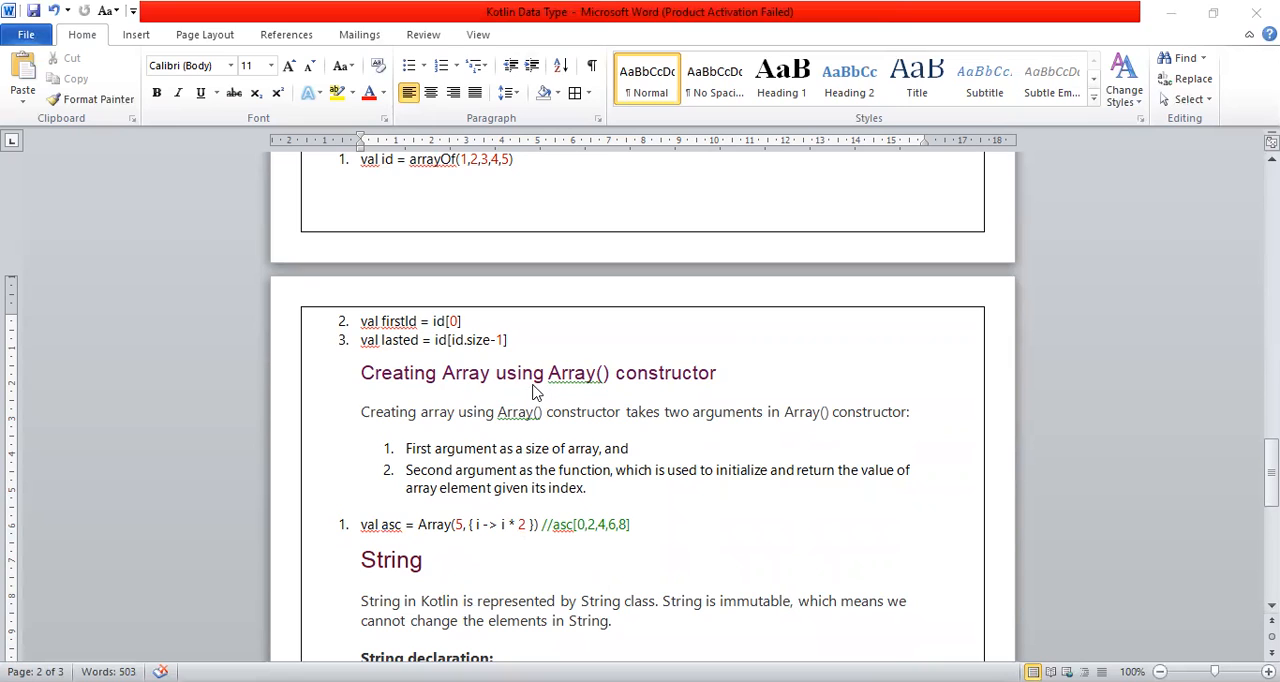
pyautogui.moveTo(678, 416)
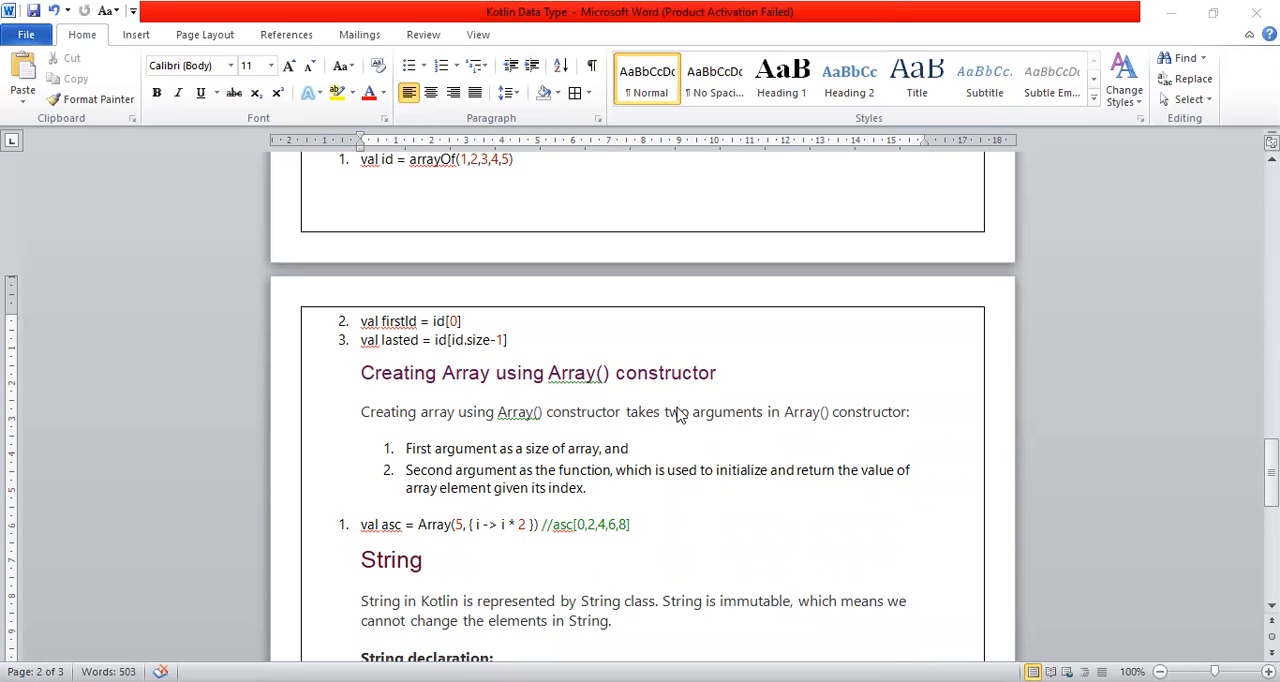
pyautogui.moveTo(678, 416)
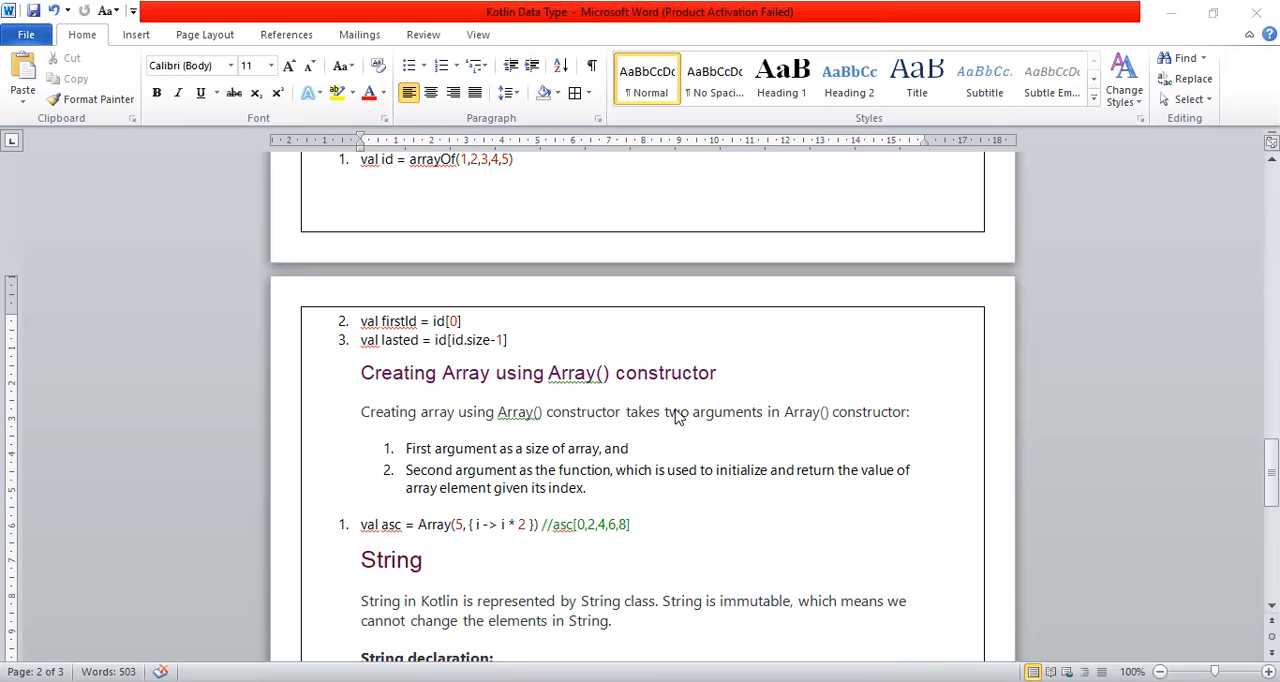
pyautogui.moveTo(588, 474)
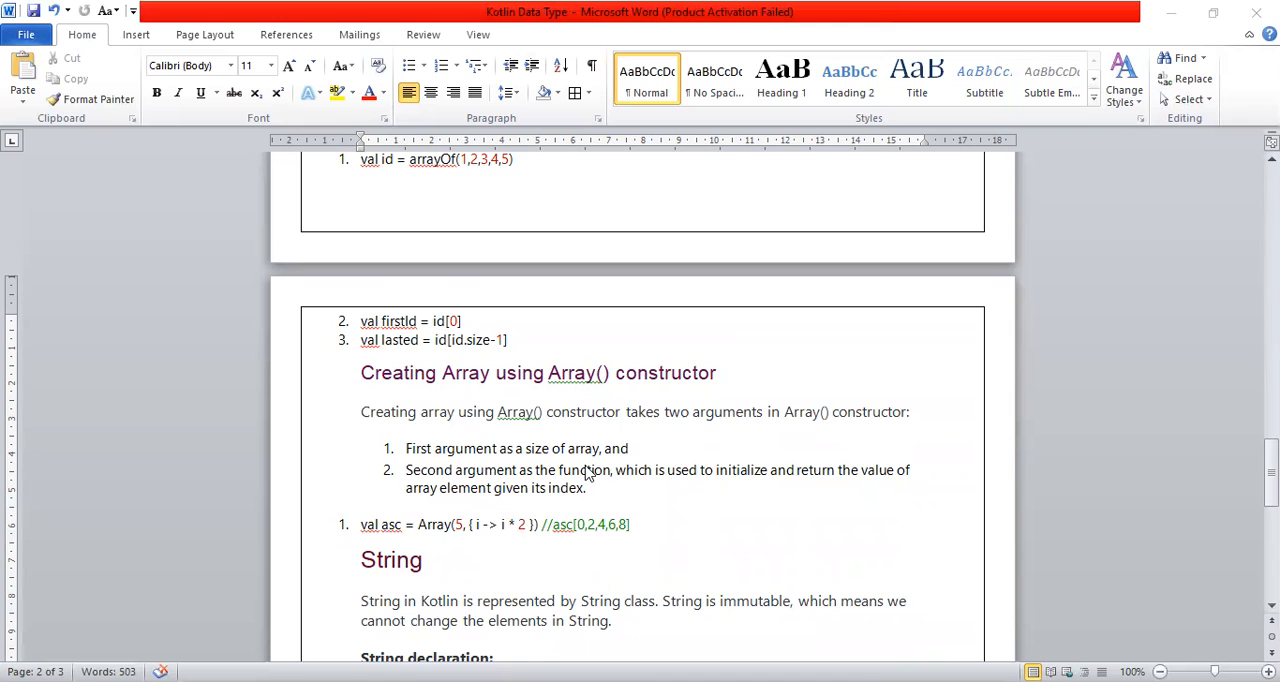
pyautogui.scroll(-3)
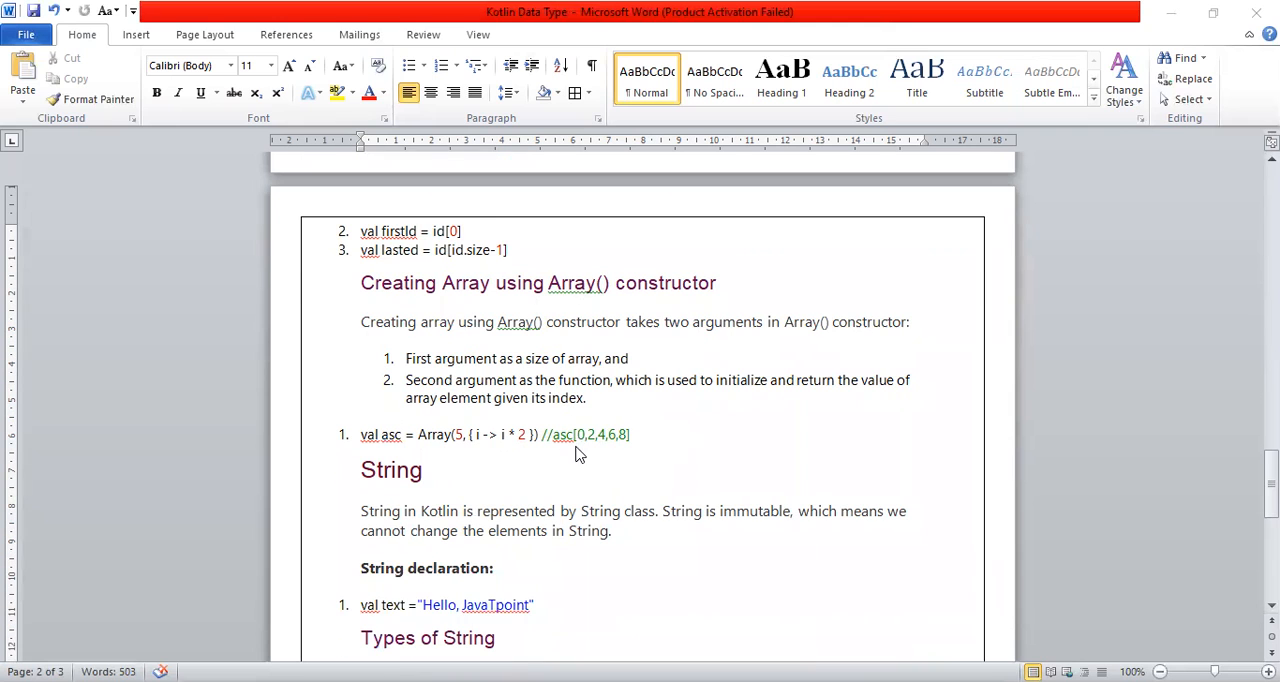
pyautogui.scroll(-3)
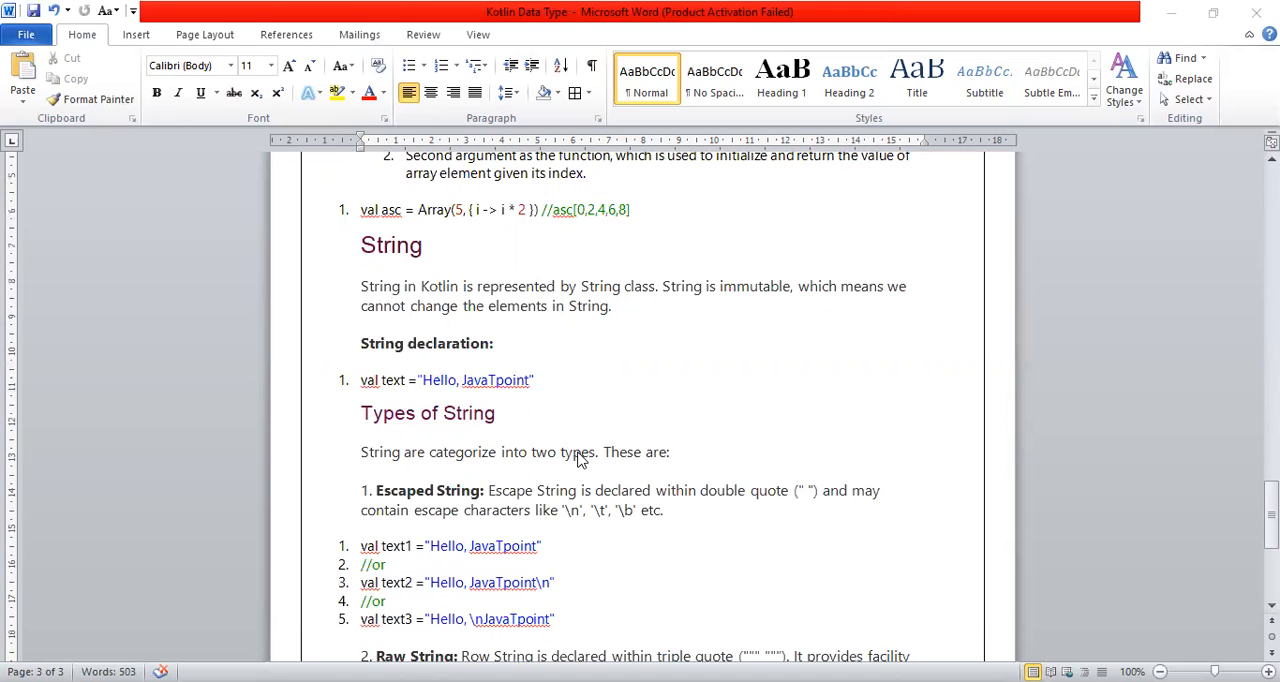
pyautogui.moveTo(472, 472)
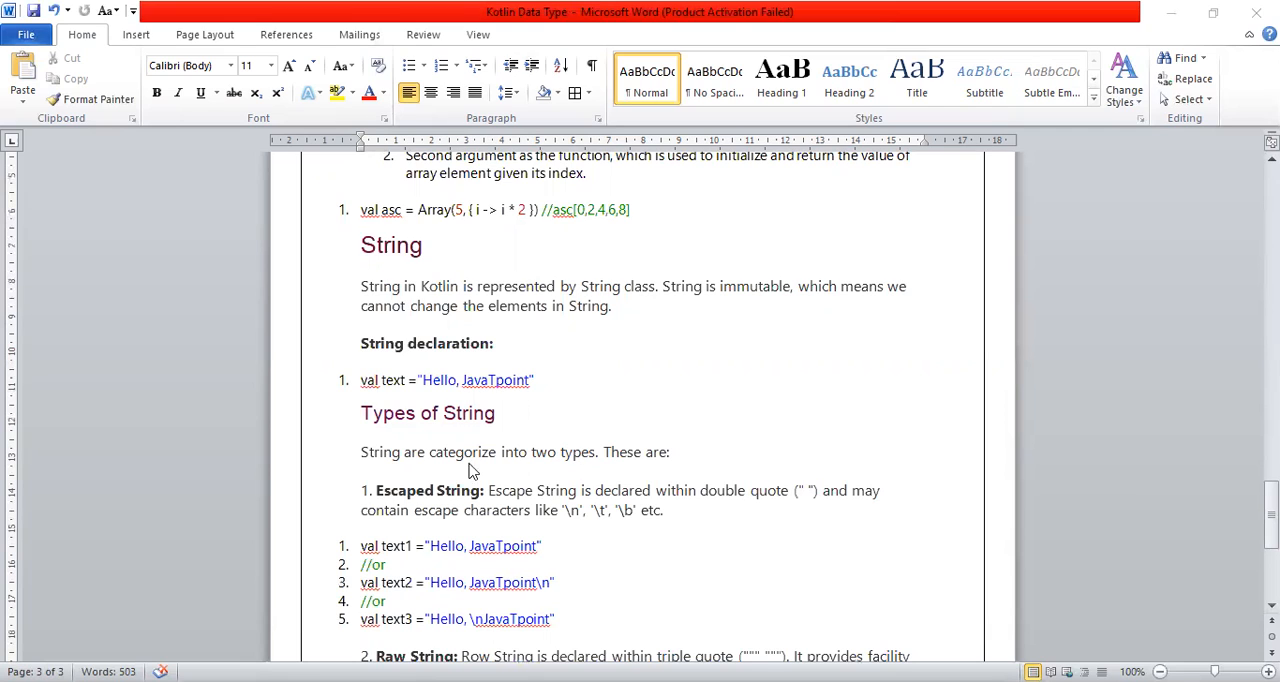
pyautogui.moveTo(436, 388)
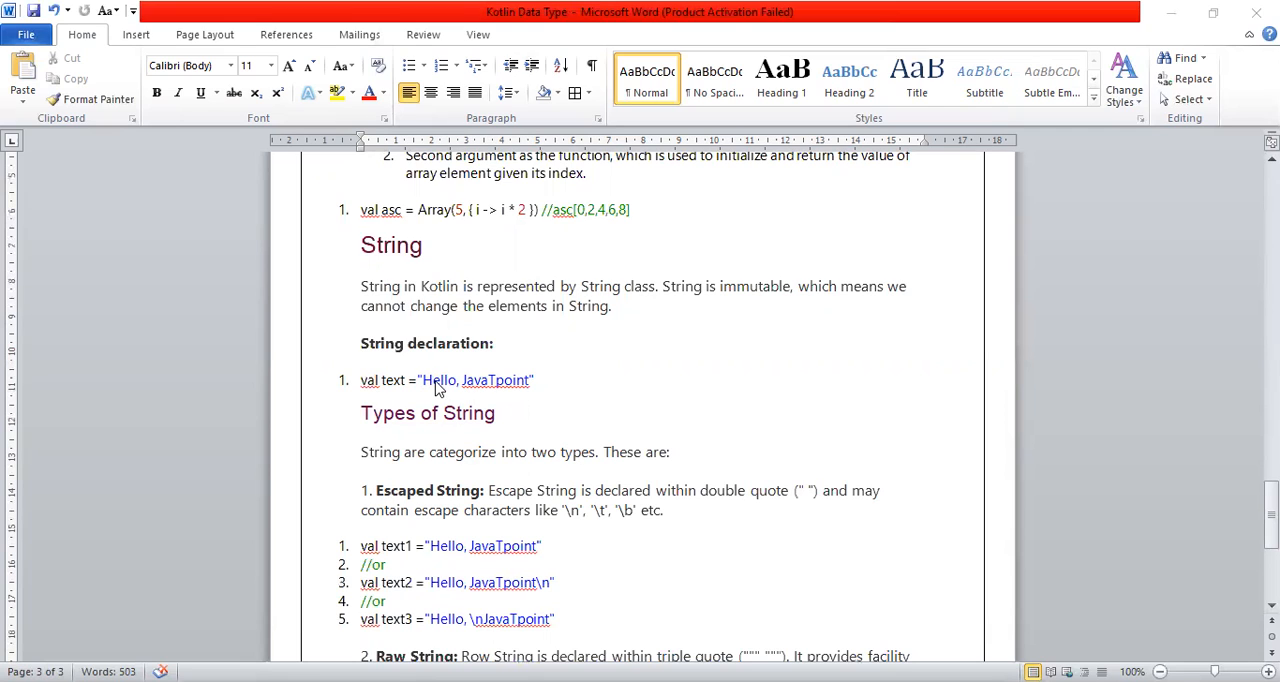
pyautogui.moveTo(510, 386)
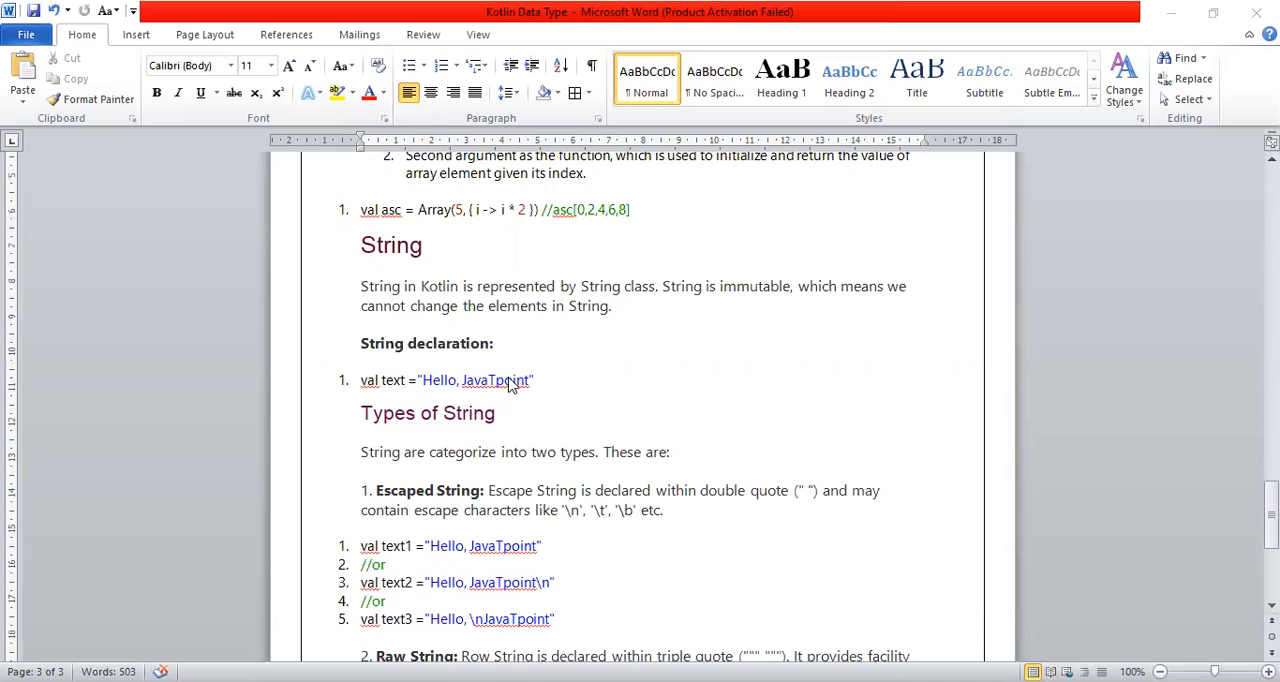
pyautogui.moveTo(436, 422)
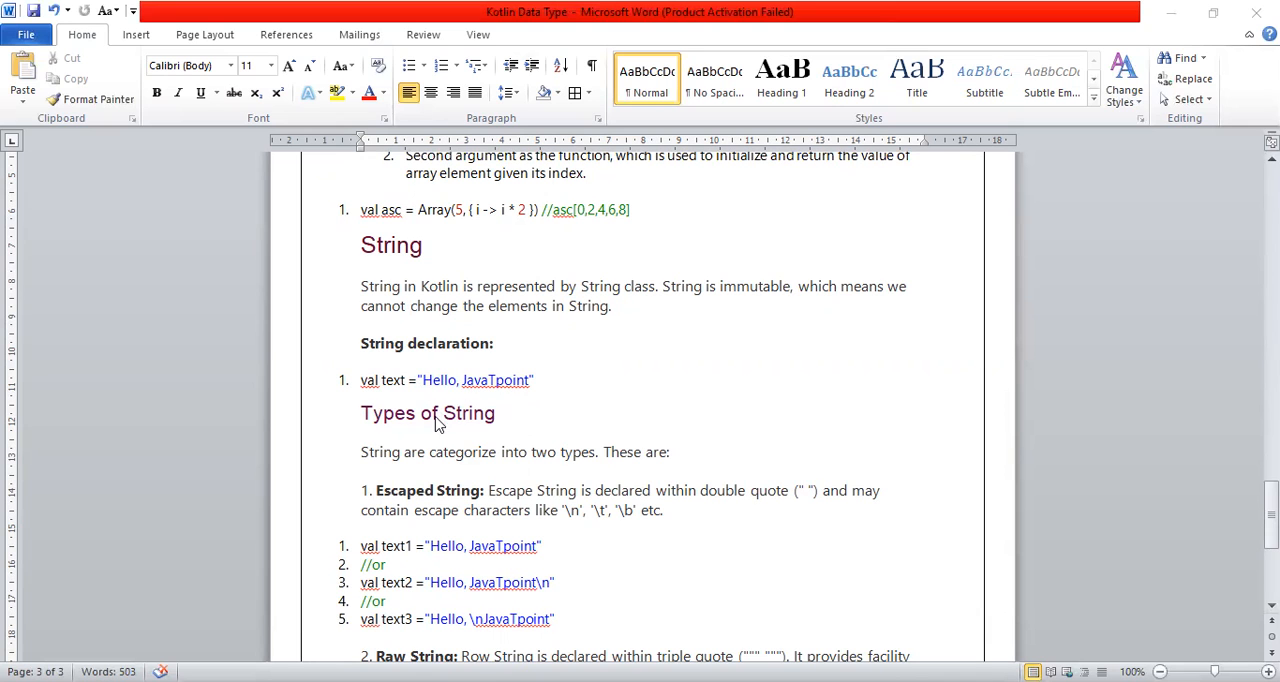
pyautogui.scroll(-3)
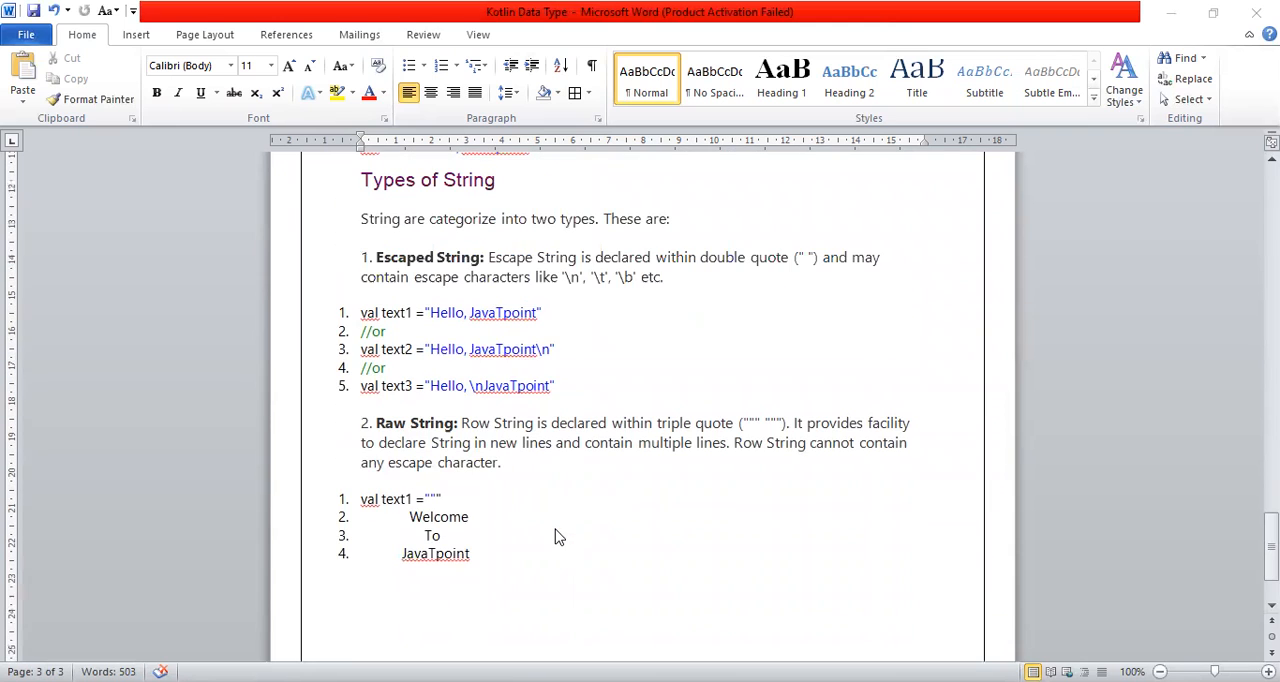
pyautogui.moveTo(448, 278)
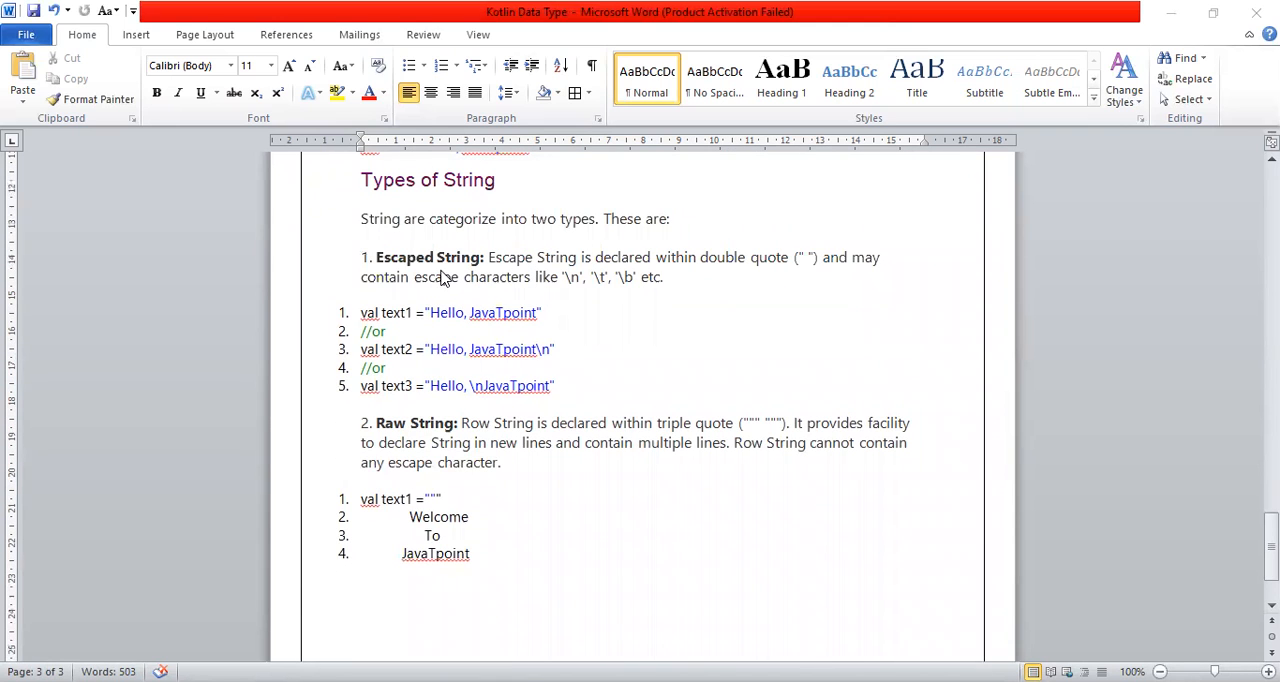
pyautogui.moveTo(744, 280)
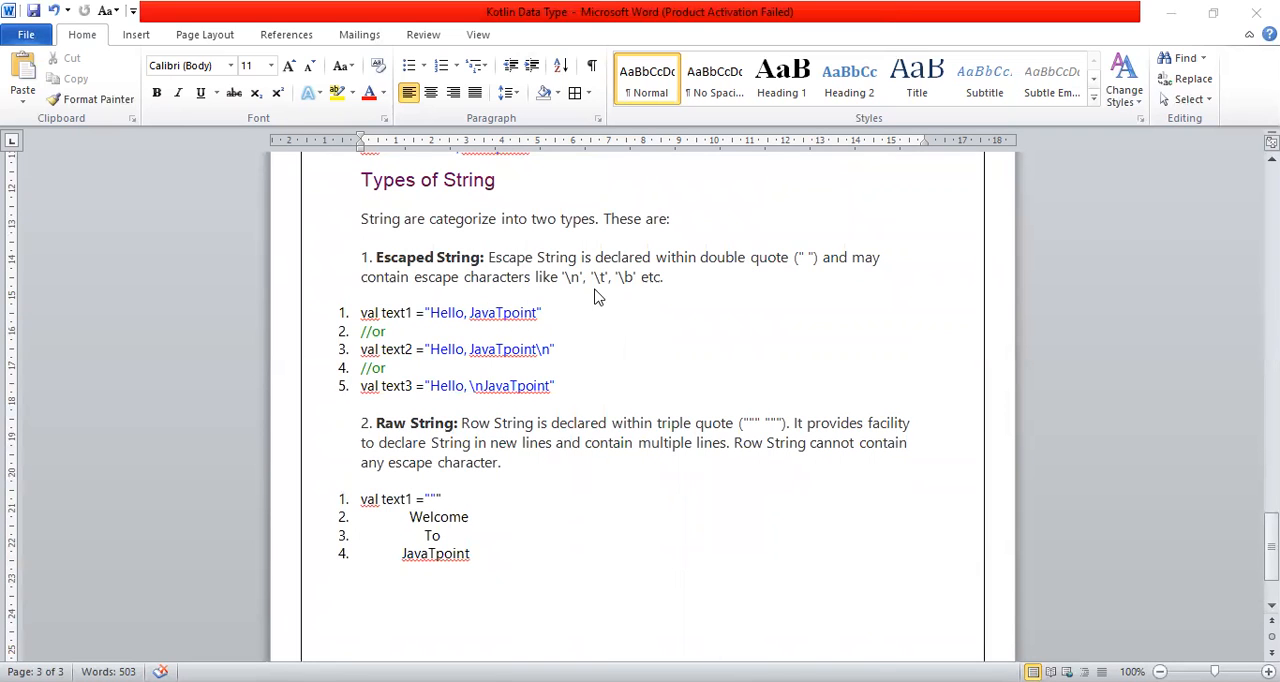
pyautogui.moveTo(680, 294)
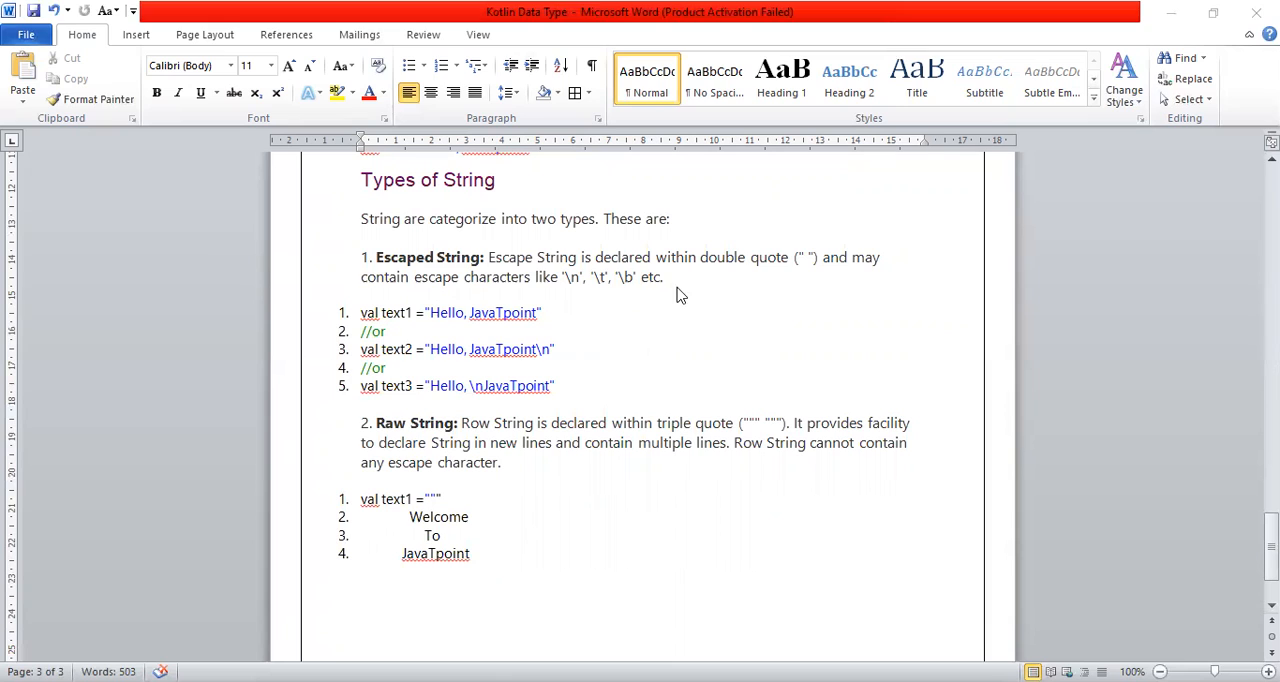
pyautogui.moveTo(550, 382)
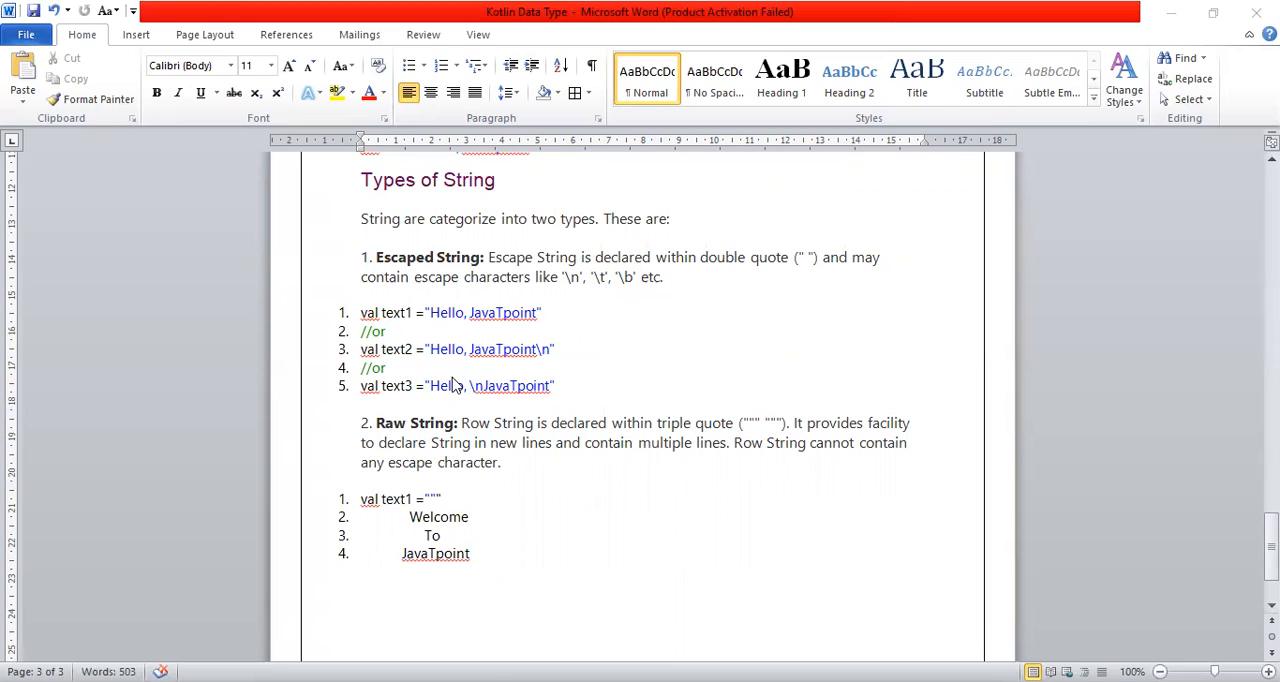
pyautogui.moveTo(478, 388)
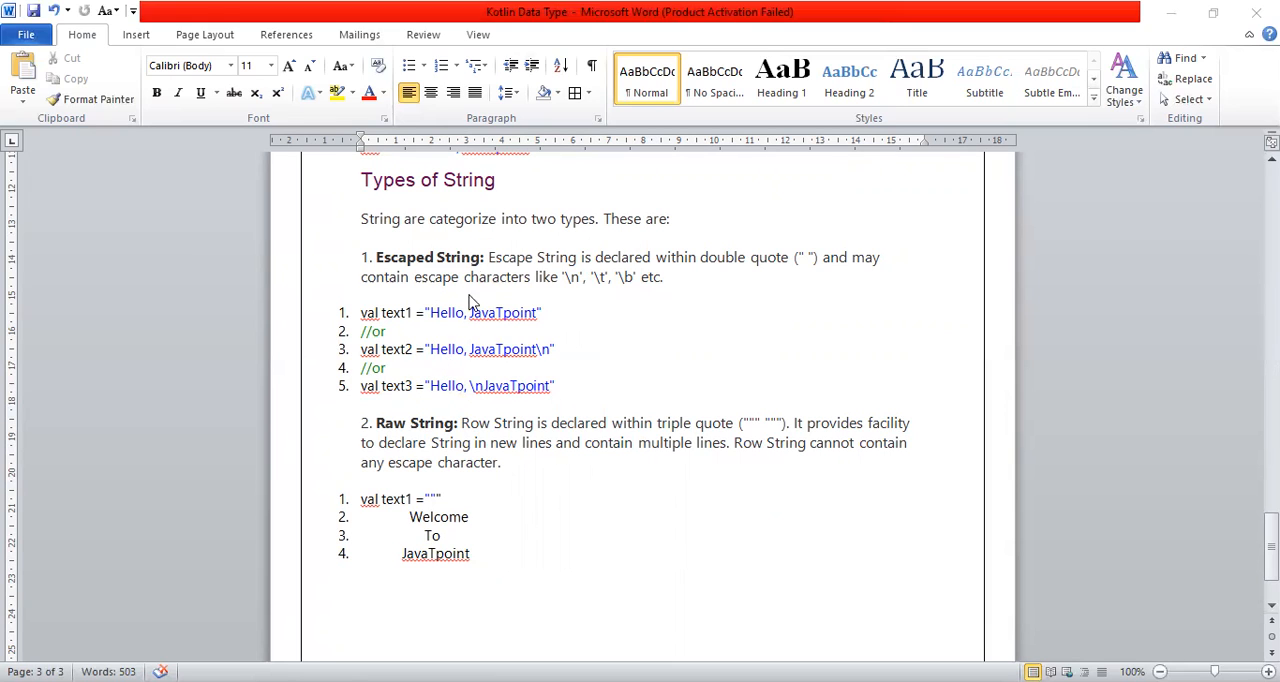
pyautogui.moveTo(496, 334)
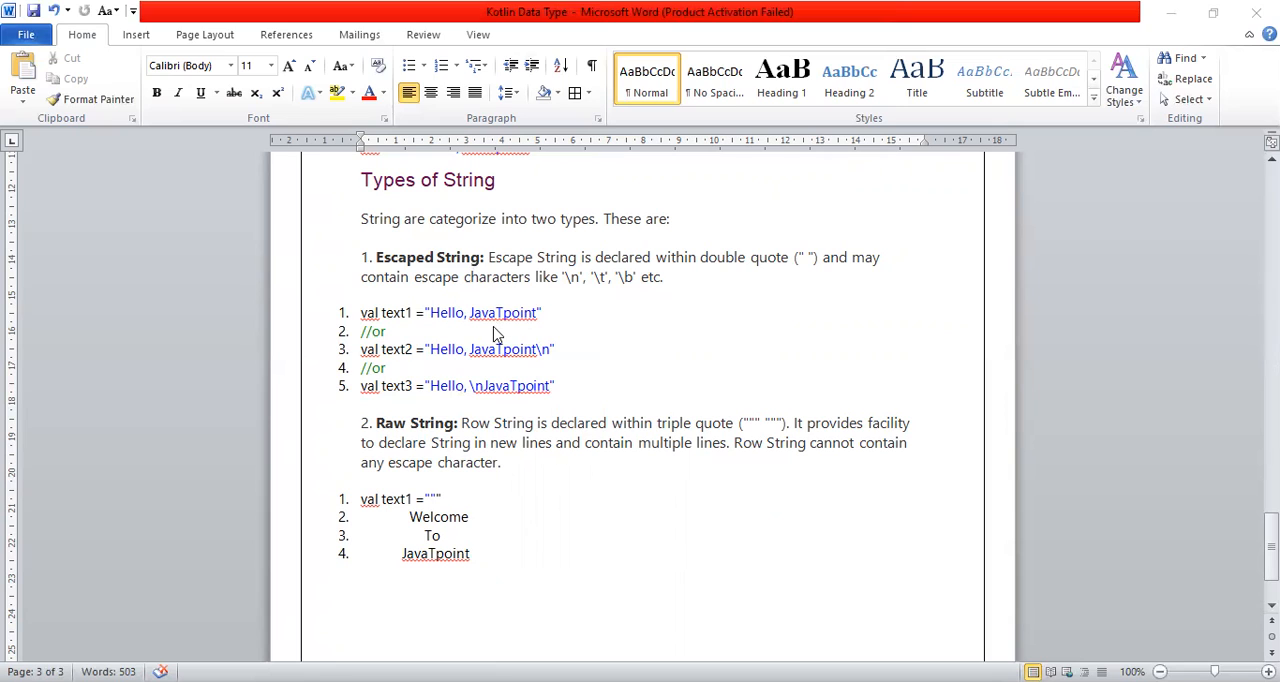
pyautogui.moveTo(436, 440)
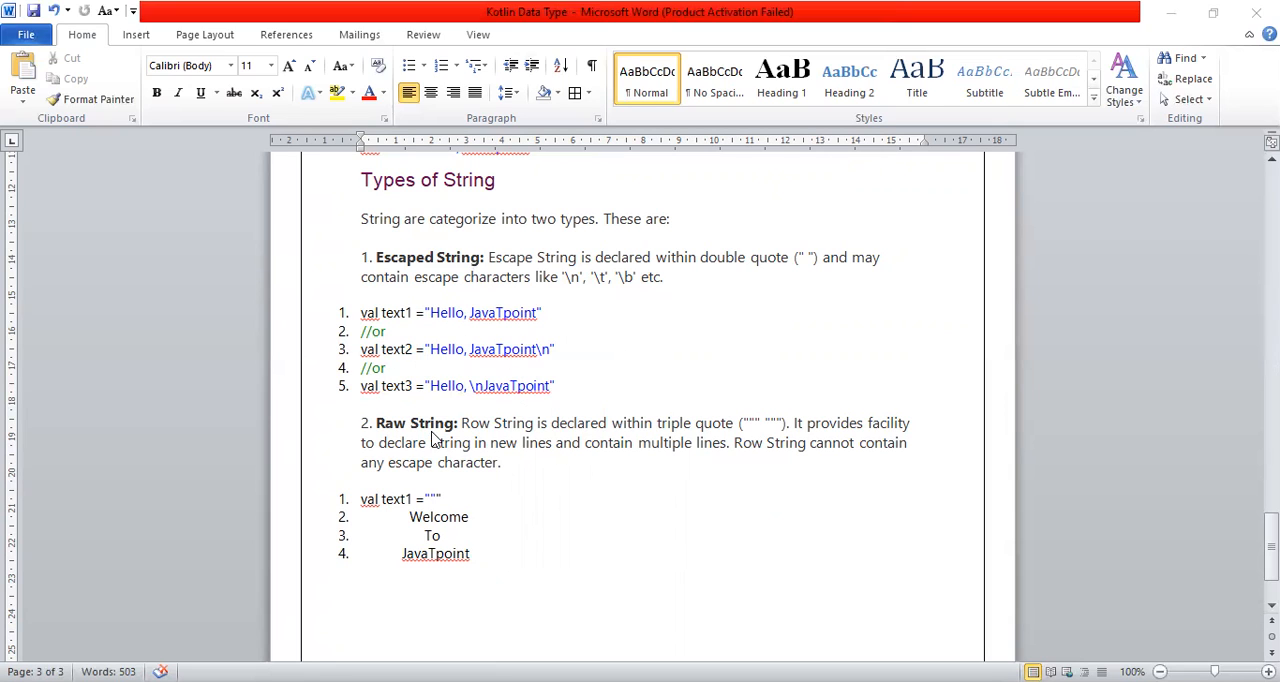
pyautogui.moveTo(490, 378)
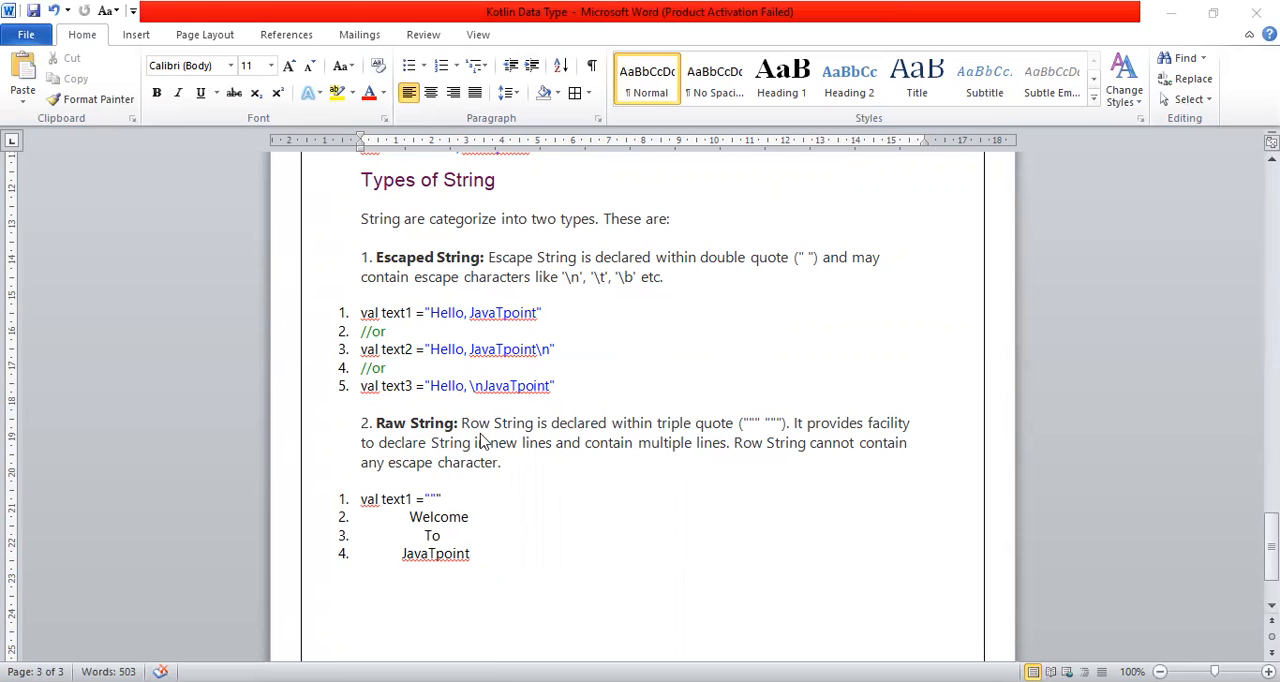
pyautogui.moveTo(760, 424)
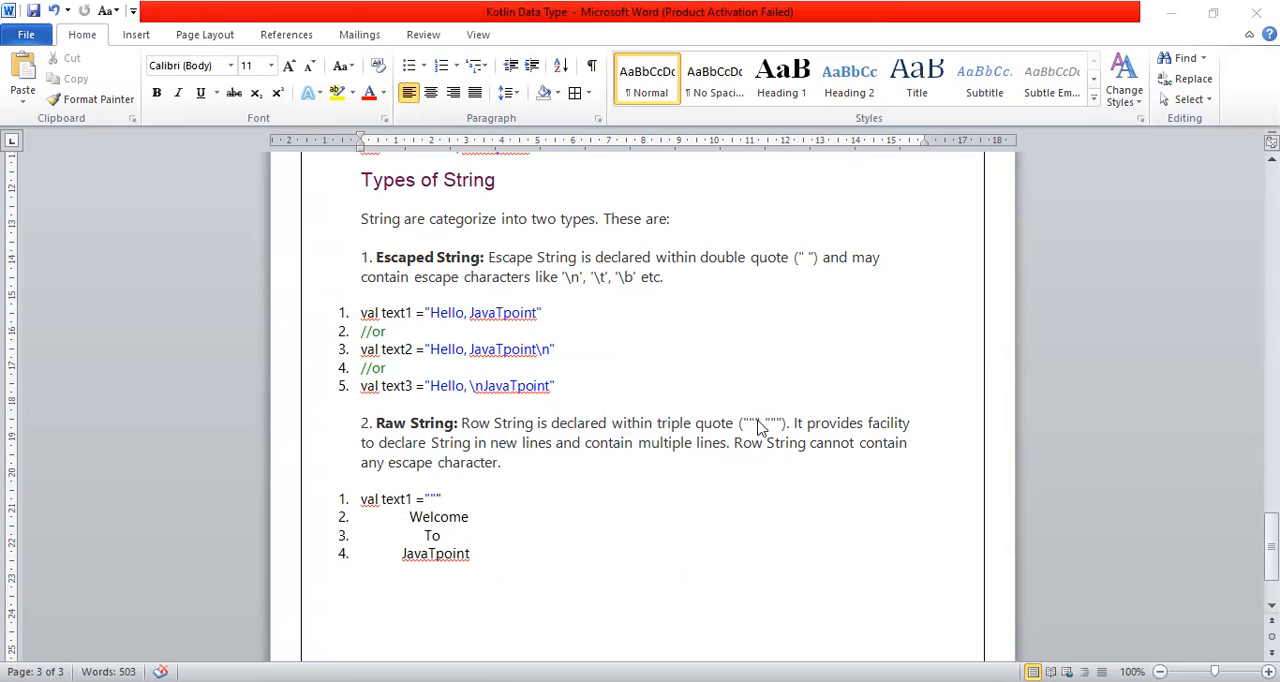
pyautogui.moveTo(432, 560)
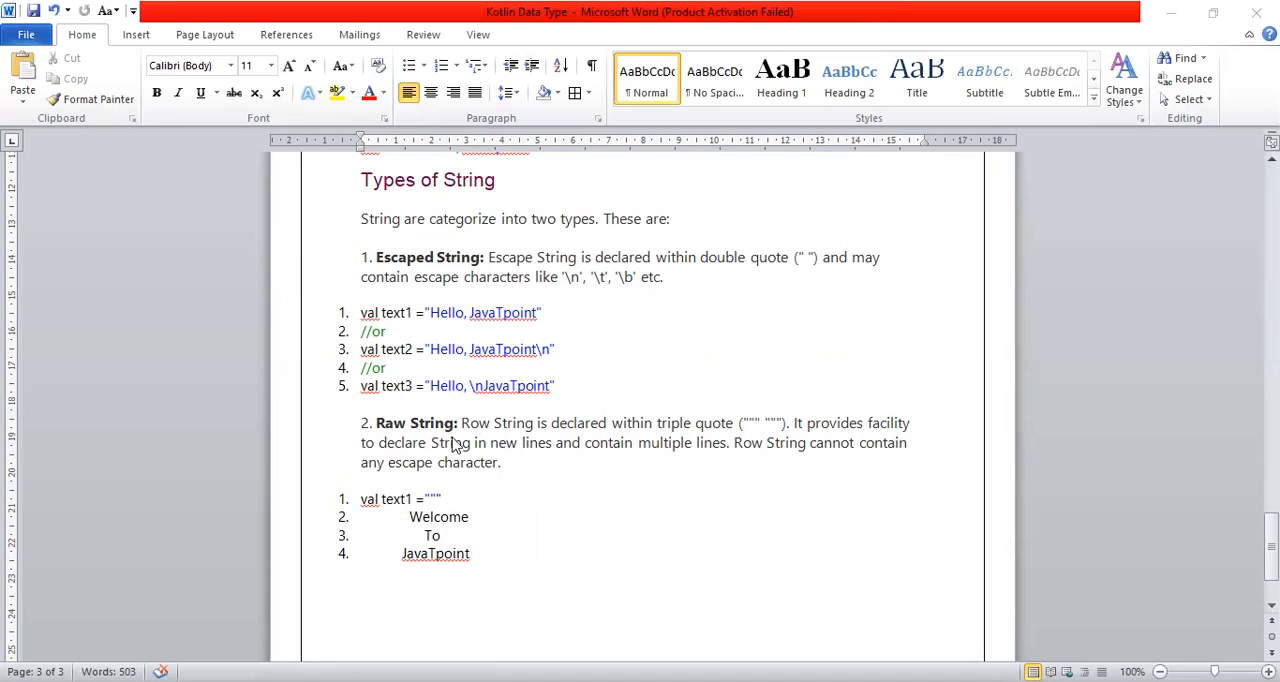
pyautogui.moveTo(536, 456)
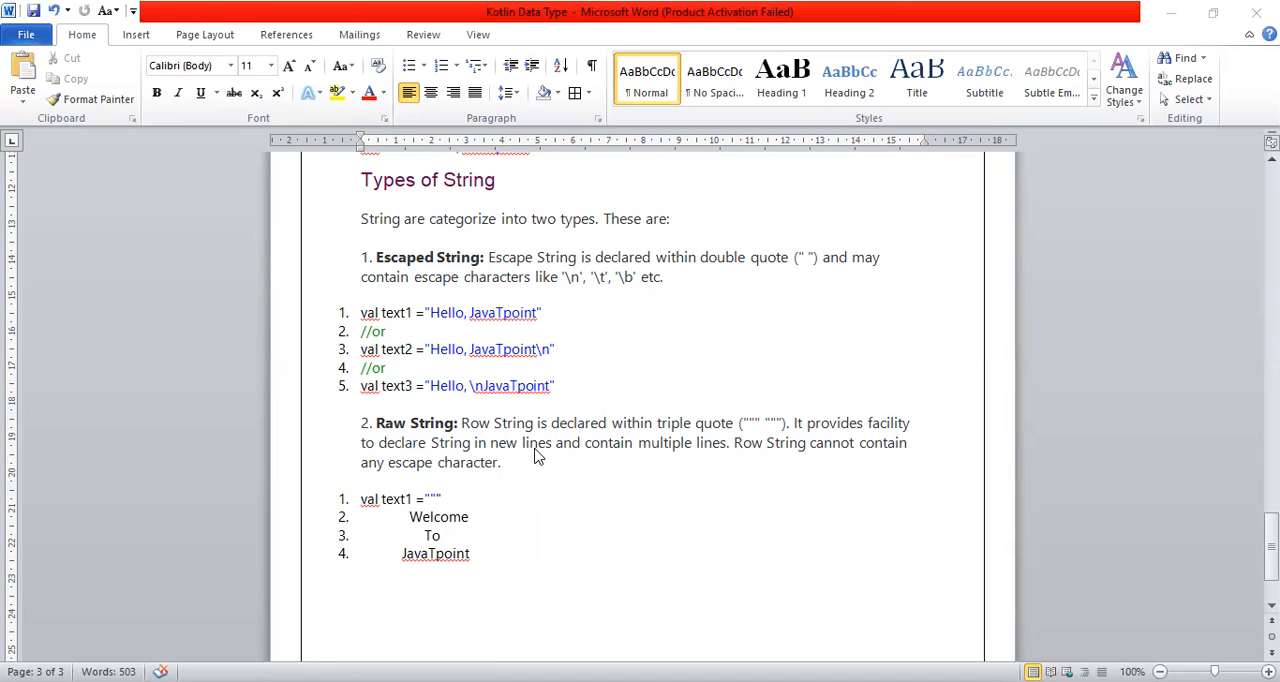
pyautogui.moveTo(442, 582)
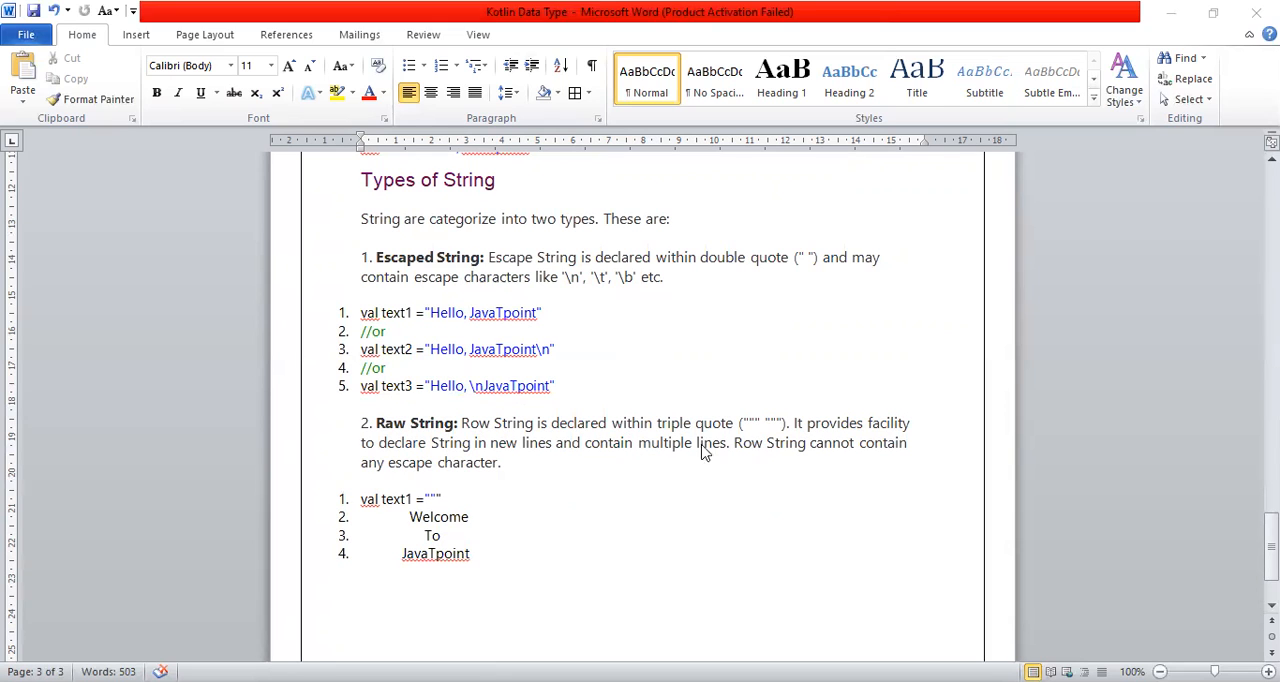
pyautogui.moveTo(756, 456)
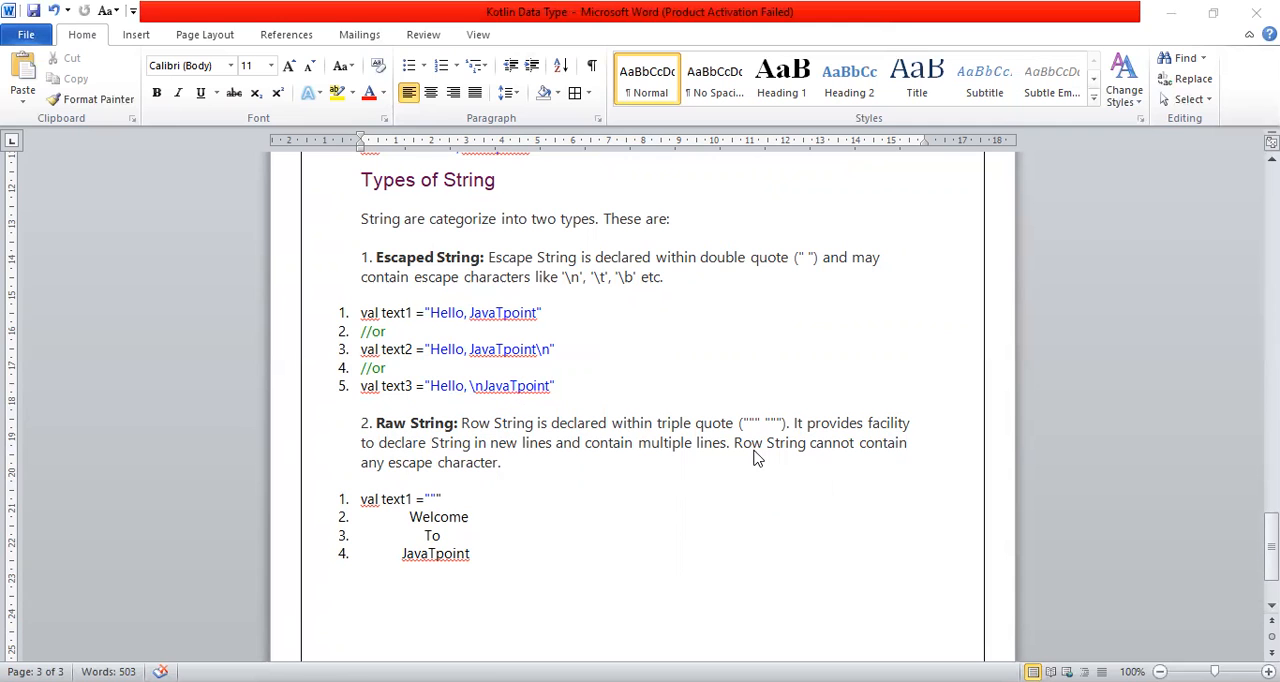
pyautogui.moveTo(470, 538)
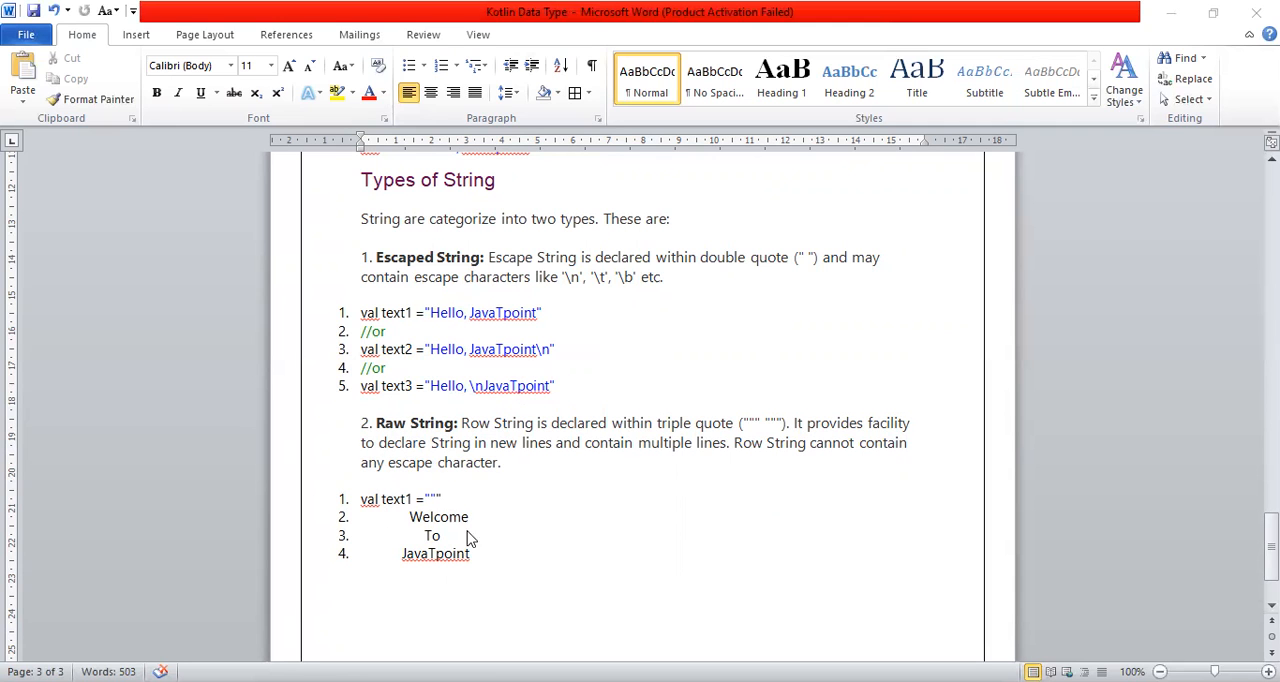
pyautogui.scroll(-3)
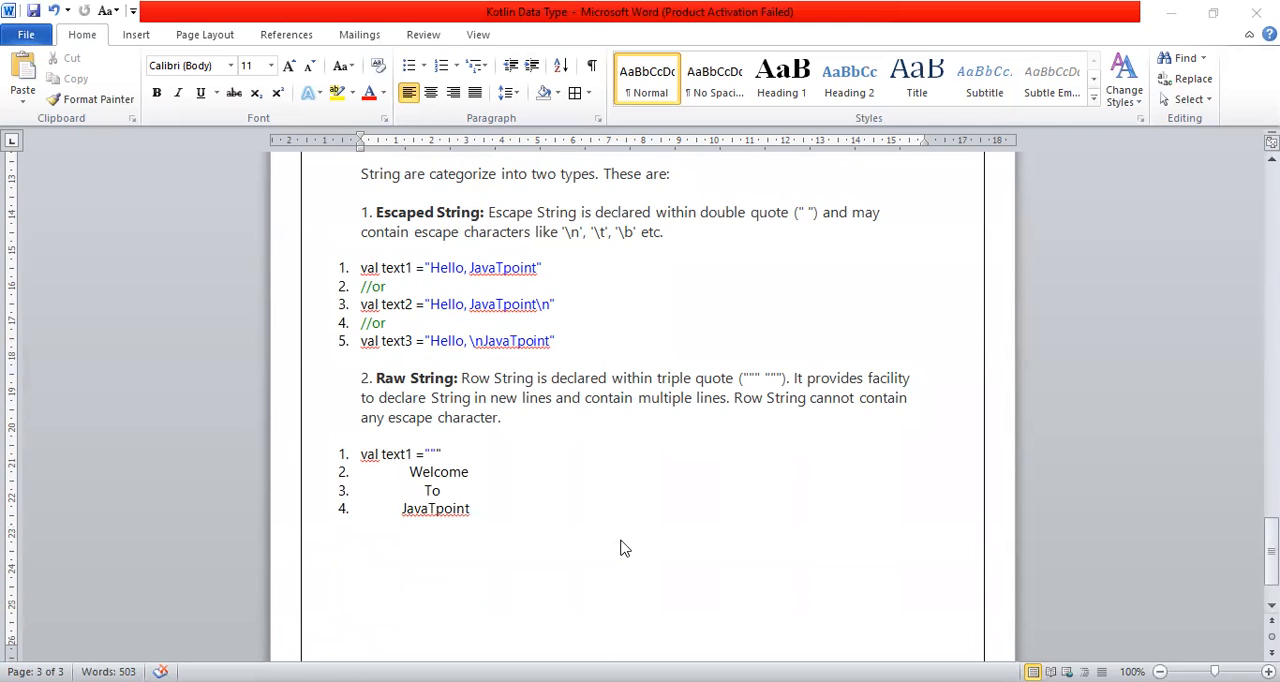